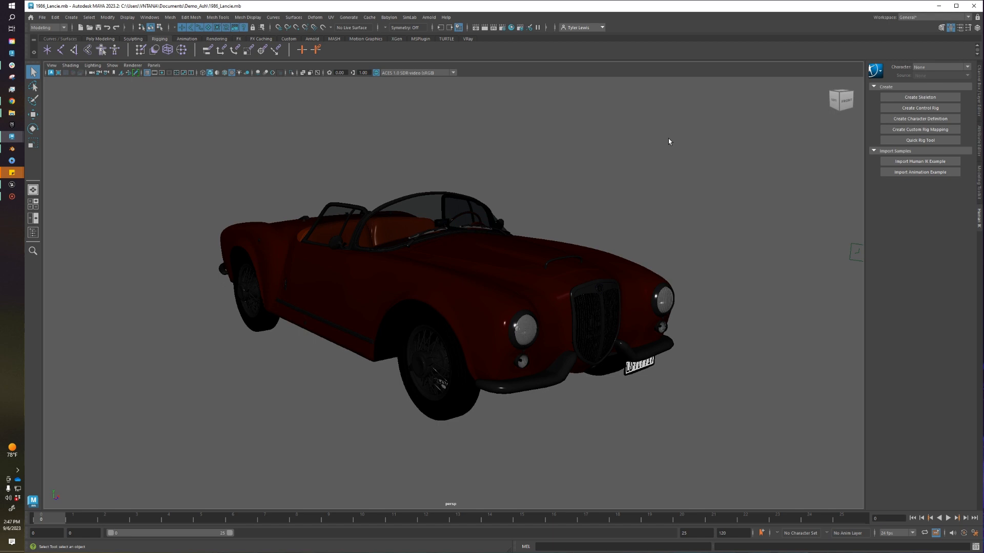
{"action": "mouse_move", "coordinate": [572, 172]}
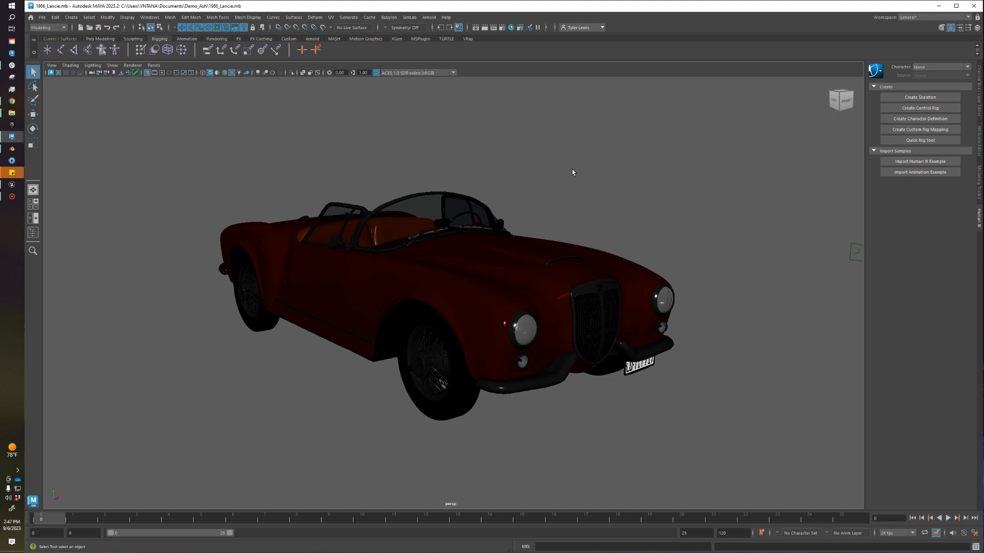
{"action": "mouse_move", "coordinate": [90, 125]}
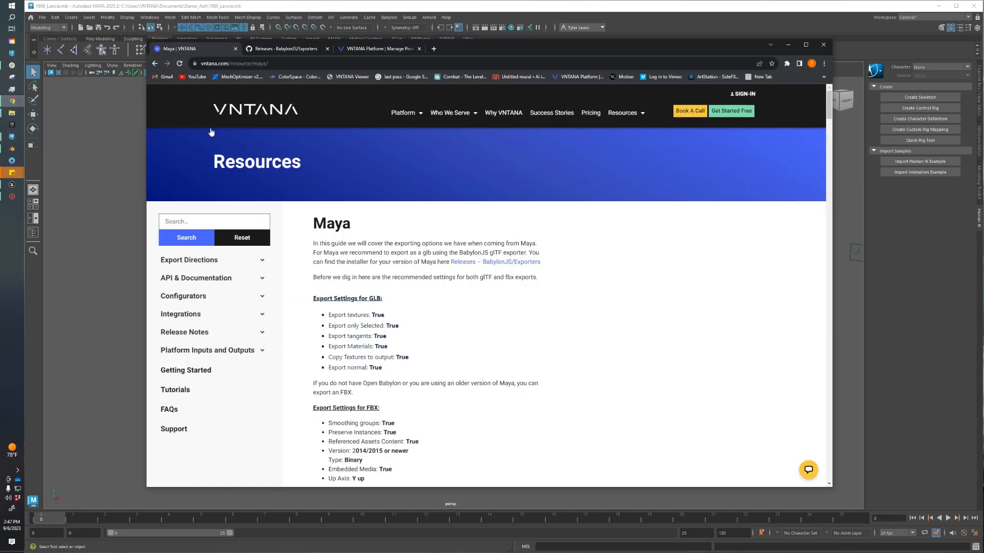
{"action": "mouse_move", "coordinate": [211, 132]}
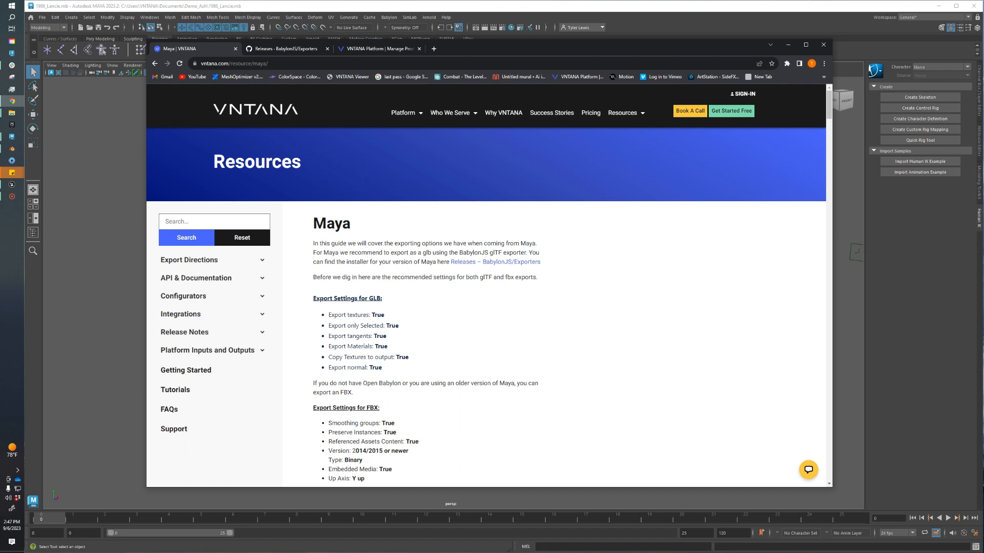
{"action": "mouse_move", "coordinate": [550, 278]}
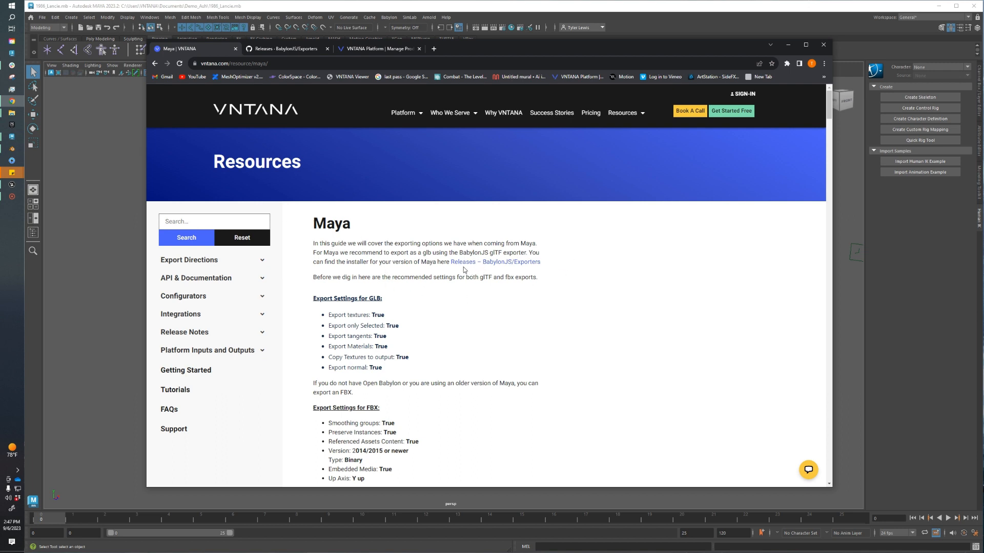
View the BabylonJS Exporters GitHub releases and scroll through the CD Release assets.
{"action": "left_click", "coordinate": [286, 48]}
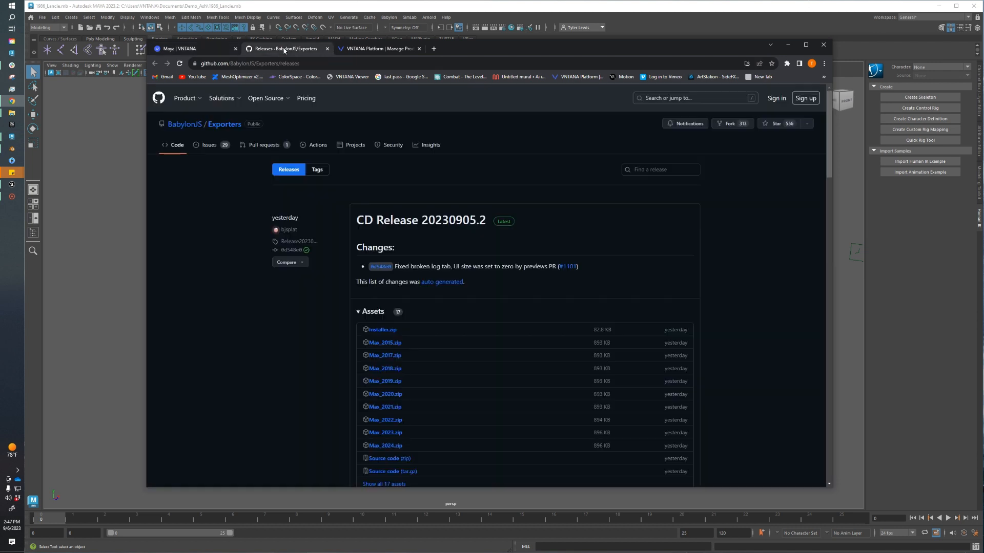
{"action": "scroll", "scroll_direction": "down", "scroll_amount": 3}
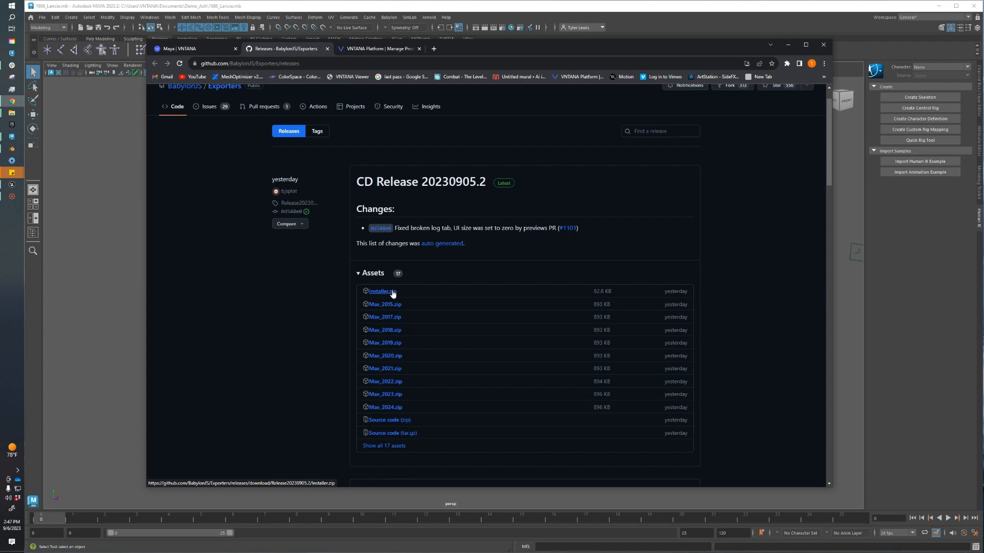
{"action": "mouse_move", "coordinate": [471, 384]}
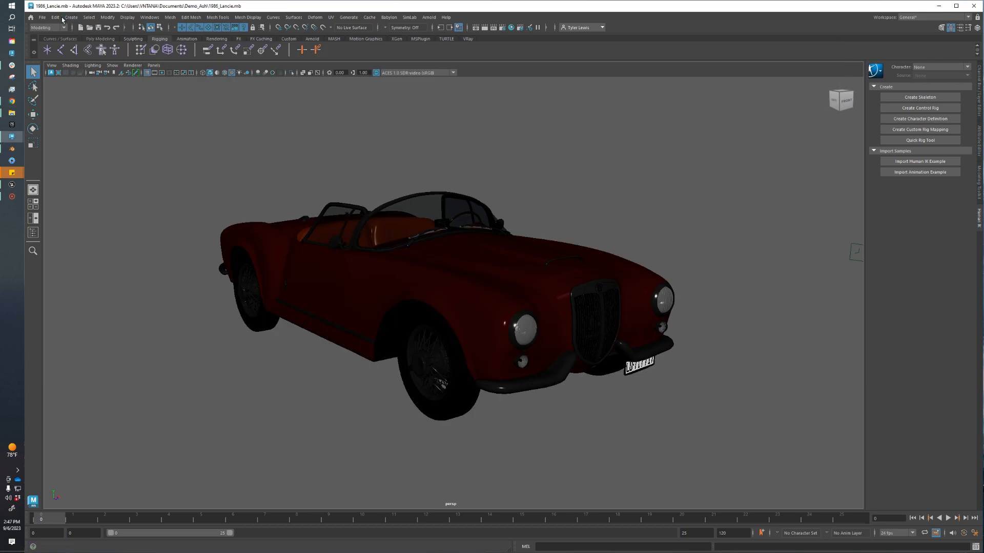
{"action": "left_click", "coordinate": [150, 18]}
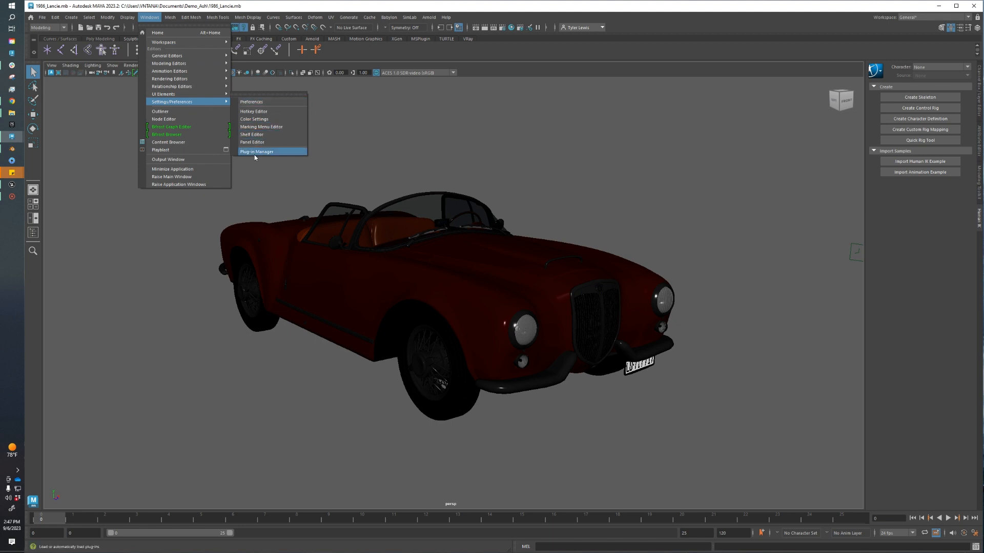
{"action": "left_click", "coordinate": [256, 152]}
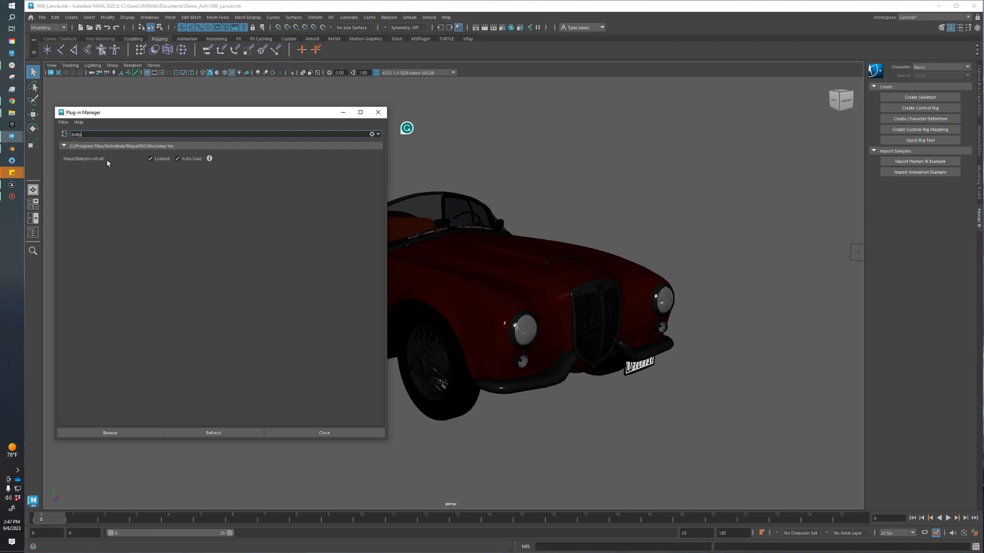
{"action": "mouse_move", "coordinate": [147, 170]}
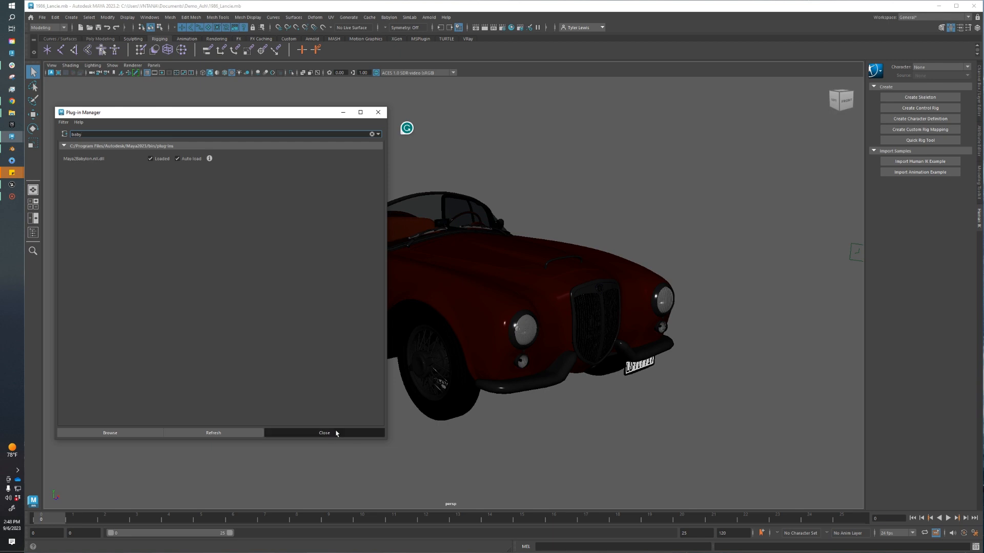
{"action": "left_click", "coordinate": [324, 432]}
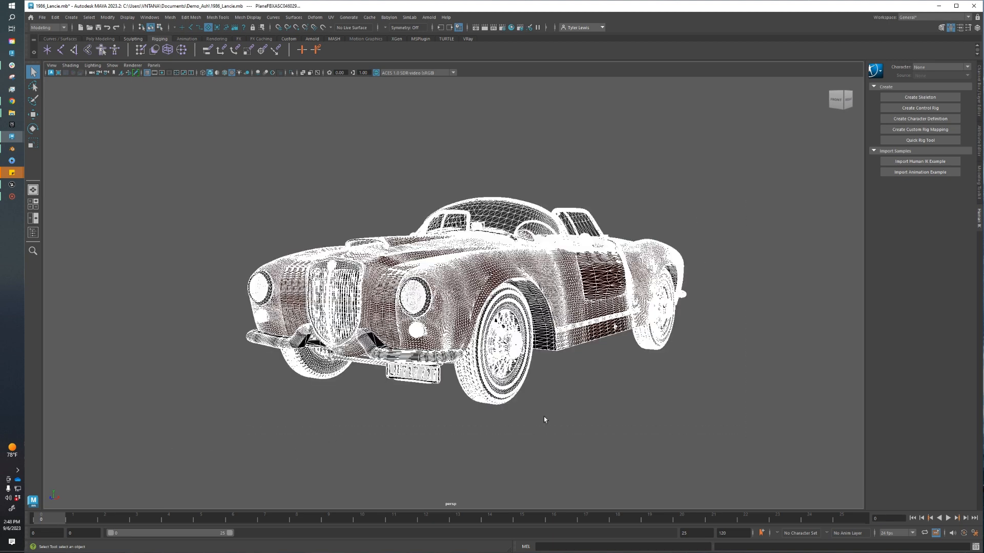
Freeze the Lancia roadster's transformations and delete its construction history by type.
{"action": "left_click_drag", "start_coordinate": [544, 419], "coordinate": [499, 442]}
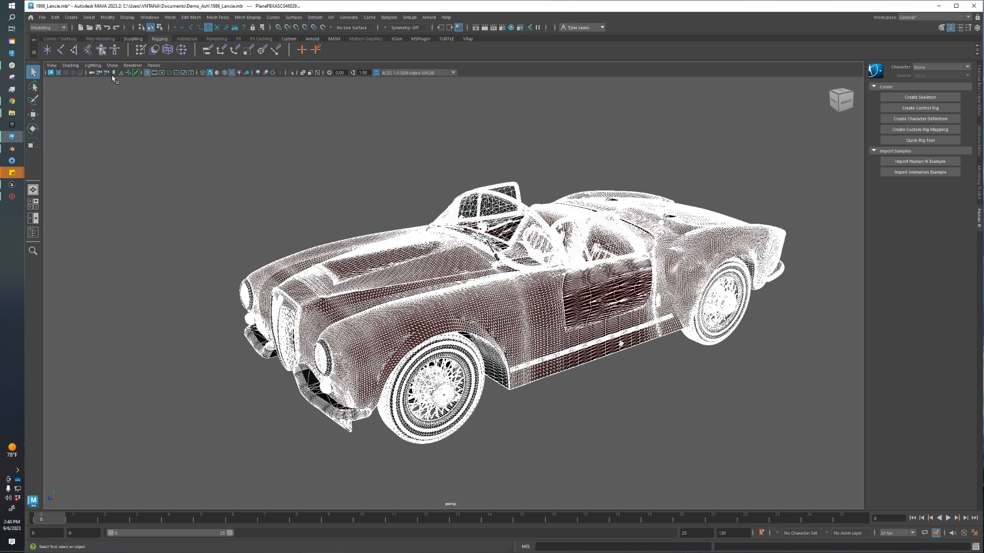
{"action": "left_click", "coordinate": [106, 18]}
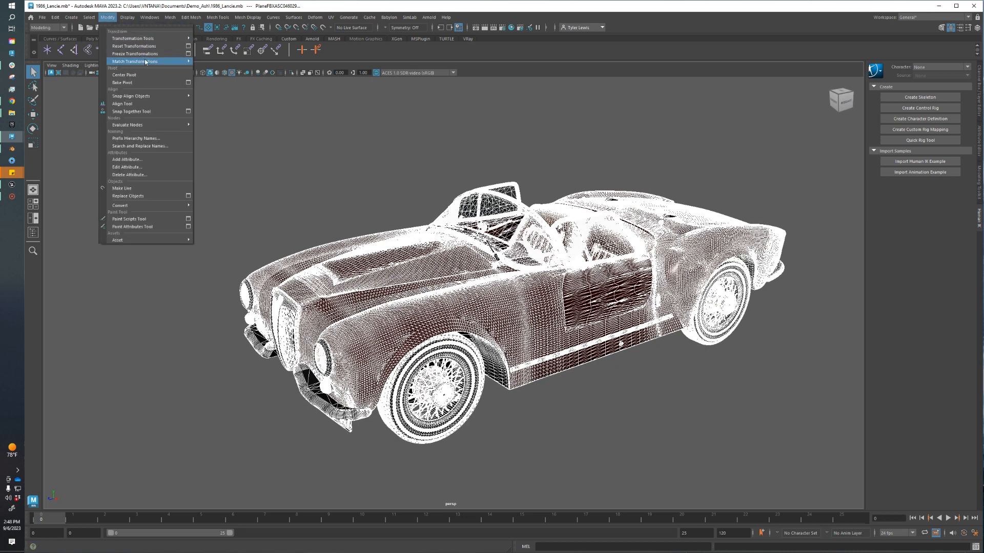
{"action": "left_click", "coordinate": [134, 54]}
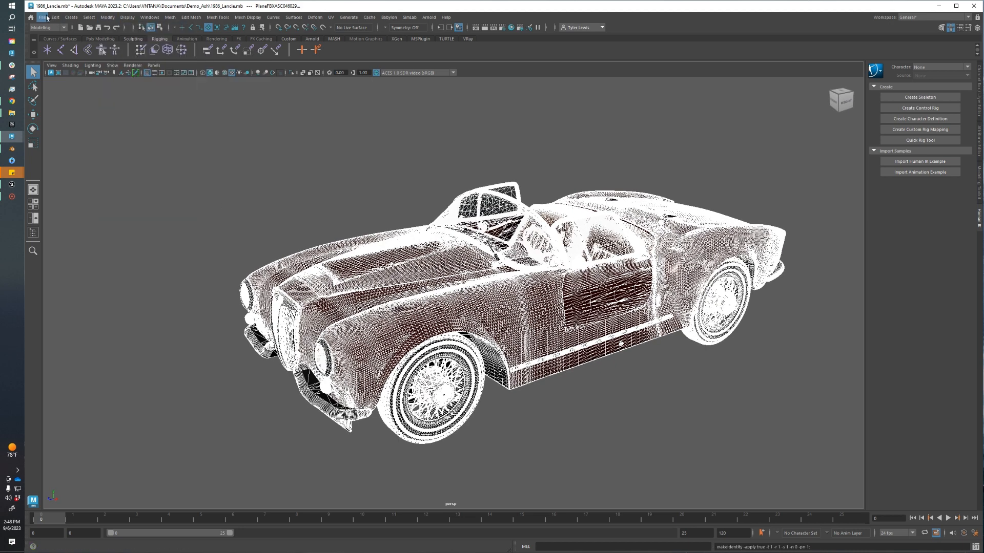
{"action": "left_click", "coordinate": [55, 17]}
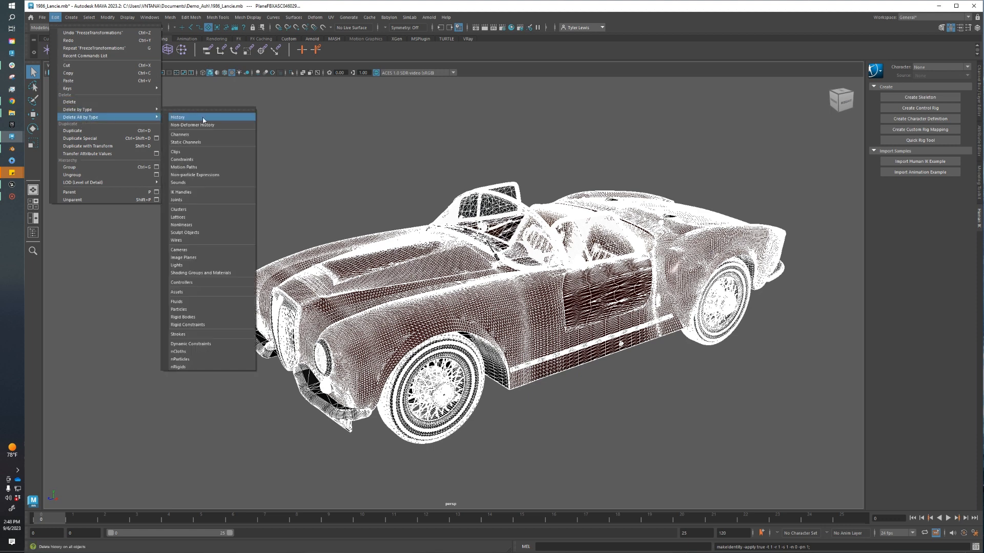
{"action": "left_click", "coordinate": [178, 117]}
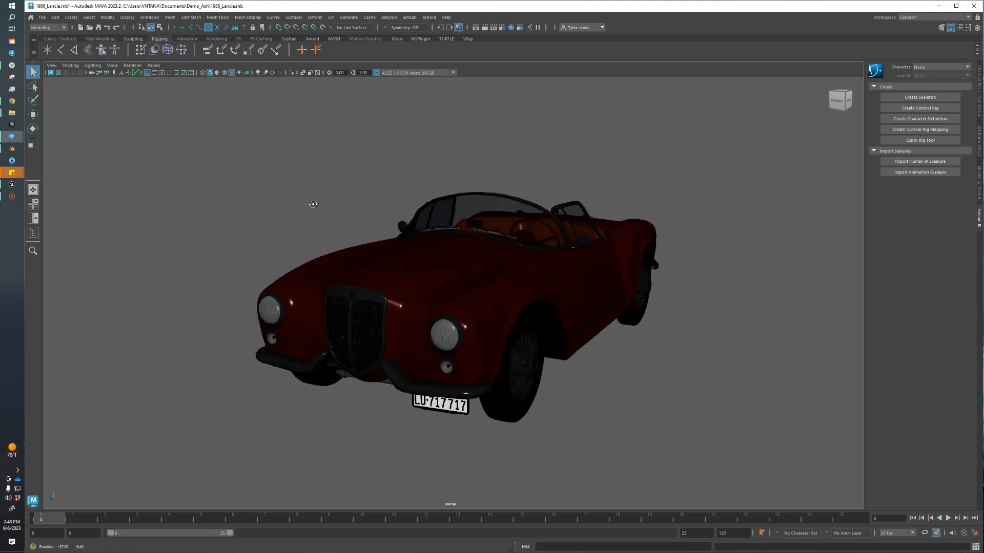
Show the attributes of babylonAiStandardSurfaceMaterialNode11 in the Car_Color_M network.
{"action": "left_click_drag", "start_coordinate": [313, 205], "coordinate": [538, 285]}
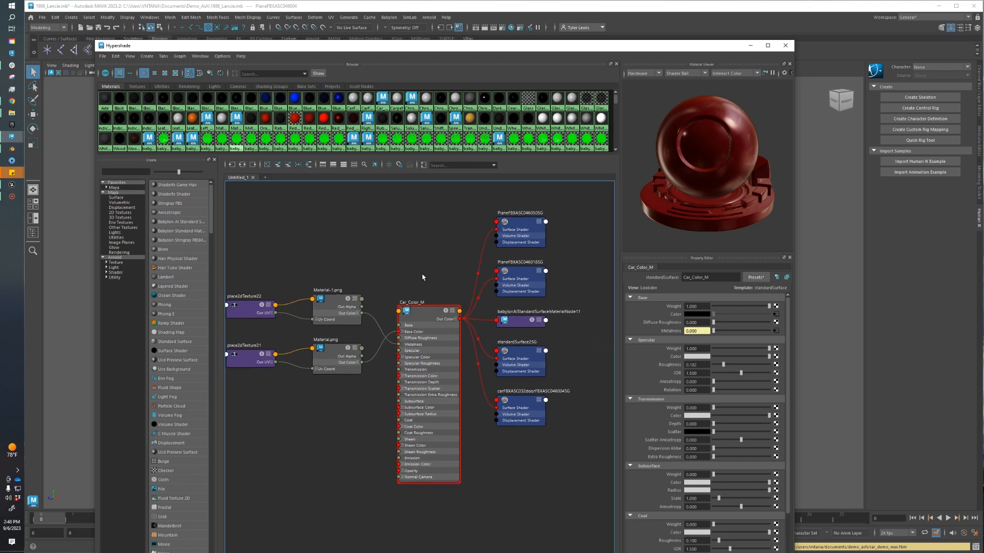
{"action": "mouse_move", "coordinate": [429, 276]}
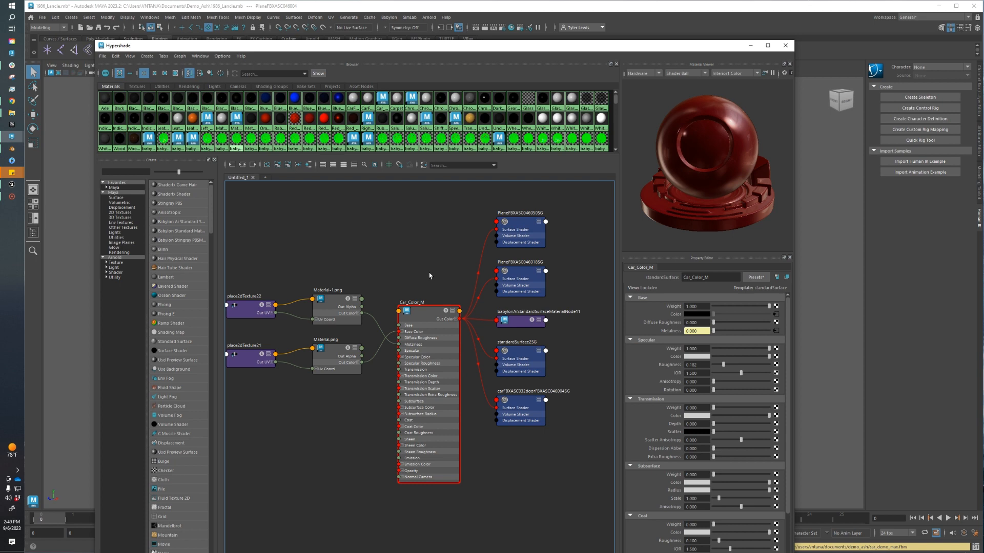
{"action": "mouse_move", "coordinate": [472, 407]}
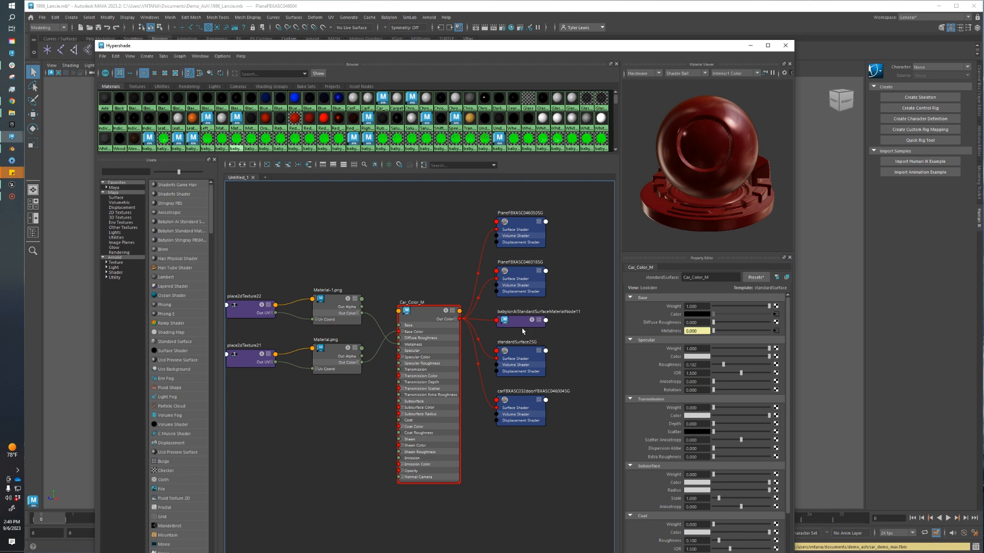
{"action": "mouse_move", "coordinate": [563, 343]}
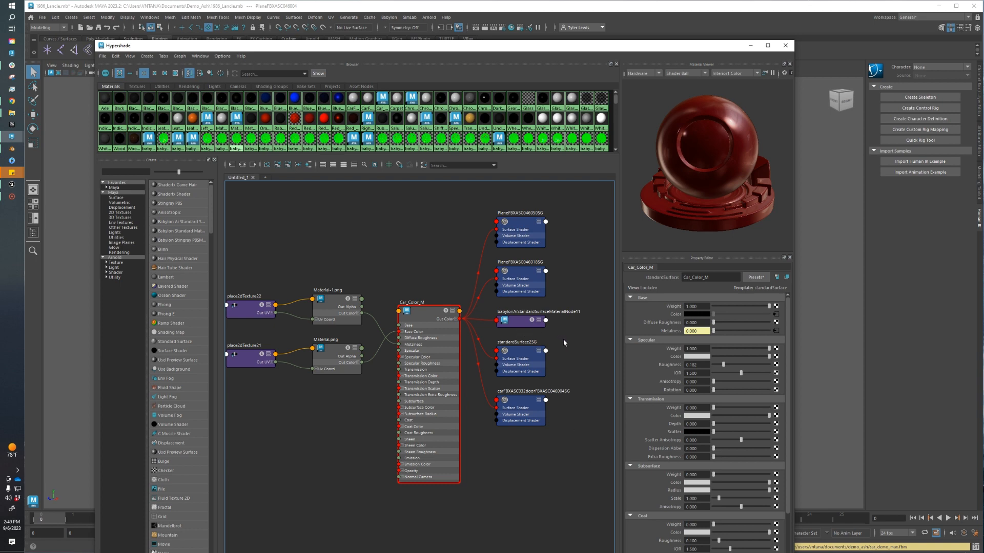
{"action": "left_click", "coordinate": [519, 321]}
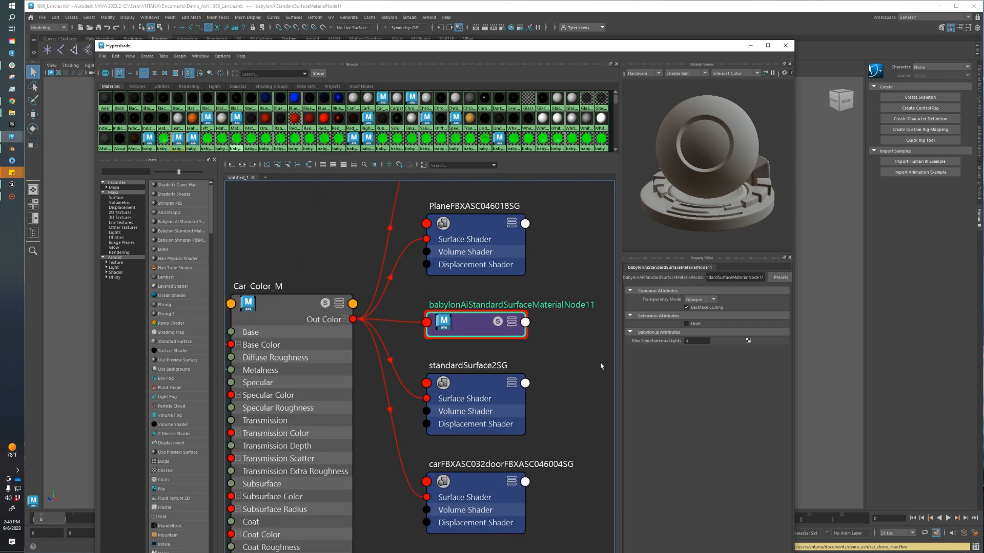
{"action": "mouse_move", "coordinate": [580, 363]}
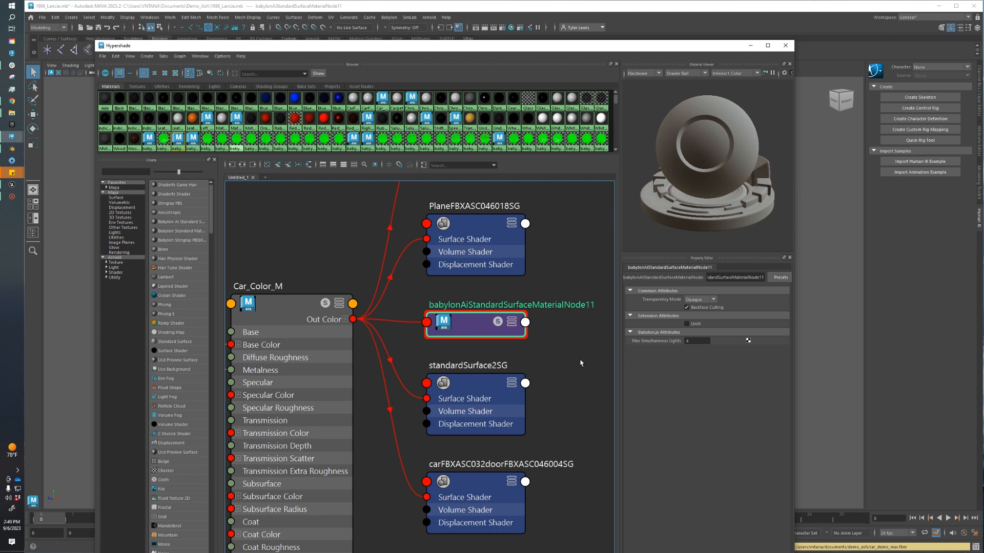
{"action": "mouse_move", "coordinate": [574, 364]}
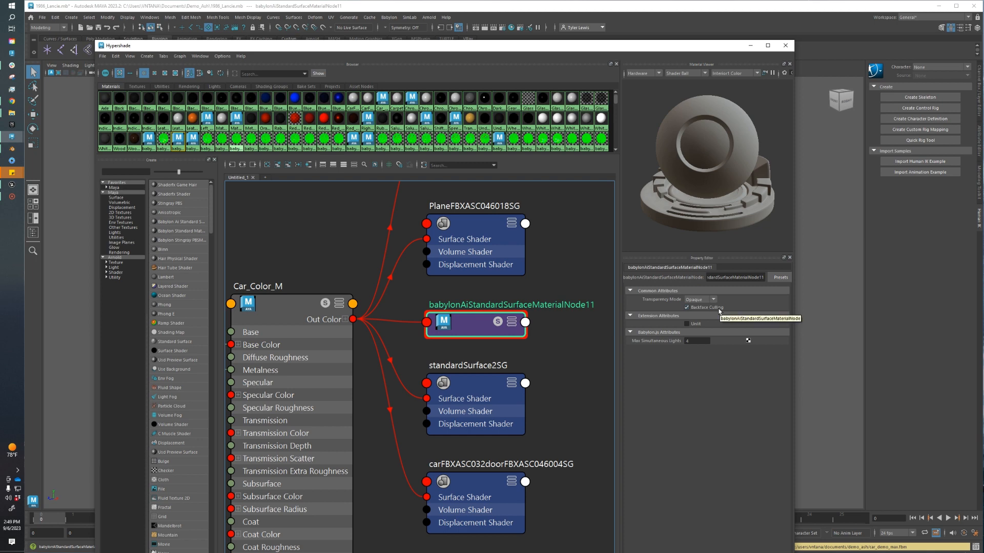
{"action": "mouse_move", "coordinate": [713, 314]}
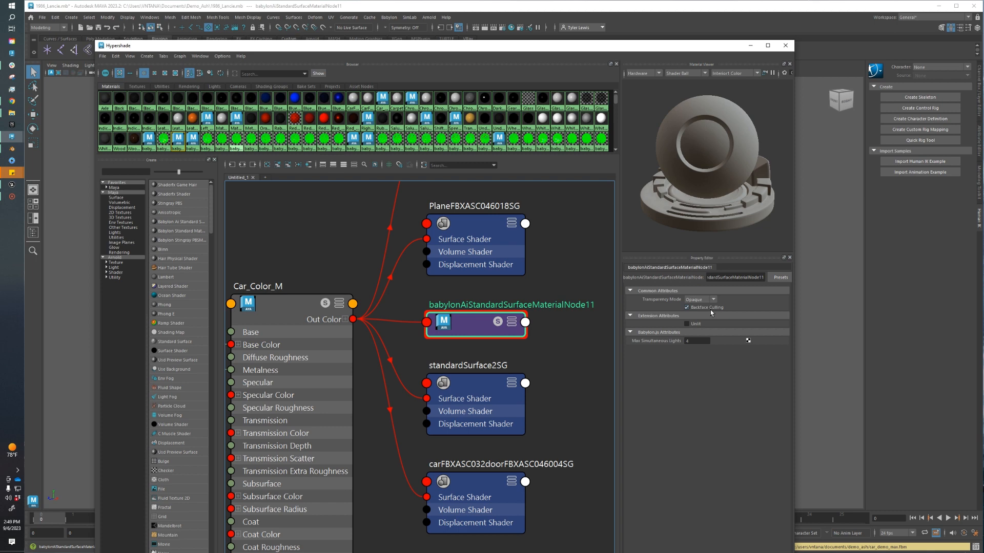
{"action": "mouse_move", "coordinate": [562, 354]}
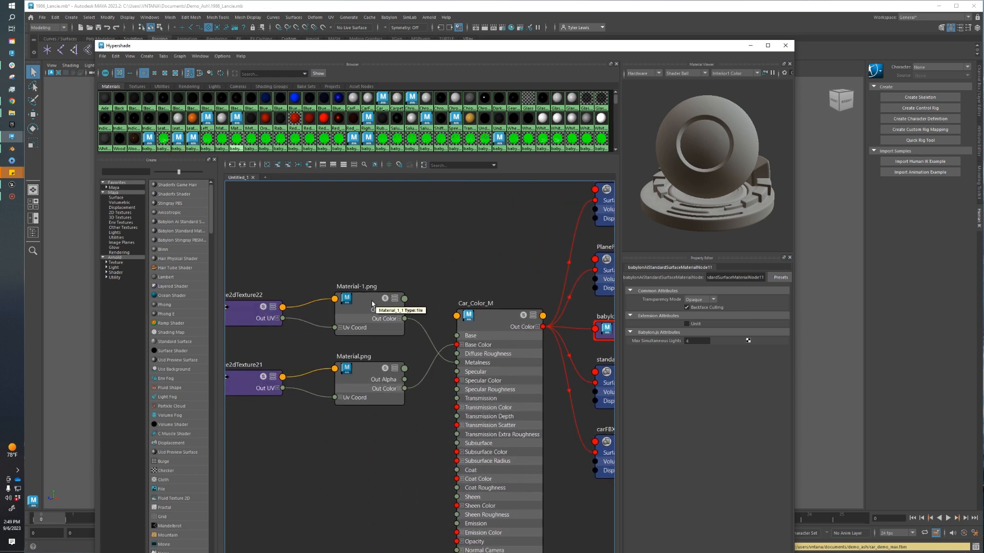
Show the Material-1.png file node's attributes, including image path and color balance.
{"action": "left_click", "coordinate": [346, 368]}
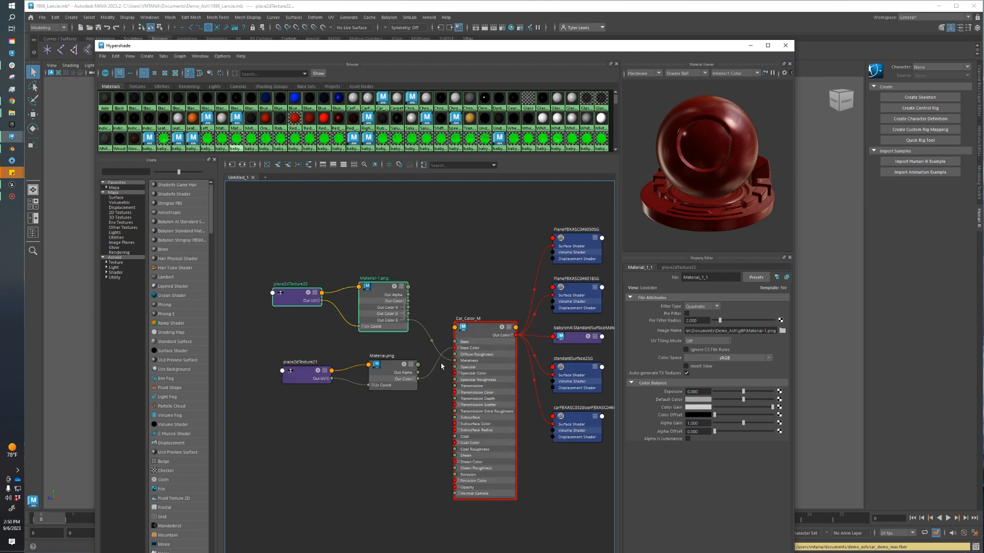
{"action": "mouse_move", "coordinate": [785, 45]}
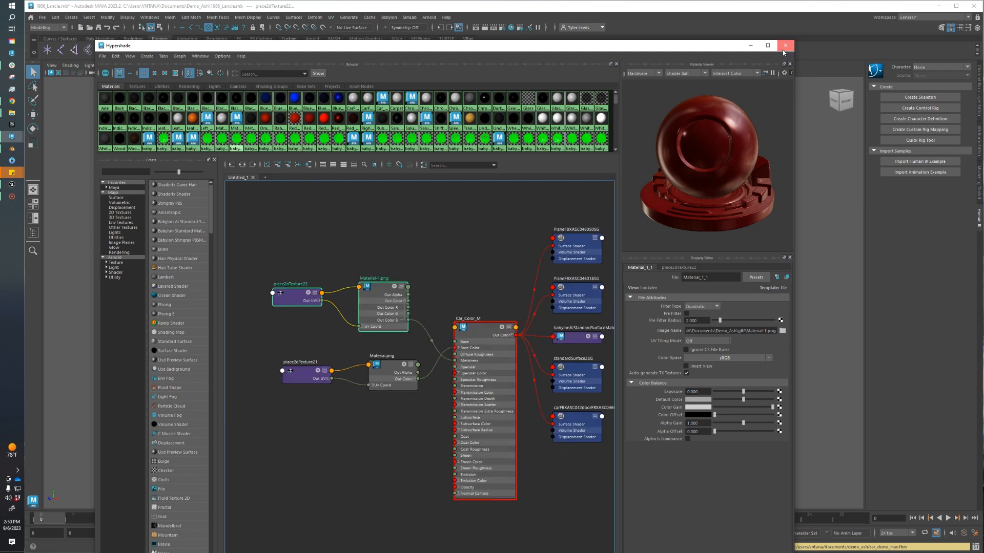
Graph the Glass_Mat shading network for the selected glass parts in a fresh Hypershade.
{"action": "left_click", "coordinate": [784, 45]}
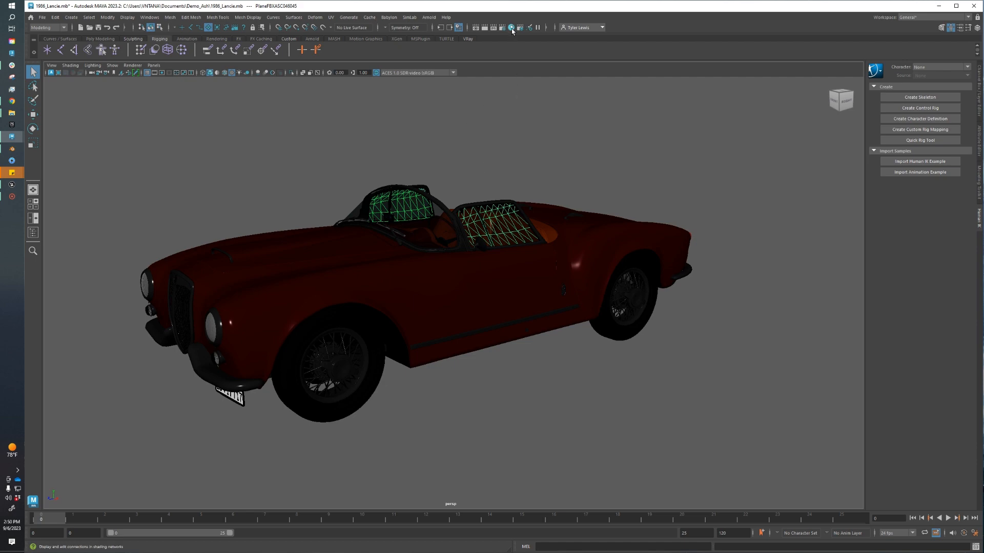
{"action": "left_click", "coordinate": [511, 27]}
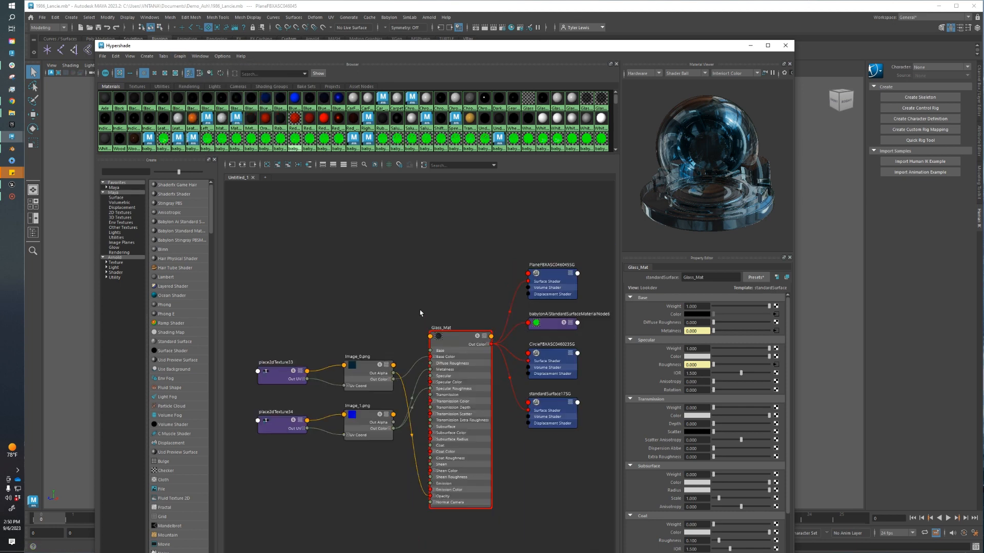
Select babylonAIStandardSurfaceMaterialNode6 to set Blend transparency without backface culling.
{"action": "left_click", "coordinate": [368, 345]}
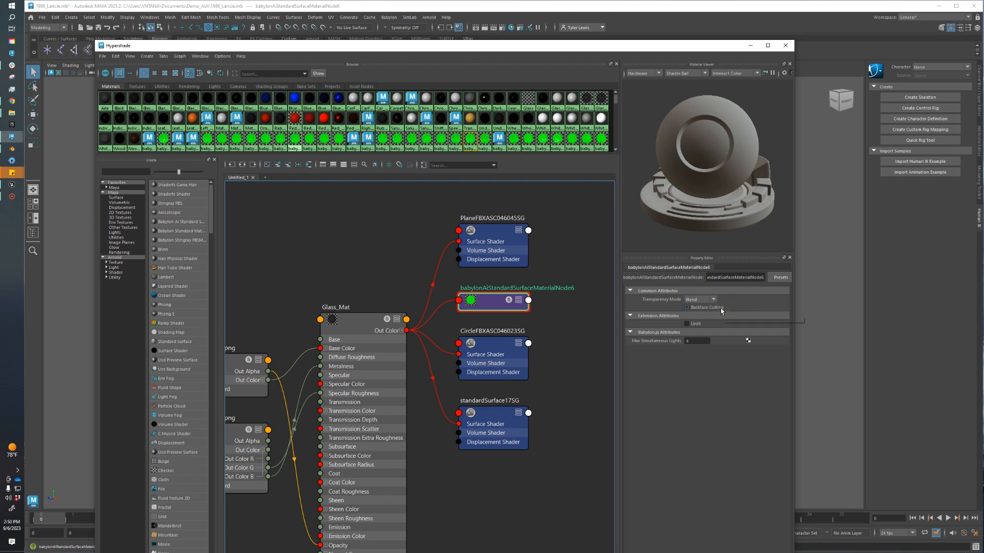
{"action": "mouse_move", "coordinate": [719, 311]}
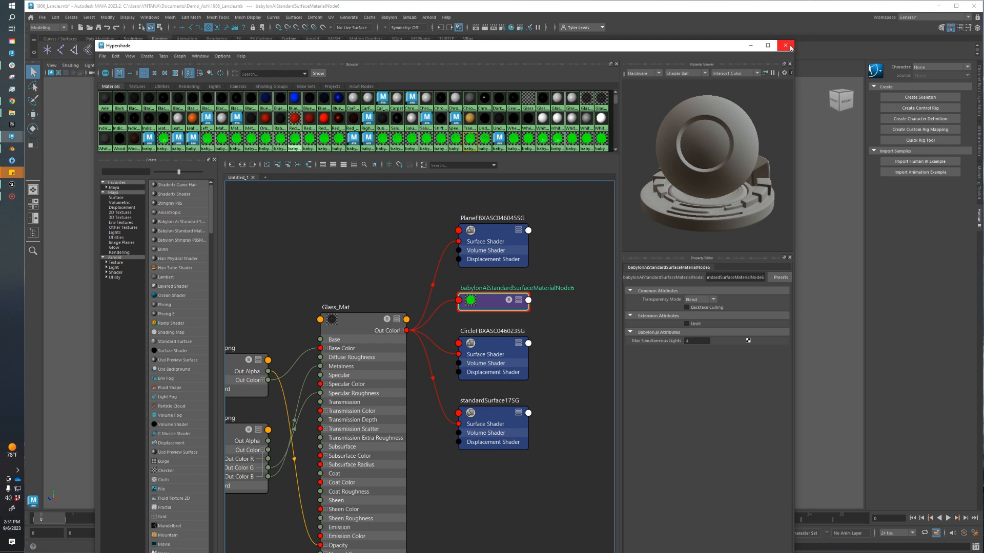
Leave Hypershade and launch the Babylon File Exporter for the selected car.
{"action": "left_click", "coordinate": [785, 45]}
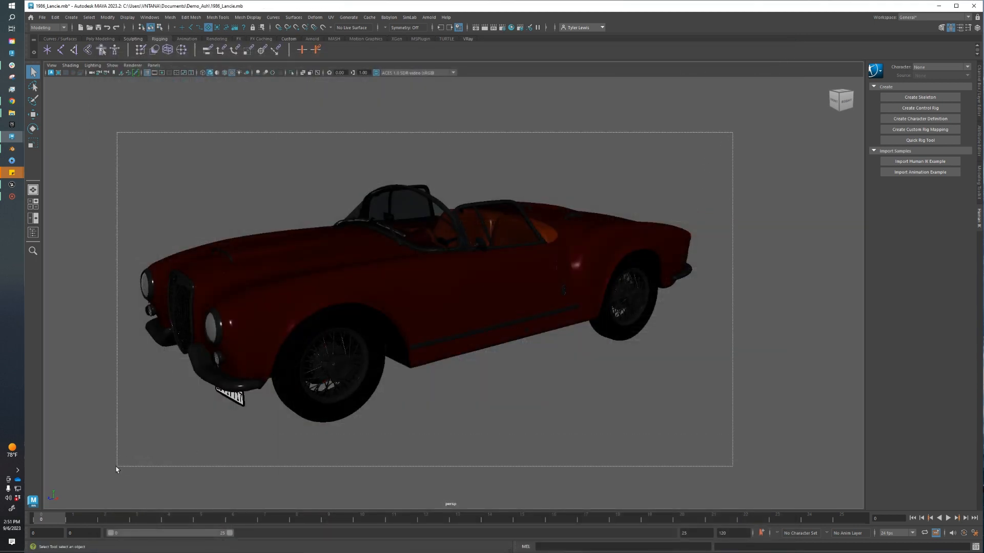
{"action": "left_click", "coordinate": [388, 18]}
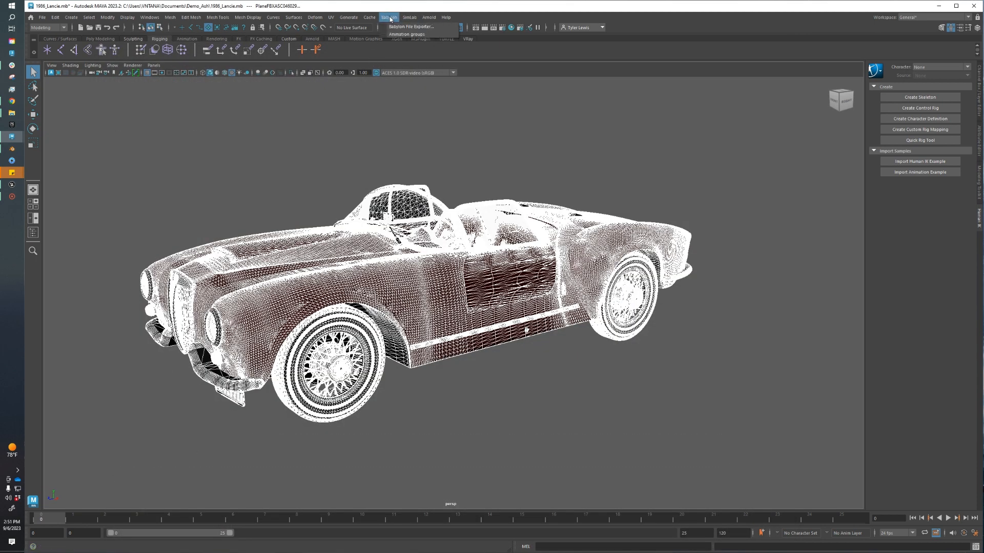
{"action": "left_click", "coordinate": [411, 27]}
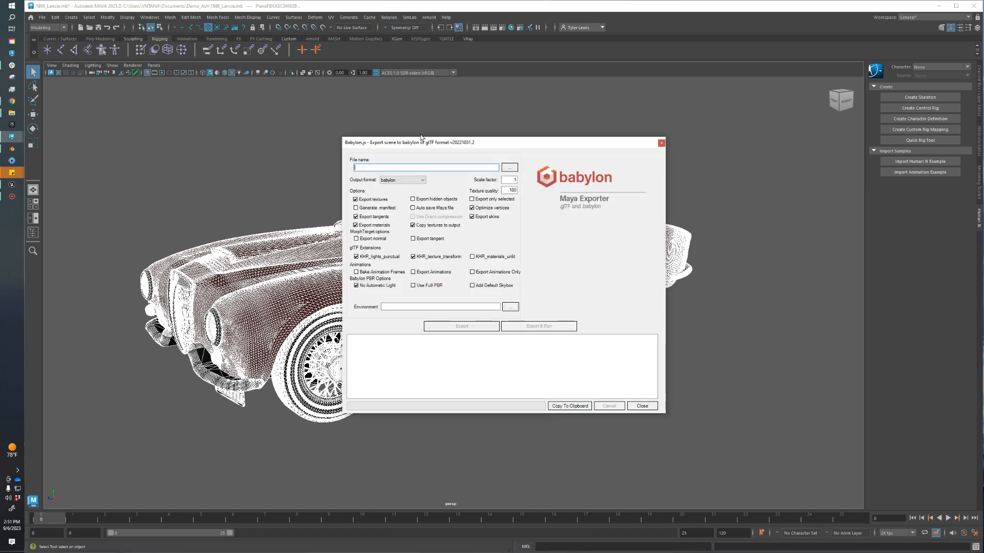
{"action": "left_click_drag", "start_coordinate": [420, 141], "coordinate": [344, 125]}
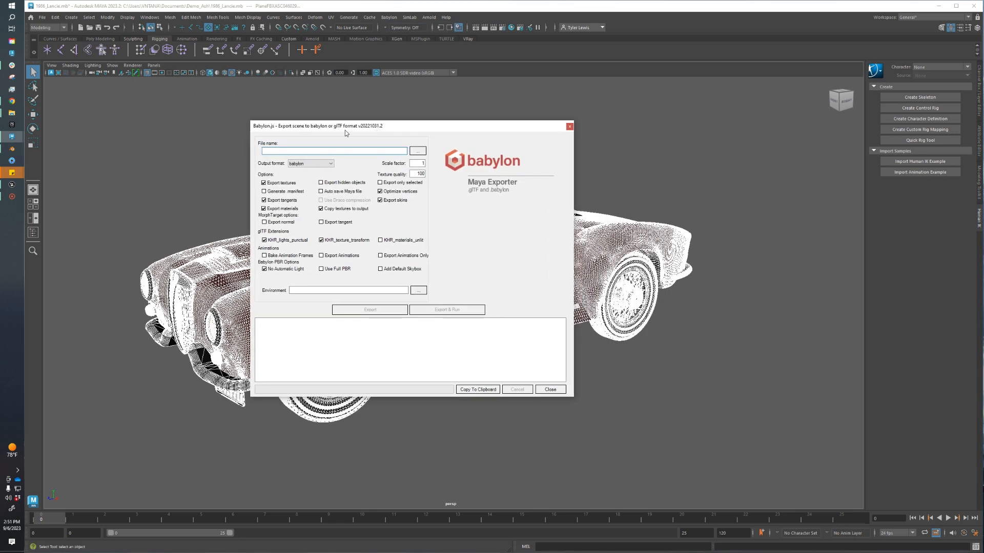
Set the output format to glb and choose From_Maya_demo.glb in Demo_Ash as destination.
{"action": "left_click", "coordinate": [310, 163]}
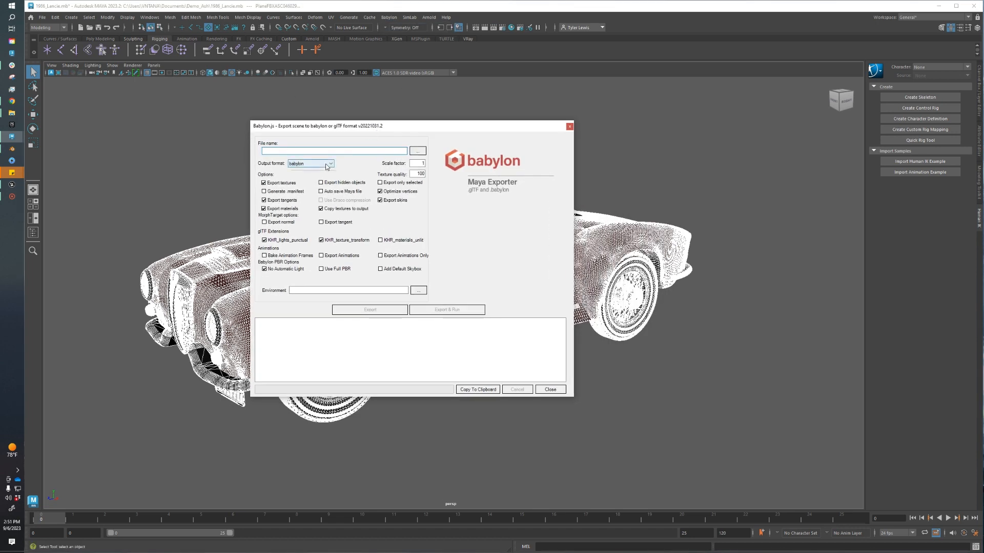
{"action": "left_click", "coordinate": [310, 163]}
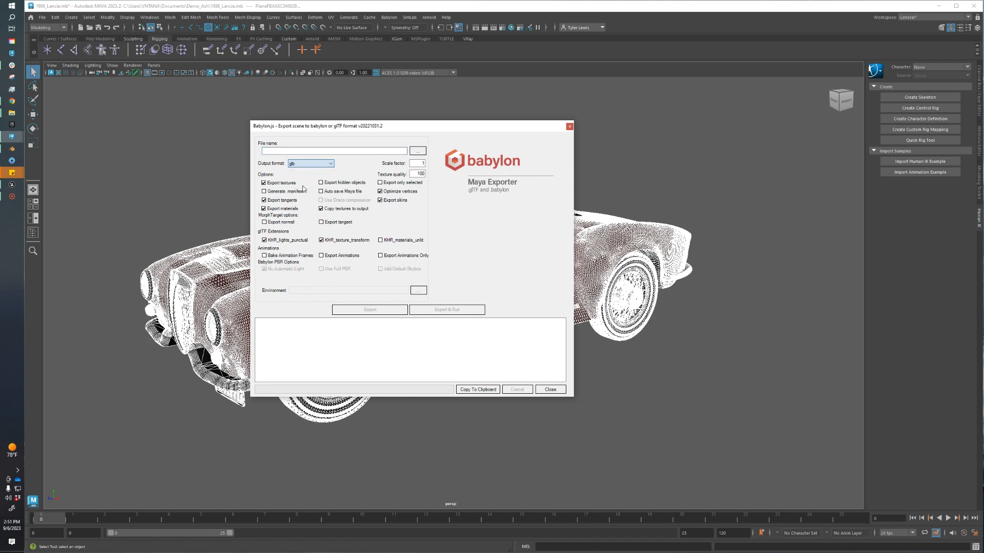
{"action": "left_click", "coordinate": [417, 150]}
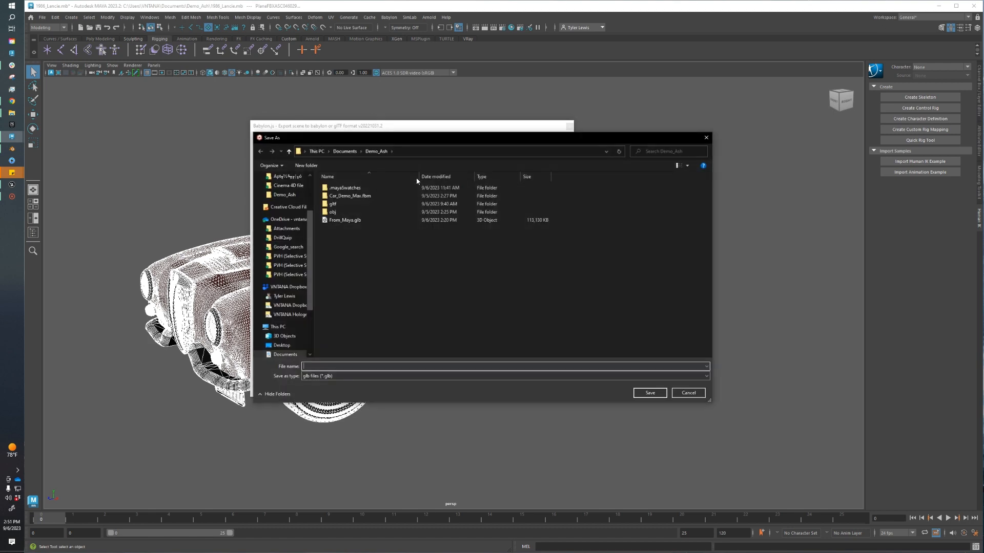
{"action": "left_click", "coordinate": [344, 219]}
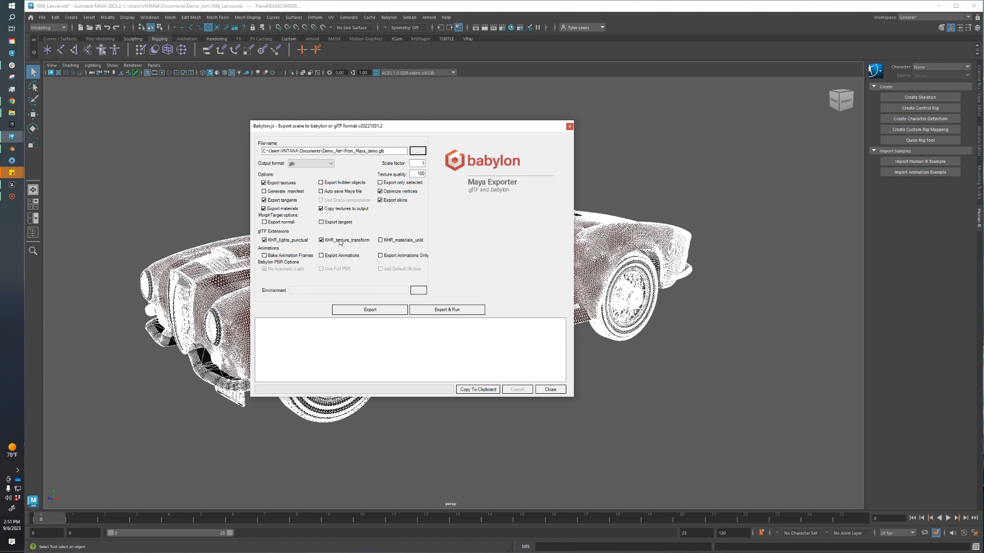
{"action": "mouse_move", "coordinate": [331, 249]}
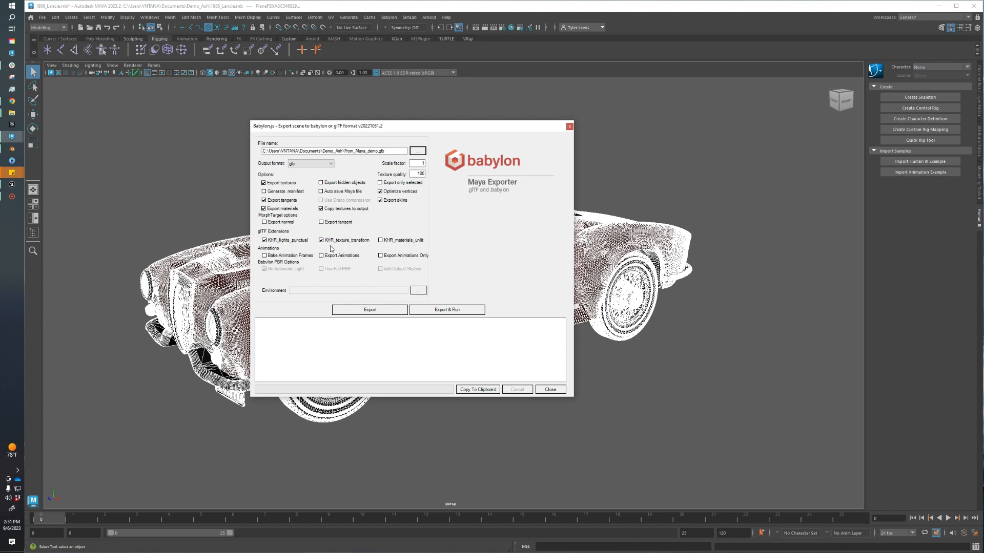
{"action": "mouse_move", "coordinate": [343, 245]}
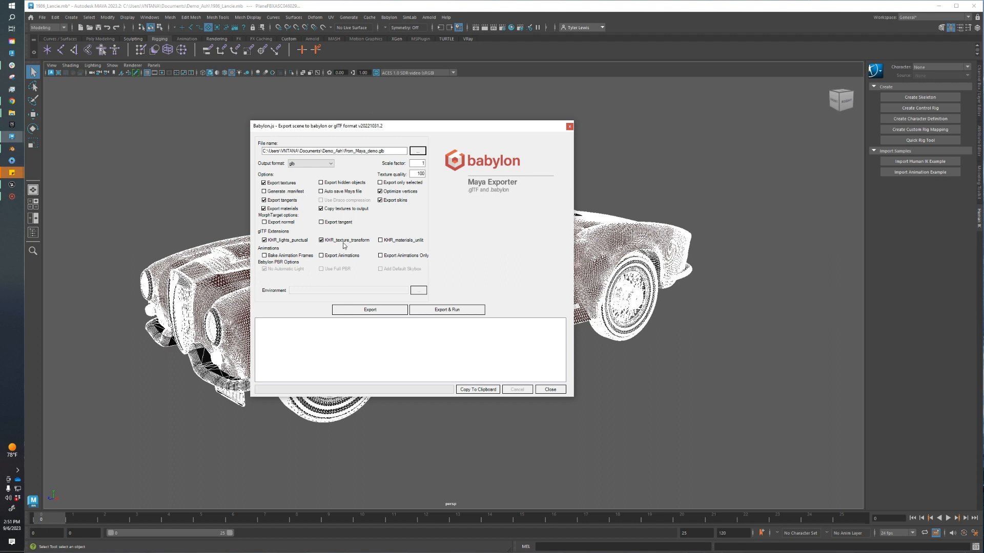
{"action": "mouse_move", "coordinate": [343, 245]}
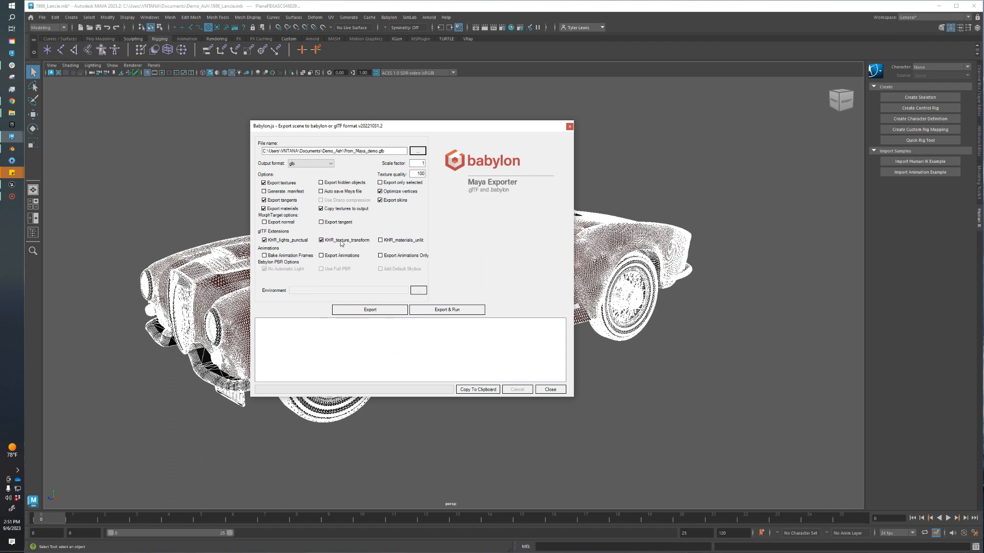
{"action": "mouse_move", "coordinate": [357, 245]}
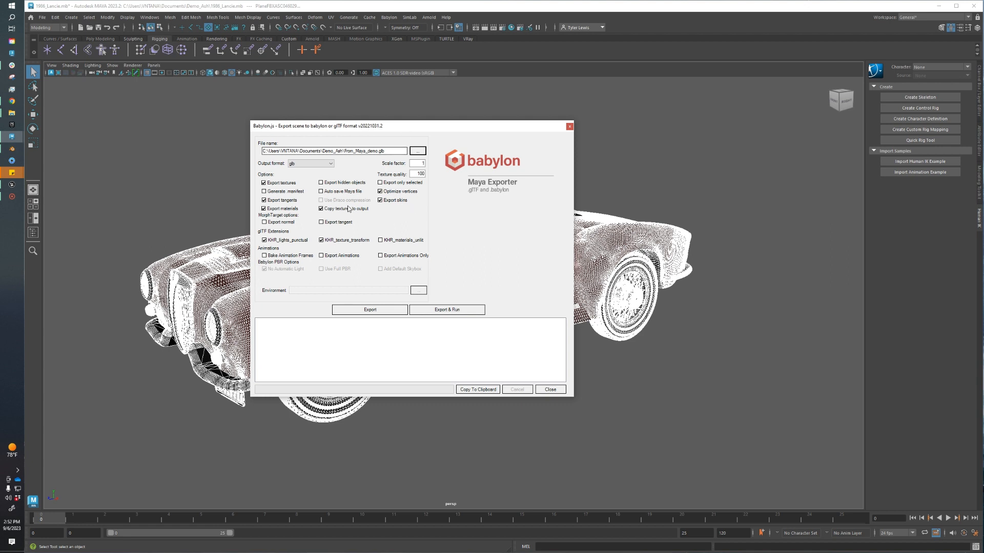
Bring Chrome forward on the VNTANA Manage Products list topped by From_Maya.glb.
{"action": "left_click", "coordinate": [370, 310]}
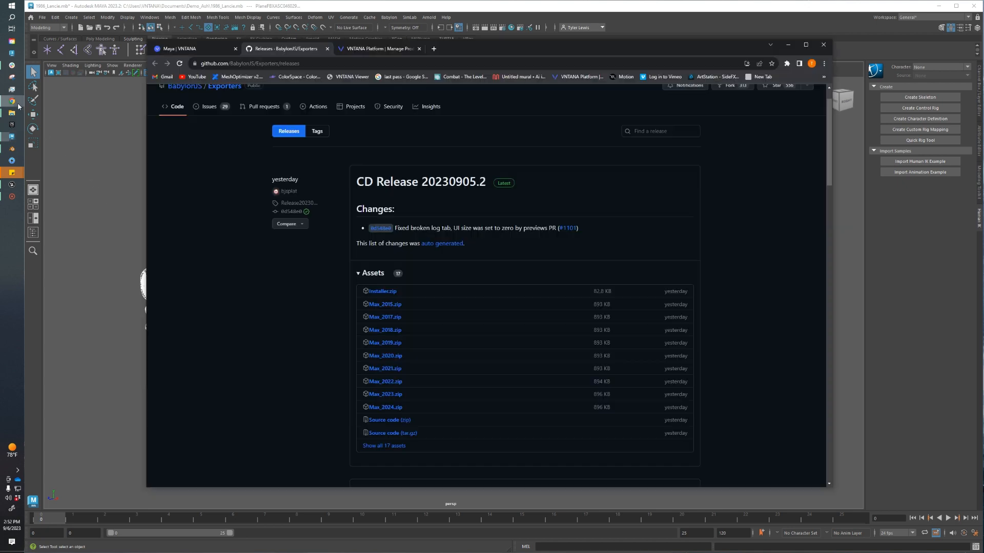
{"action": "left_click", "coordinate": [378, 48]}
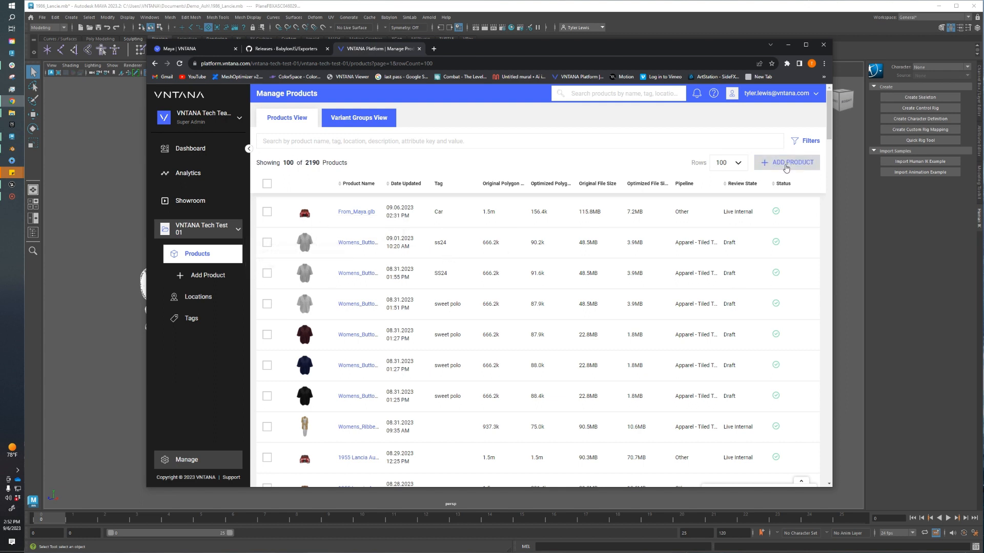
Add a new product and upload From_Maya.glb from the Demo_Ash folder as its asset.
{"action": "left_click", "coordinate": [786, 163]}
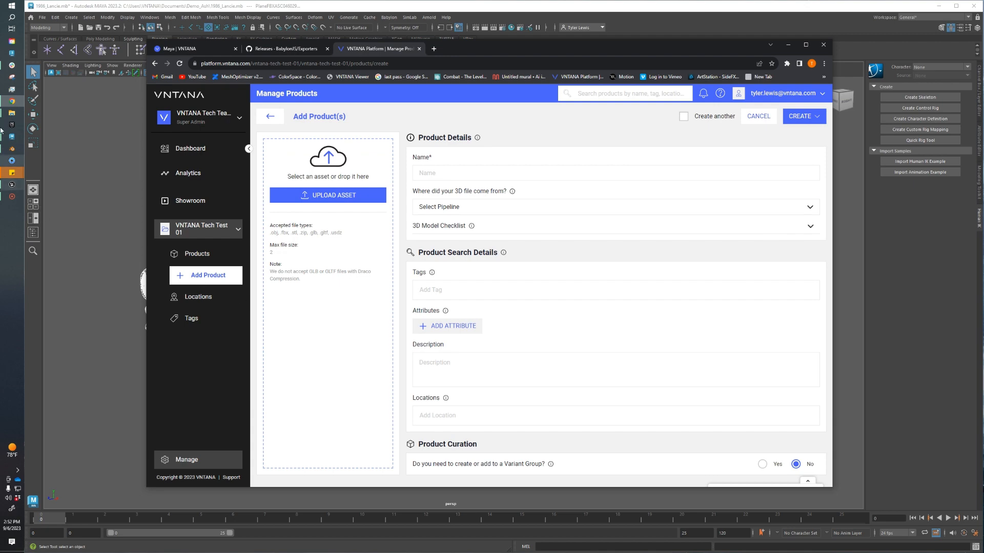
{"action": "left_click", "coordinate": [327, 195]}
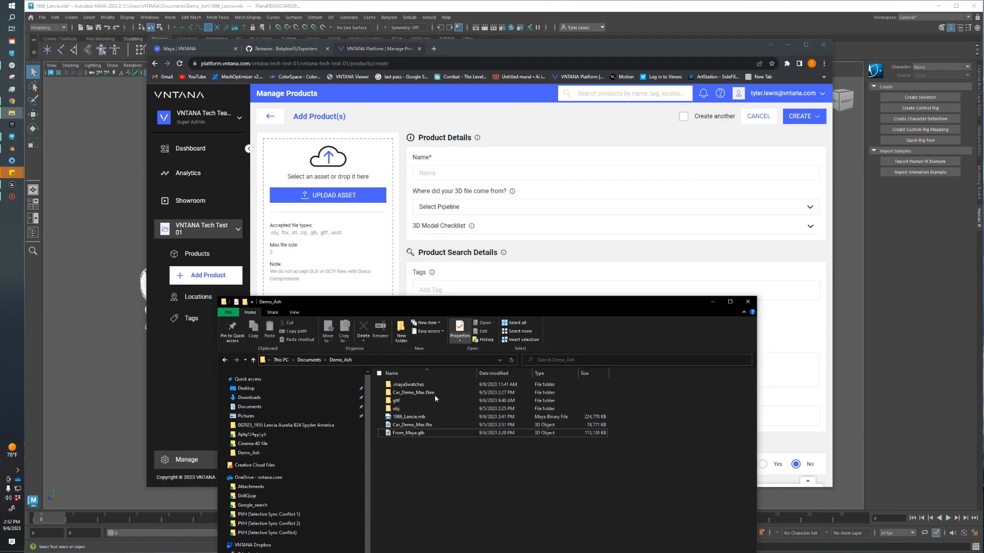
{"action": "double_click", "coordinate": [407, 432]}
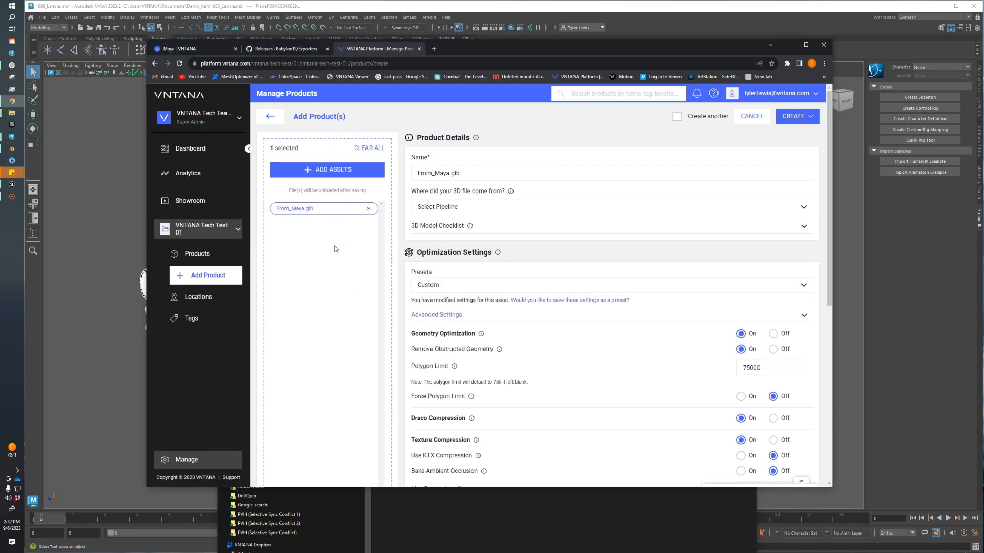
{"action": "mouse_move", "coordinate": [457, 236]}
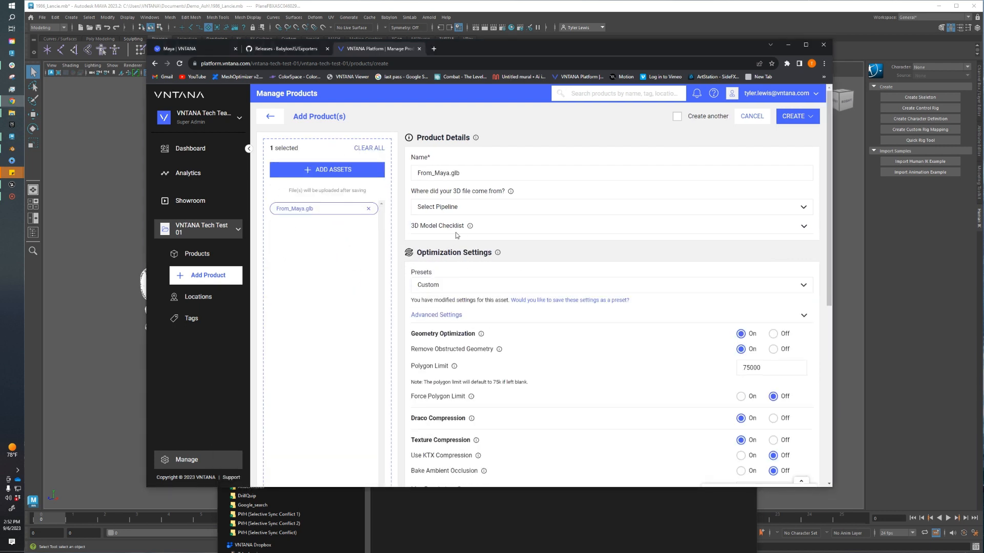
{"action": "mouse_move", "coordinate": [586, 55]}
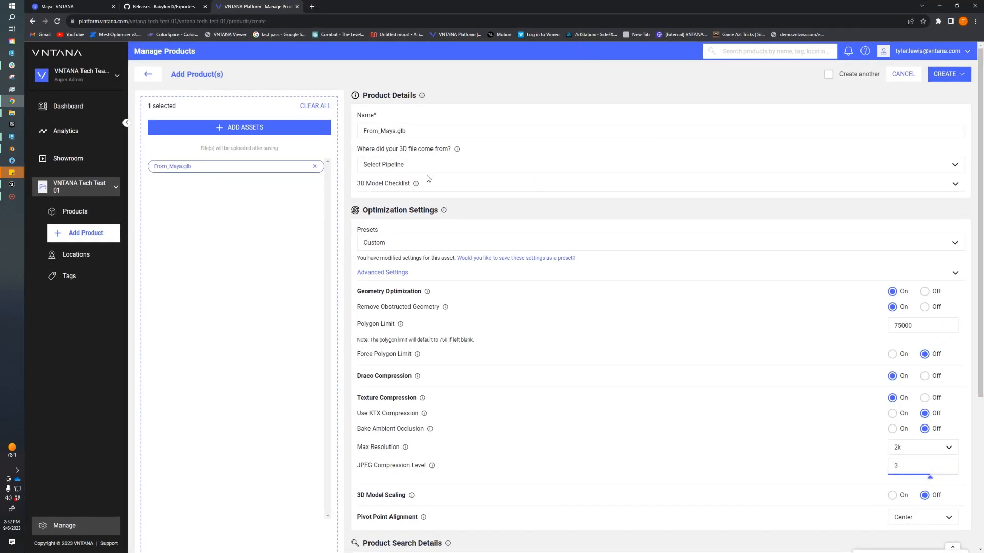
{"action": "mouse_move", "coordinate": [479, 113]}
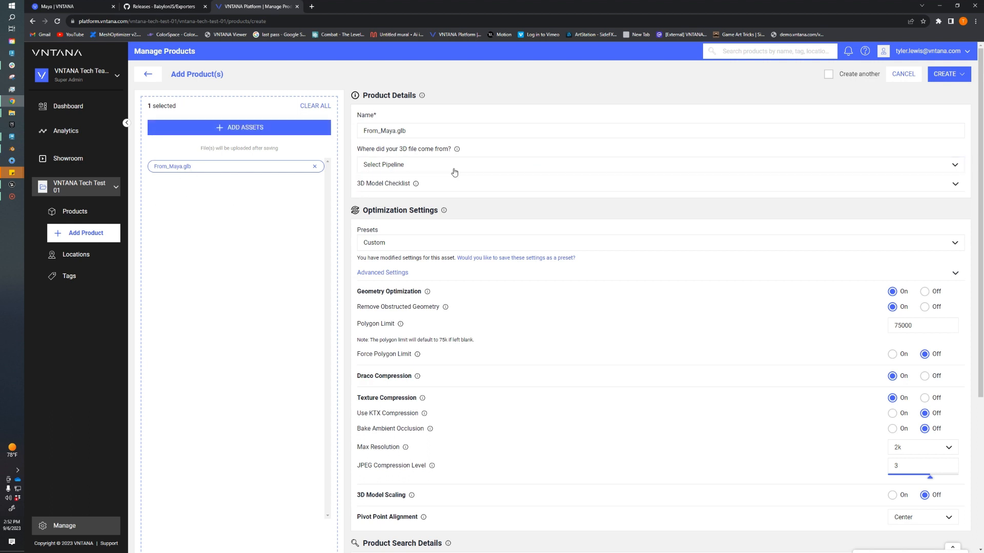
Set 'Where did your 3D file come from?' to the Other pipeline.
{"action": "left_click", "coordinate": [659, 164]}
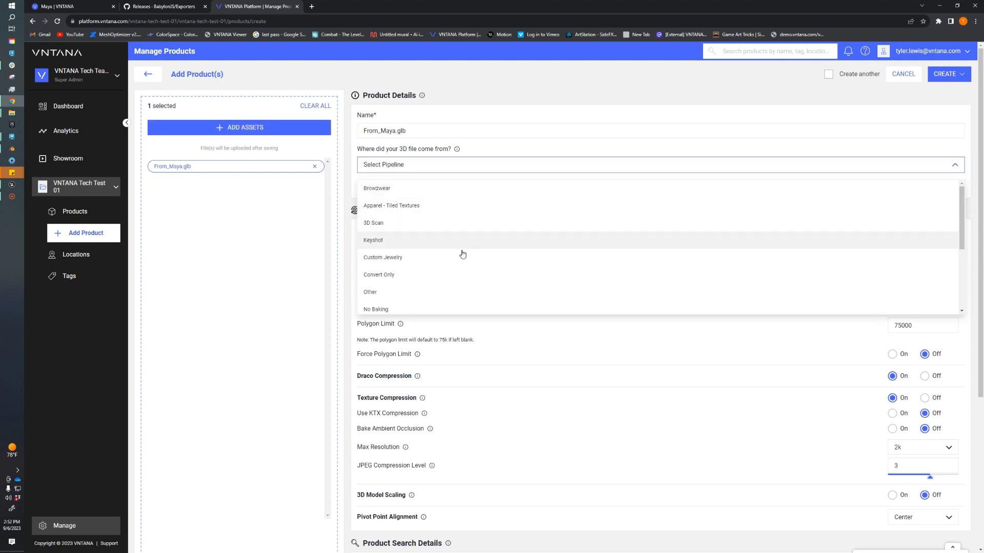
{"action": "mouse_move", "coordinate": [458, 257]}
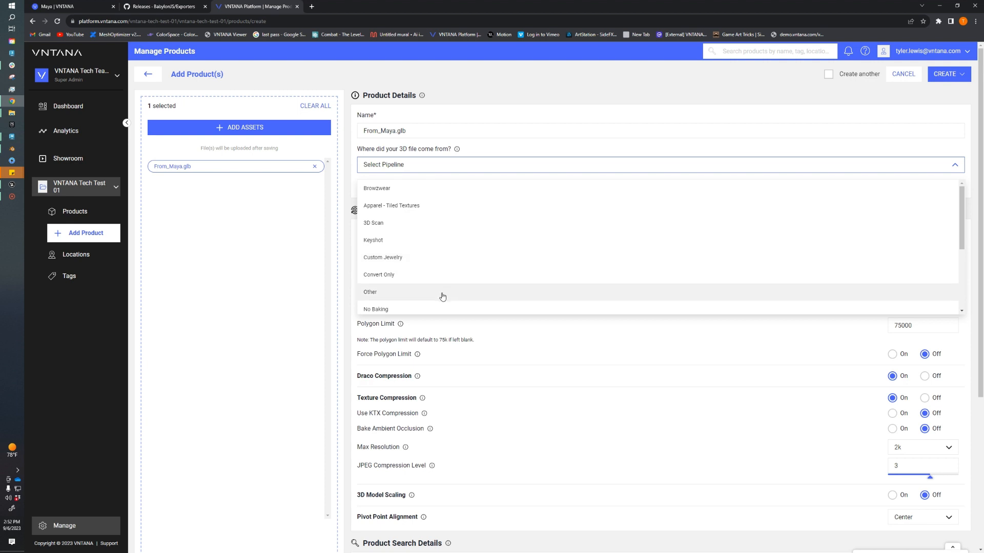
{"action": "left_click", "coordinate": [370, 292]}
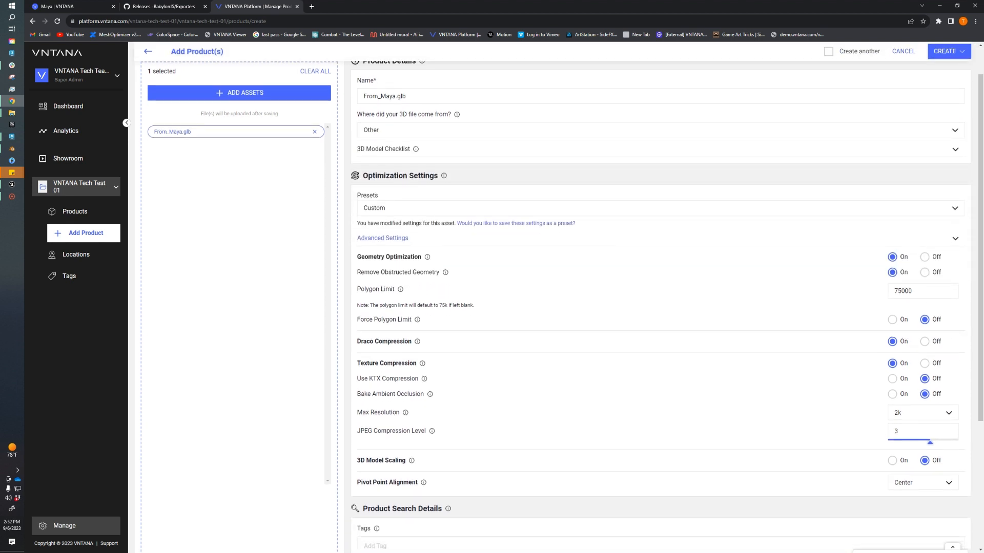
{"action": "scroll", "scroll_direction": "down", "scroll_amount": 3}
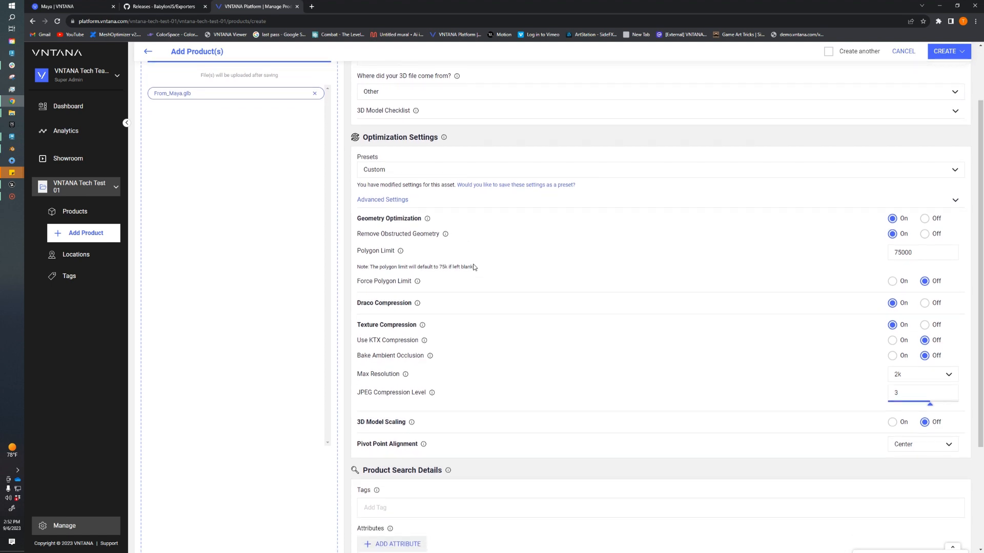
{"action": "mouse_move", "coordinate": [474, 267]}
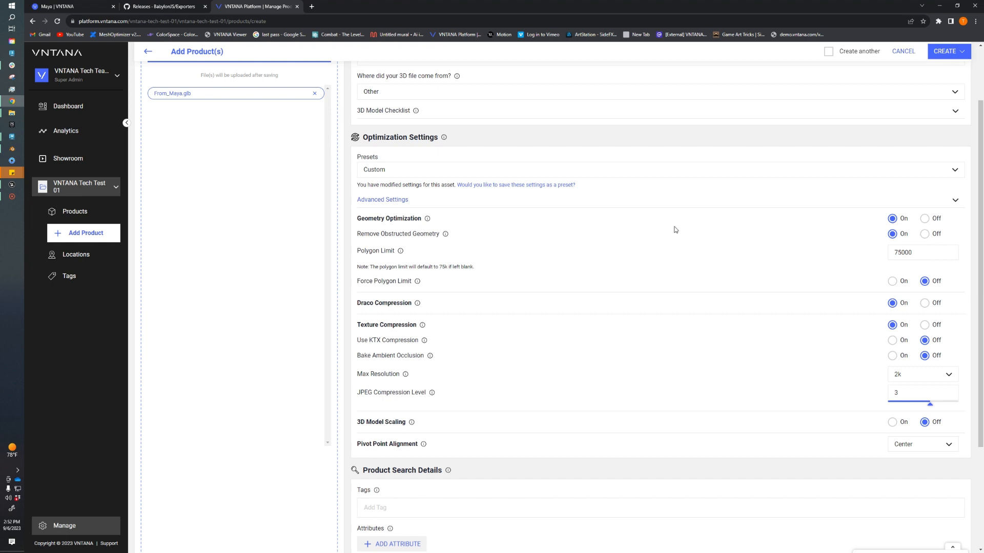
{"action": "mouse_move", "coordinate": [502, 242]}
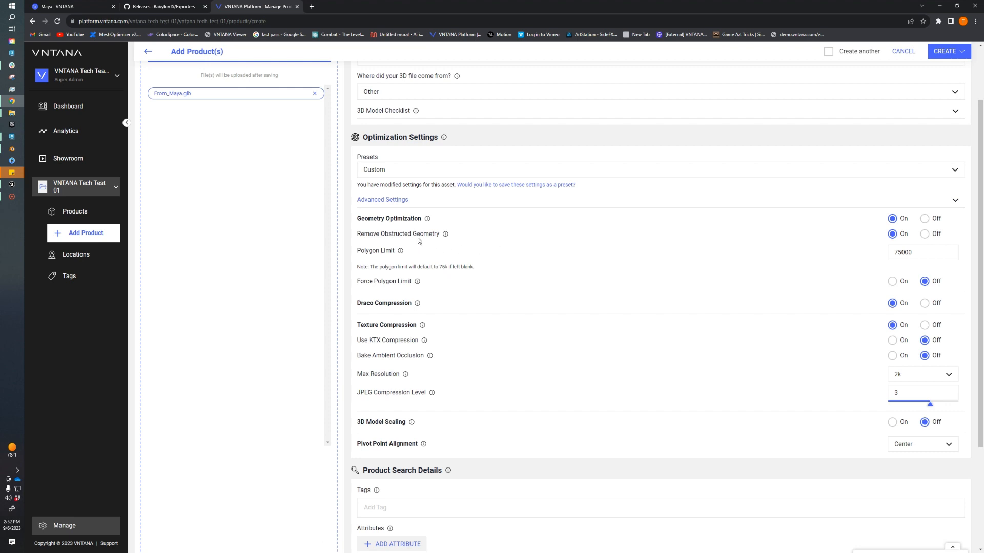
{"action": "mouse_move", "coordinate": [488, 239]}
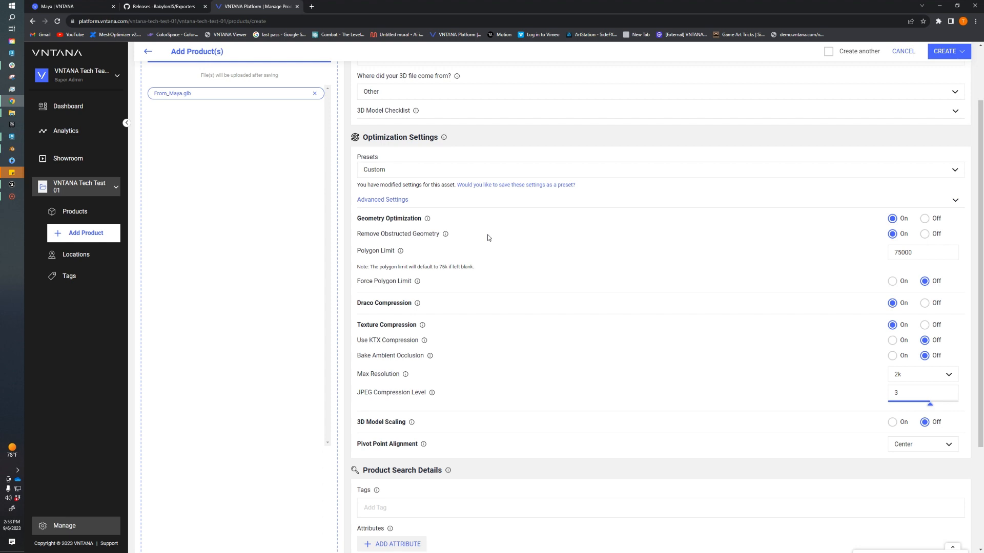
{"action": "mouse_move", "coordinate": [572, 307]}
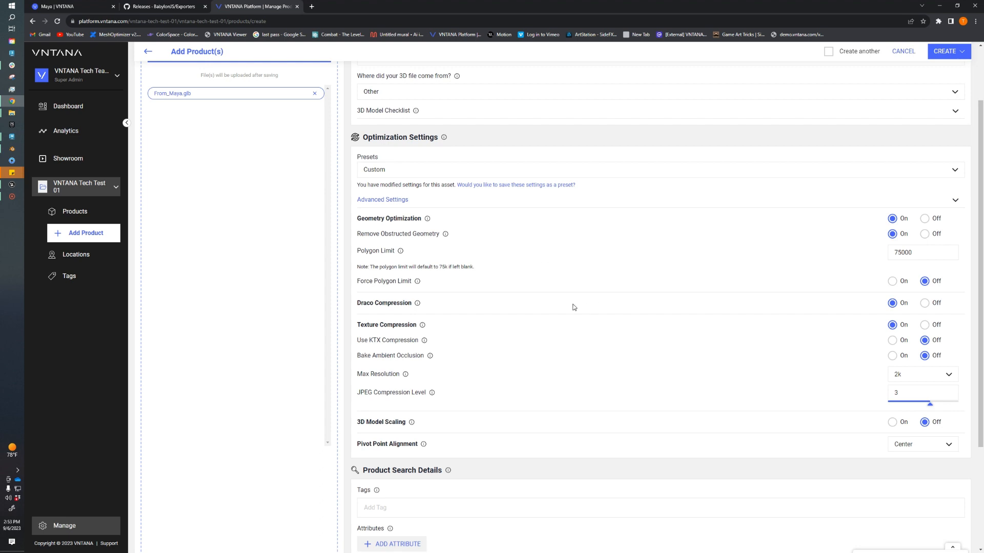
{"action": "mouse_move", "coordinate": [444, 287]}
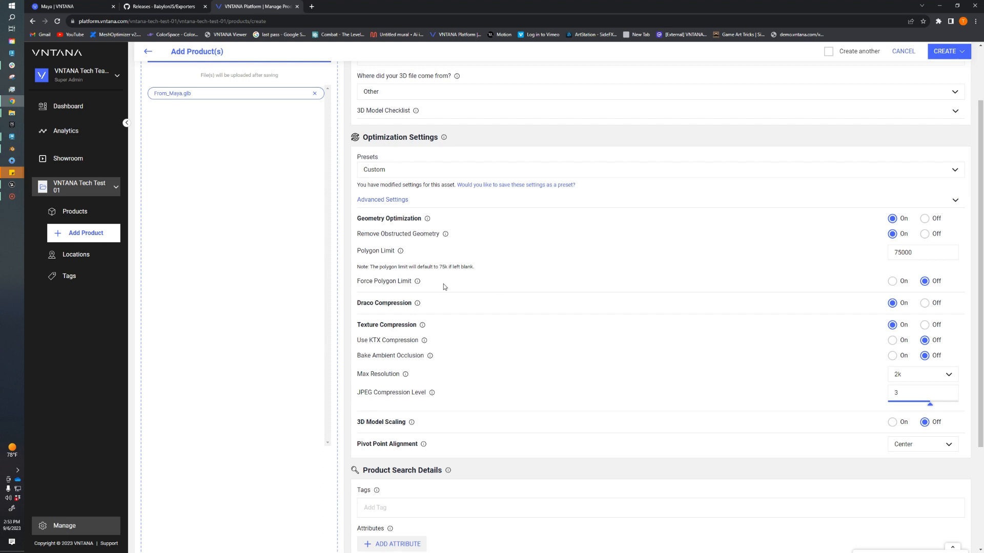
{"action": "mouse_move", "coordinate": [491, 287]}
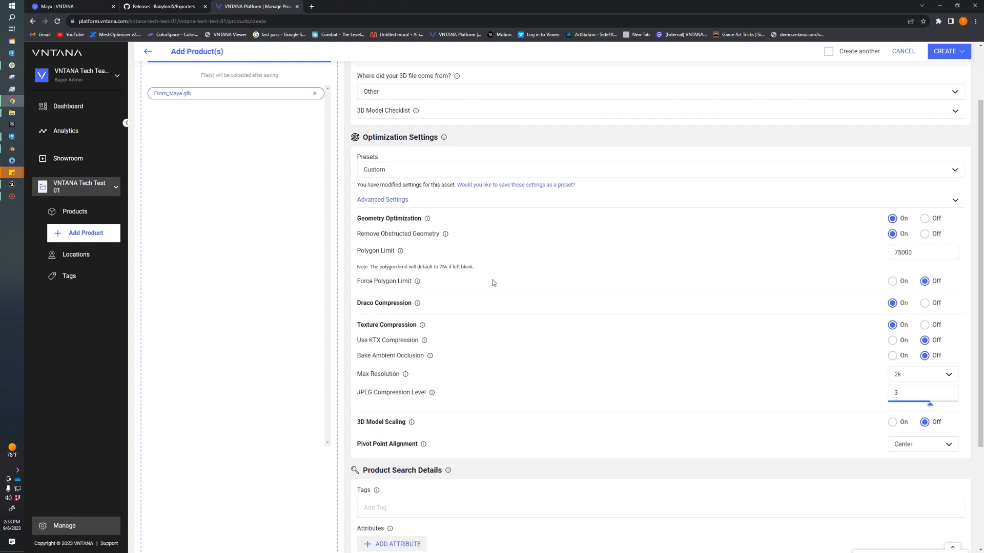
{"action": "mouse_move", "coordinate": [511, 264]}
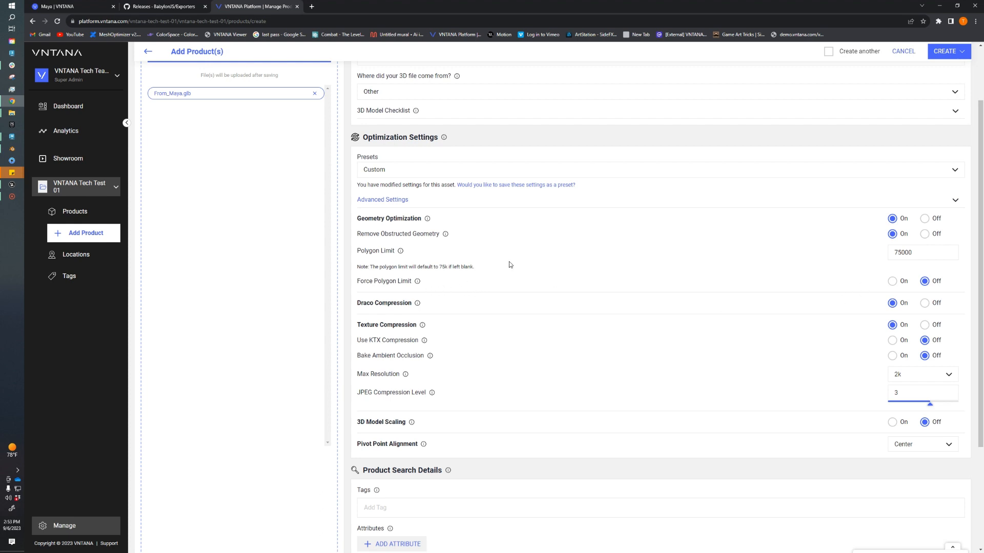
{"action": "mouse_move", "coordinate": [647, 255]}
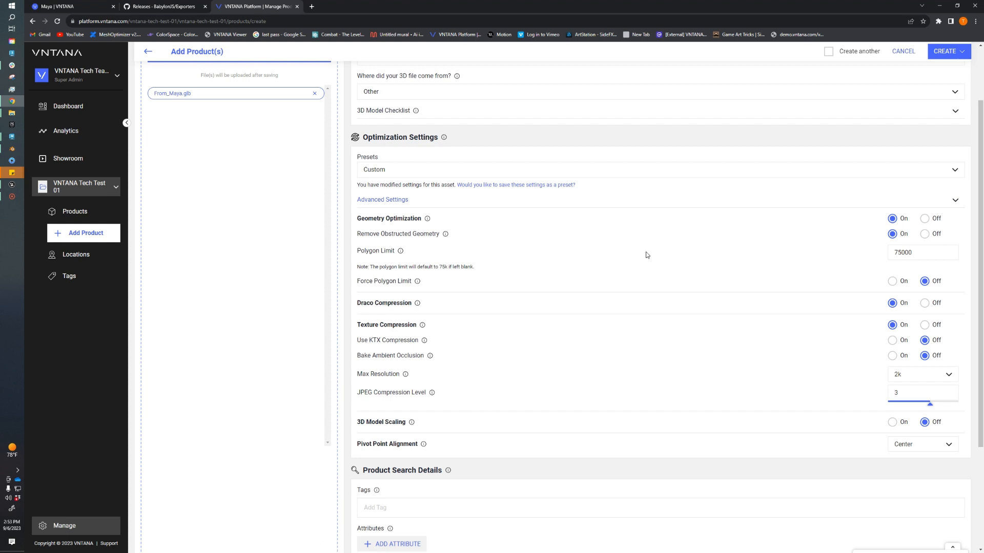
{"action": "mouse_move", "coordinate": [401, 267]}
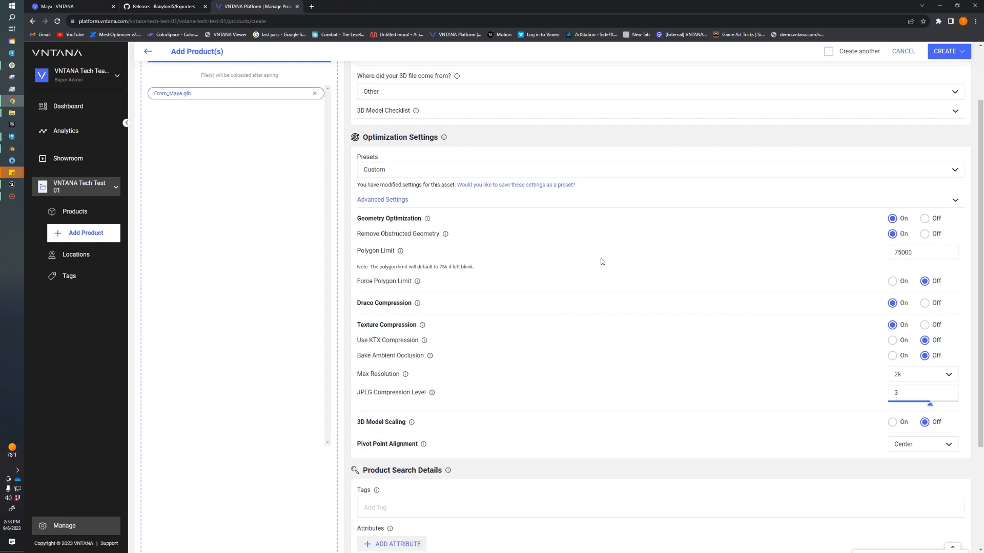
{"action": "mouse_move", "coordinate": [678, 314]}
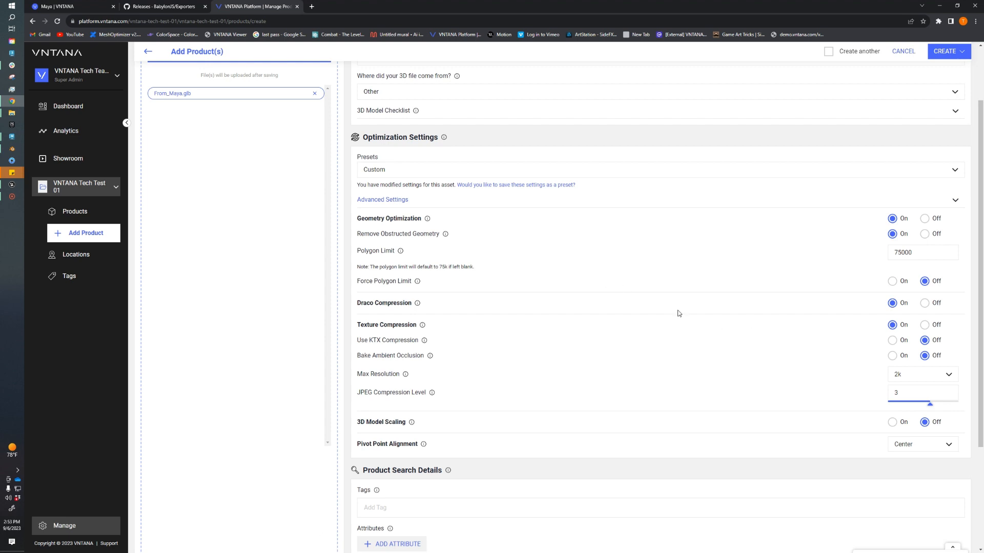
{"action": "scroll", "scroll_direction": "down", "scroll_amount": 3}
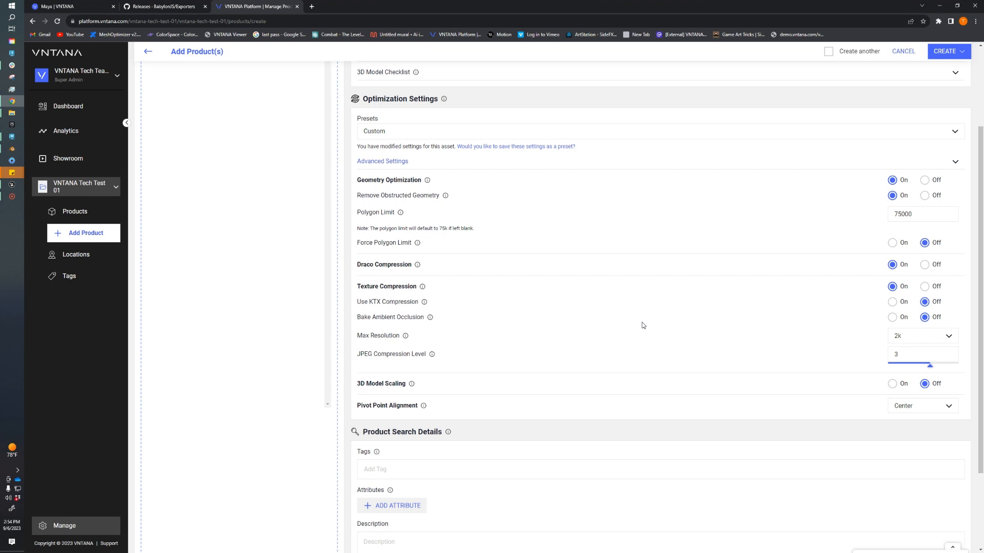
{"action": "mouse_move", "coordinate": [931, 272]}
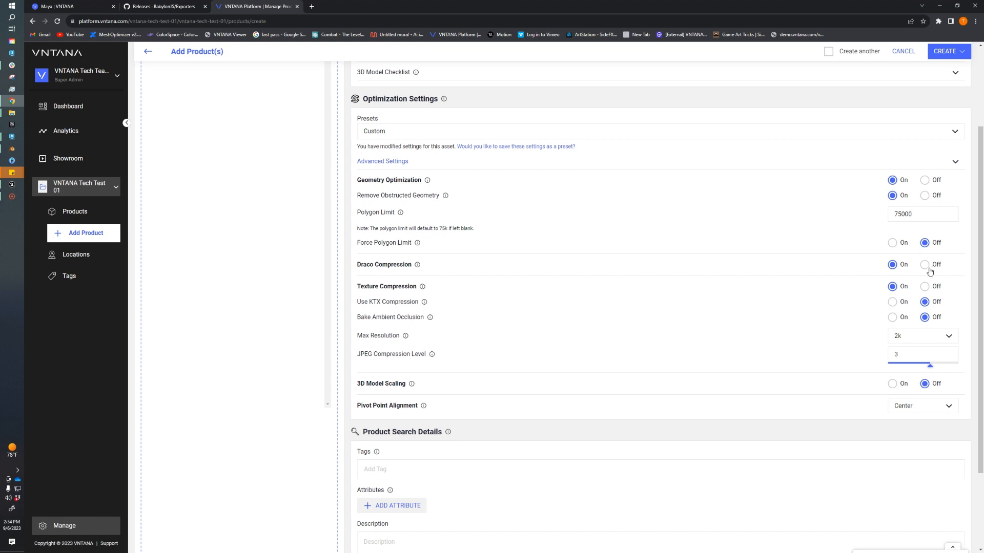
Set Draco Compression to Off in the custom optimization settings for From_Maya.glb.
{"action": "left_click", "coordinate": [923, 264]}
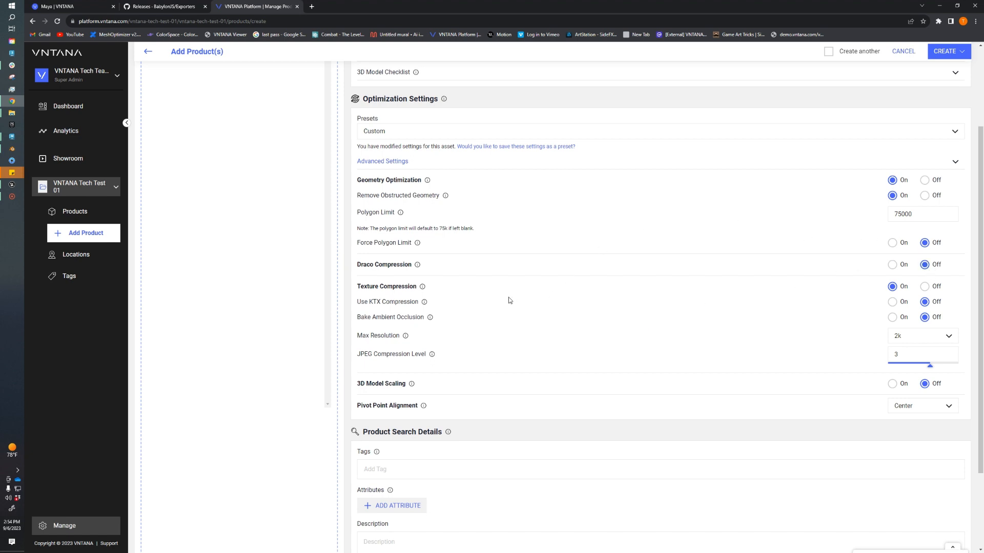
{"action": "scroll", "scroll_direction": "down", "scroll_amount": 3}
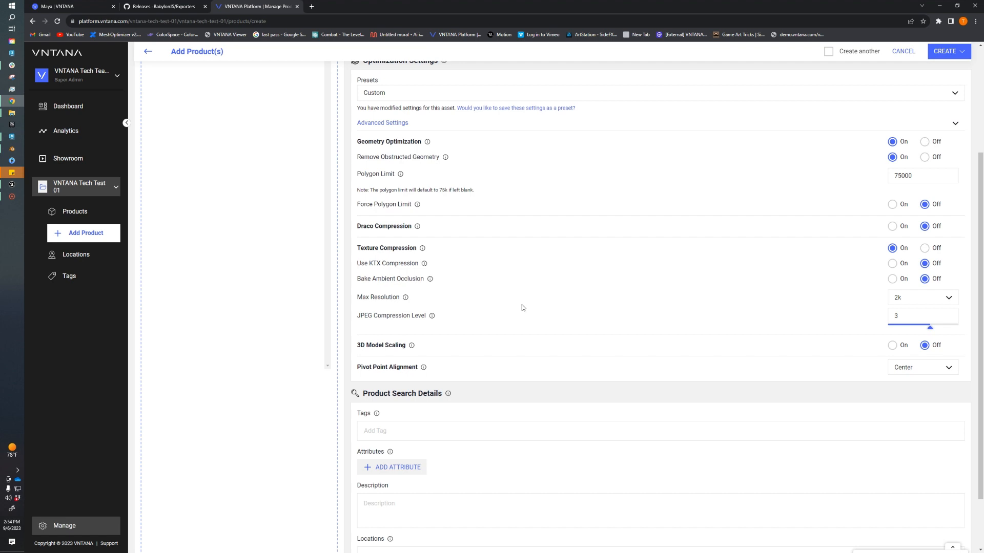
{"action": "mouse_move", "coordinate": [516, 310]}
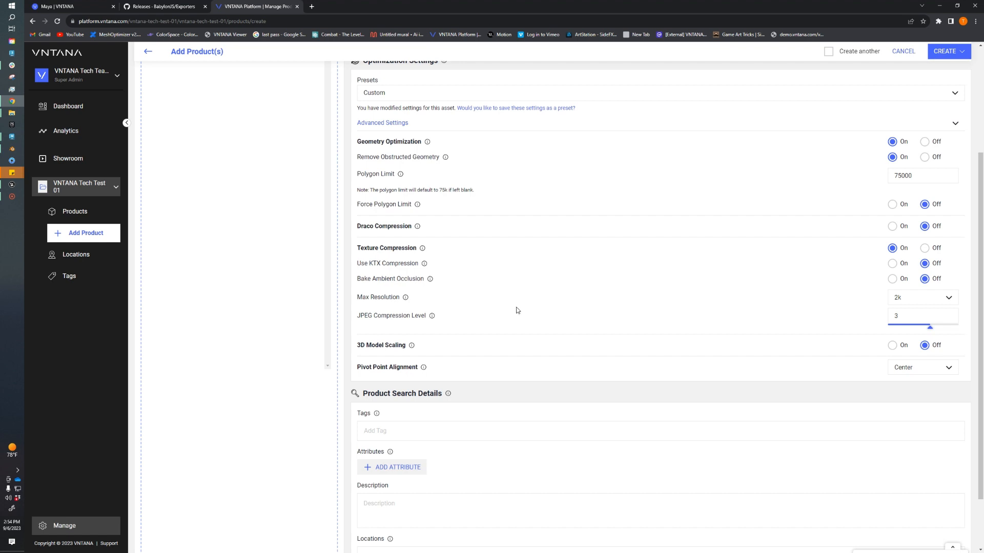
Set Bake Ambient Occlusion to On and keep Pivot Point Alignment at Center.
{"action": "left_click", "coordinate": [892, 279]}
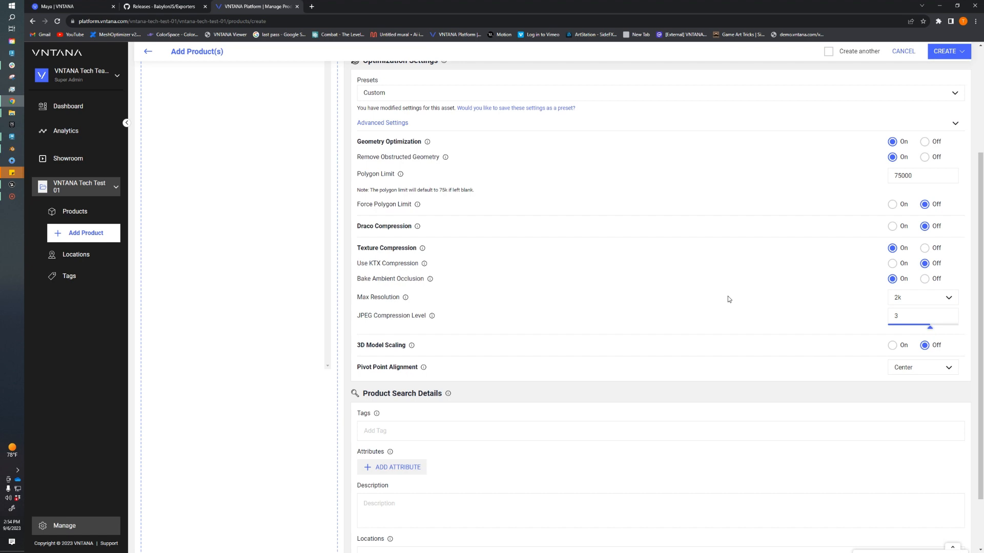
{"action": "mouse_move", "coordinate": [731, 177]}
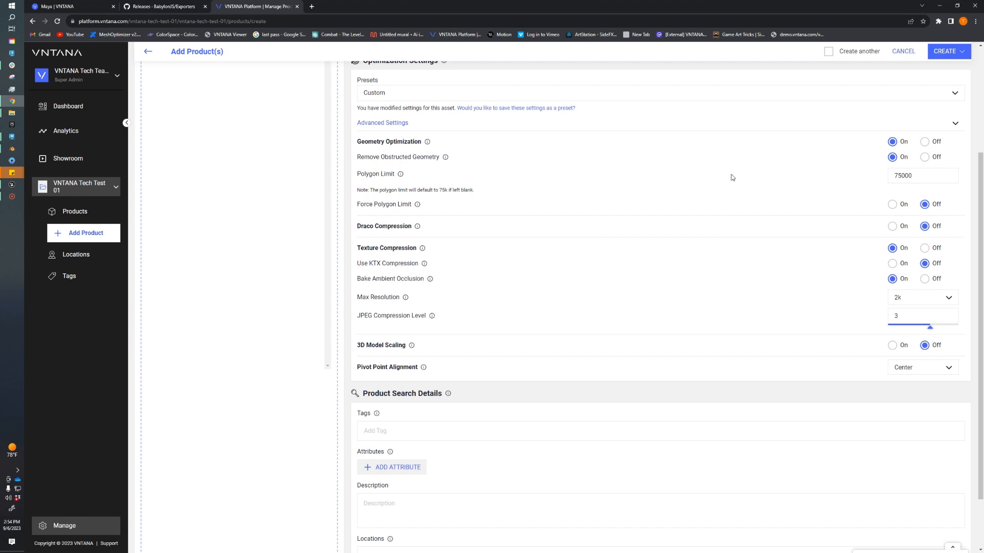
{"action": "scroll", "scroll_direction": "down", "scroll_amount": 3}
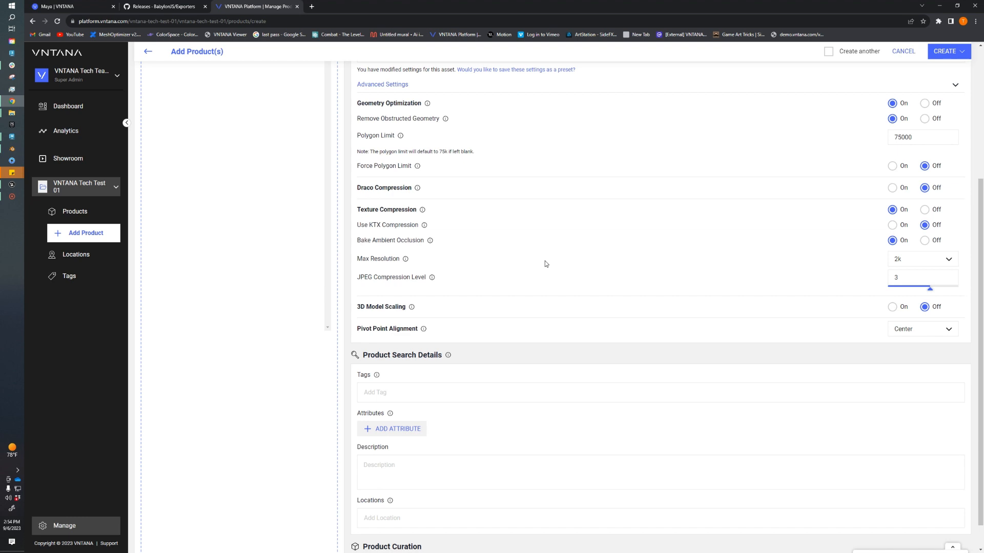
{"action": "mouse_move", "coordinate": [658, 276]}
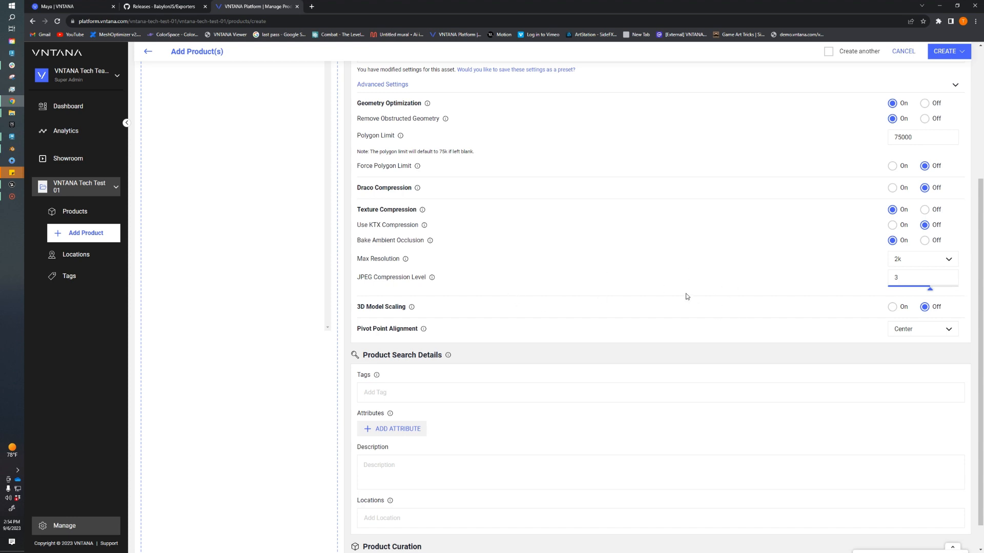
{"action": "mouse_move", "coordinate": [617, 289]}
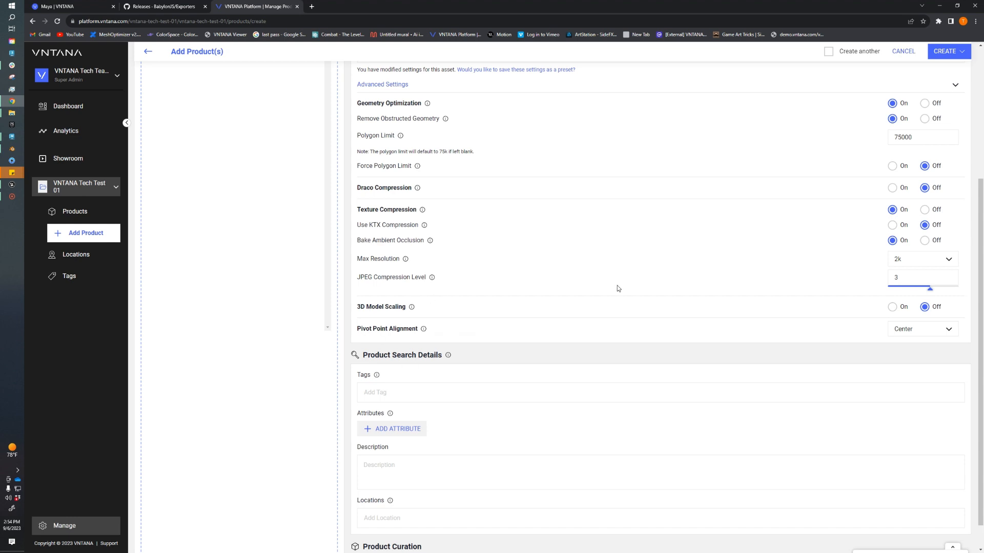
{"action": "mouse_move", "coordinate": [476, 293]}
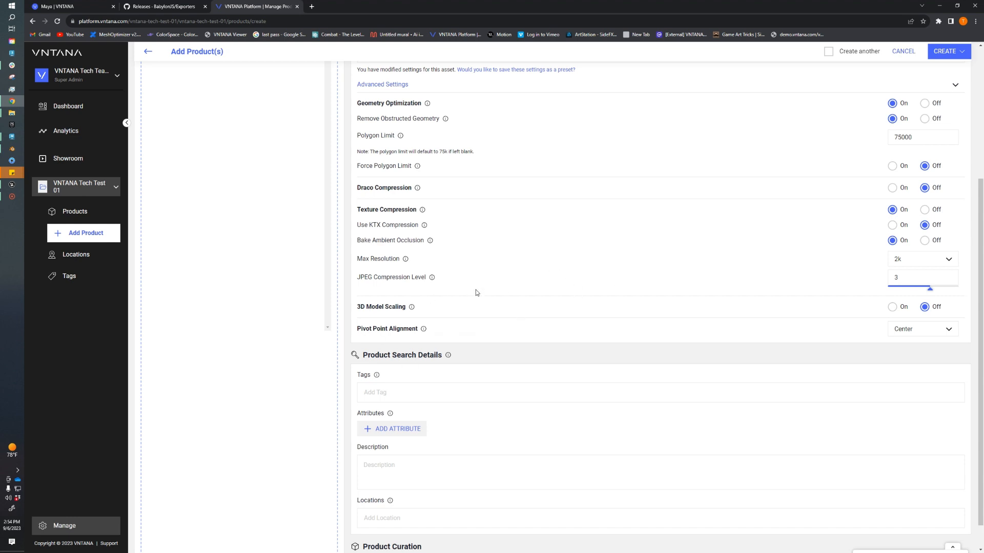
{"action": "mouse_move", "coordinate": [467, 307]}
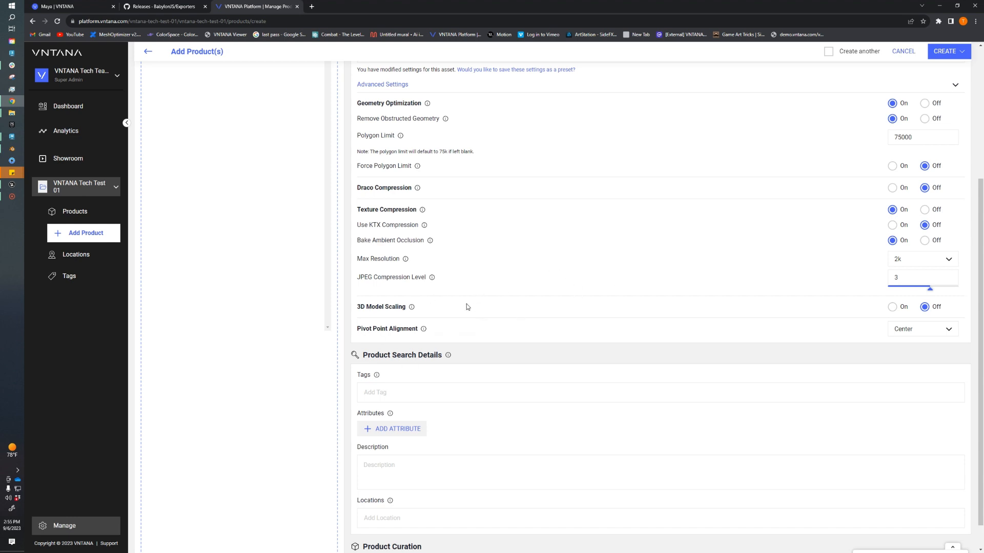
{"action": "mouse_move", "coordinate": [505, 299]}
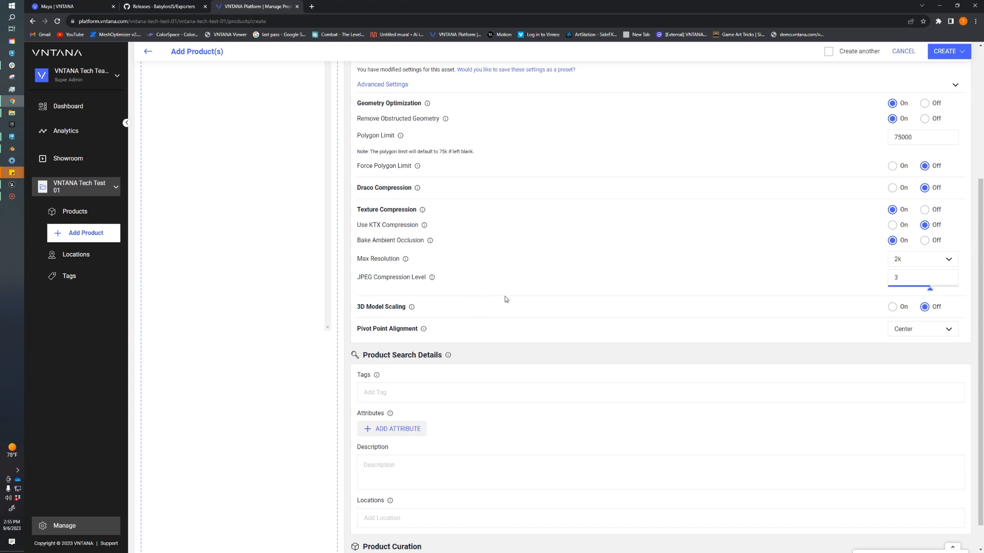
{"action": "mouse_move", "coordinate": [505, 315]}
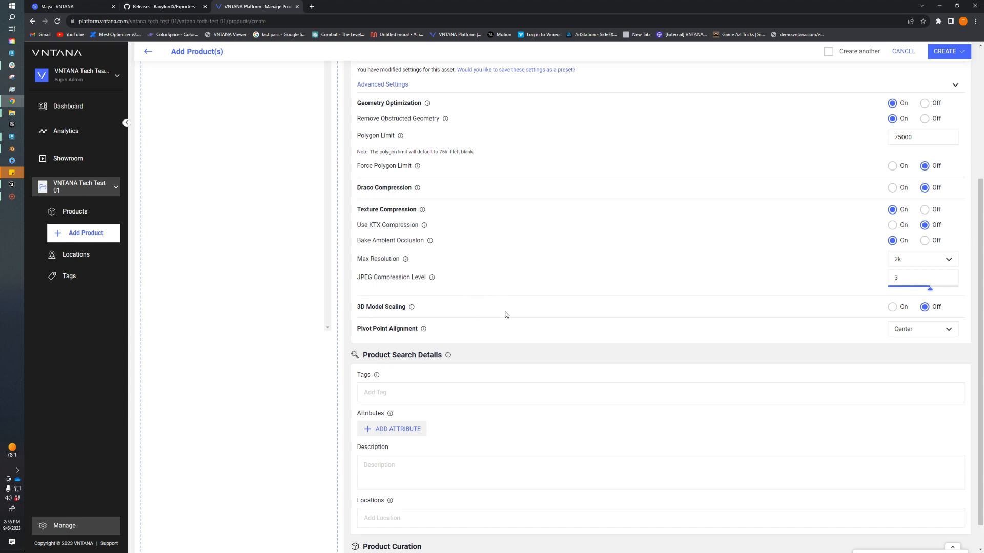
{"action": "mouse_move", "coordinate": [504, 318]}
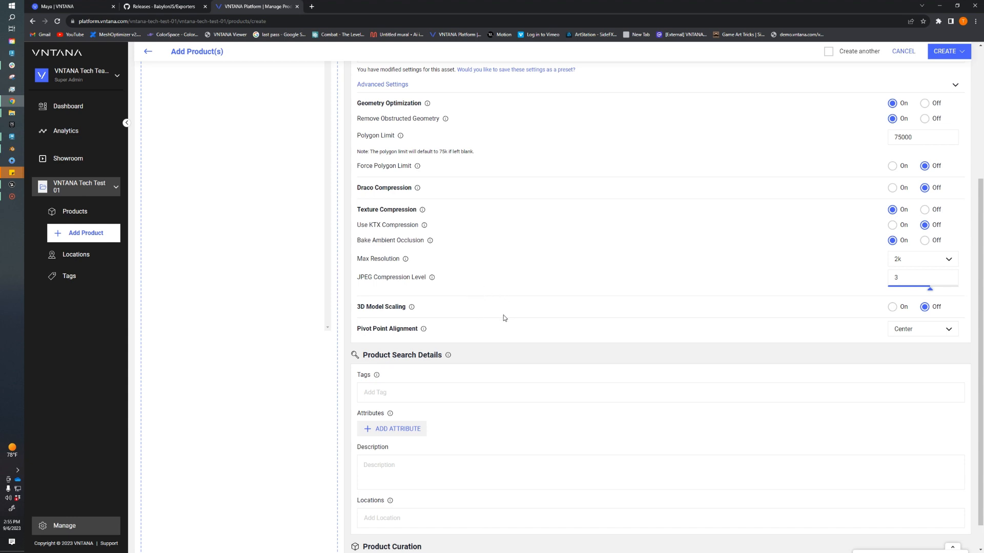
{"action": "mouse_move", "coordinate": [833, 329]}
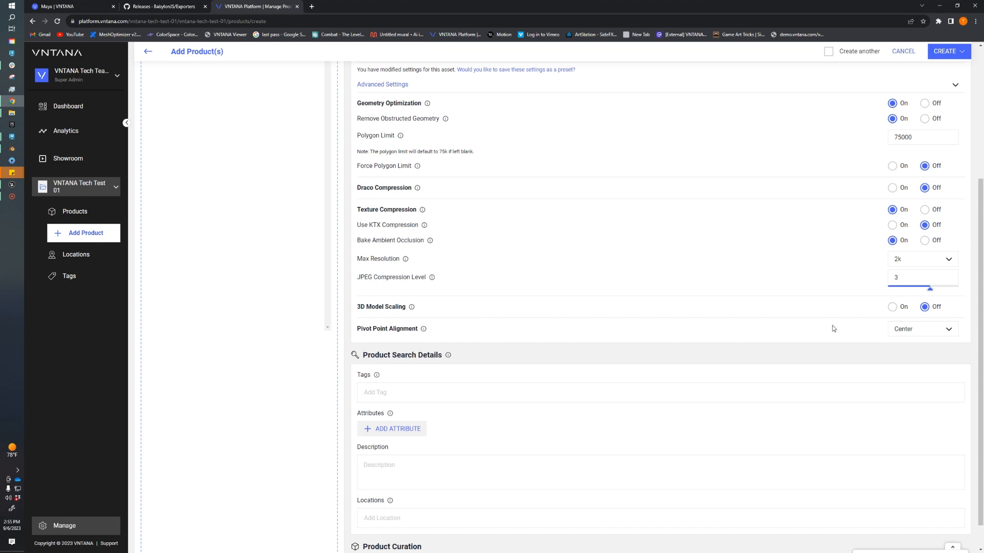
{"action": "left_click", "coordinate": [921, 329]}
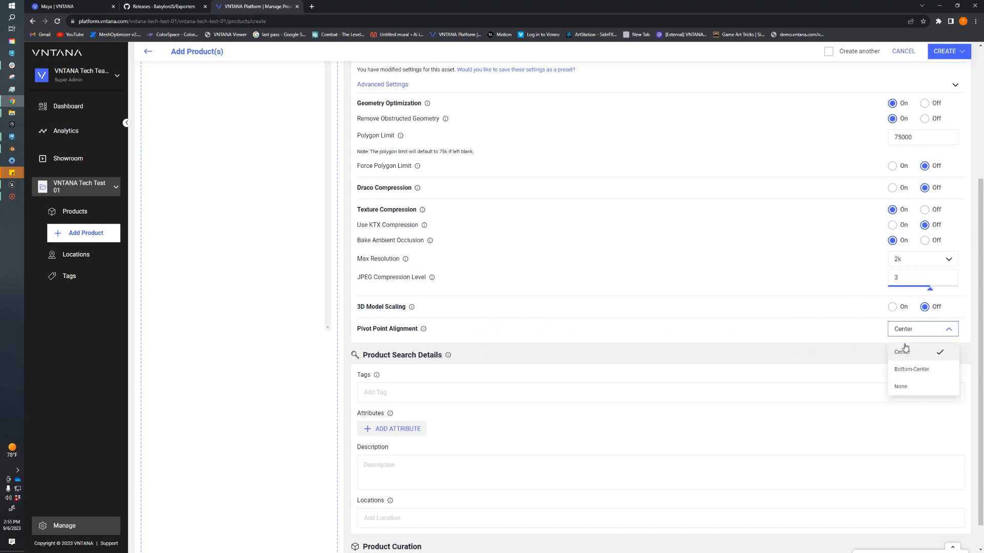
{"action": "left_click", "coordinate": [902, 351]}
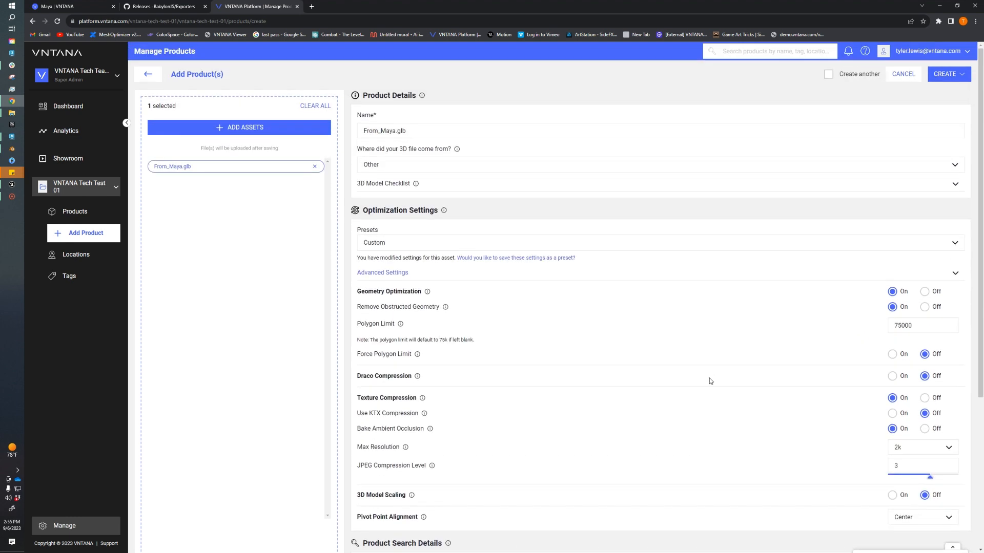
Submit the From_Maya.glb product via the Create option with the customized settings.
{"action": "left_click", "coordinate": [960, 73]}
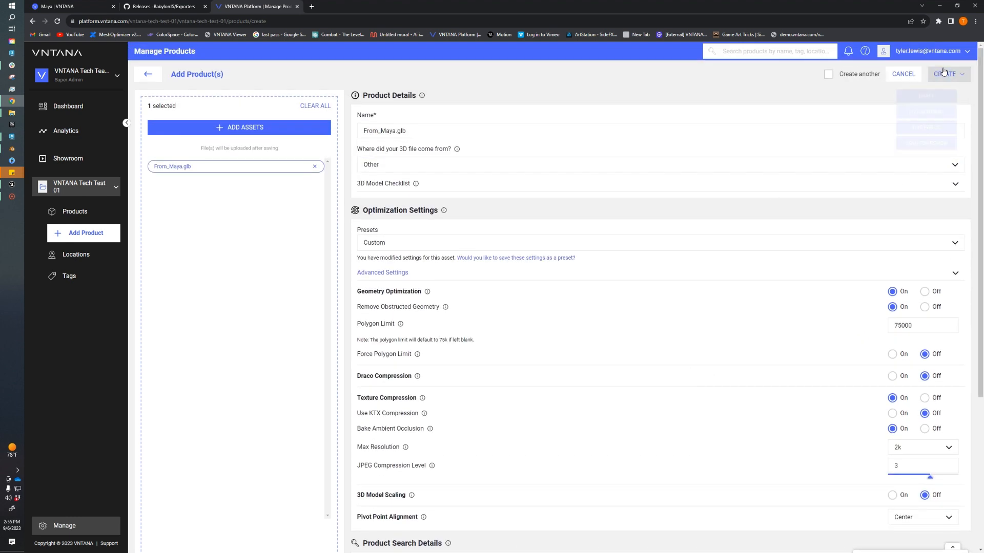
{"action": "left_click", "coordinate": [945, 74]}
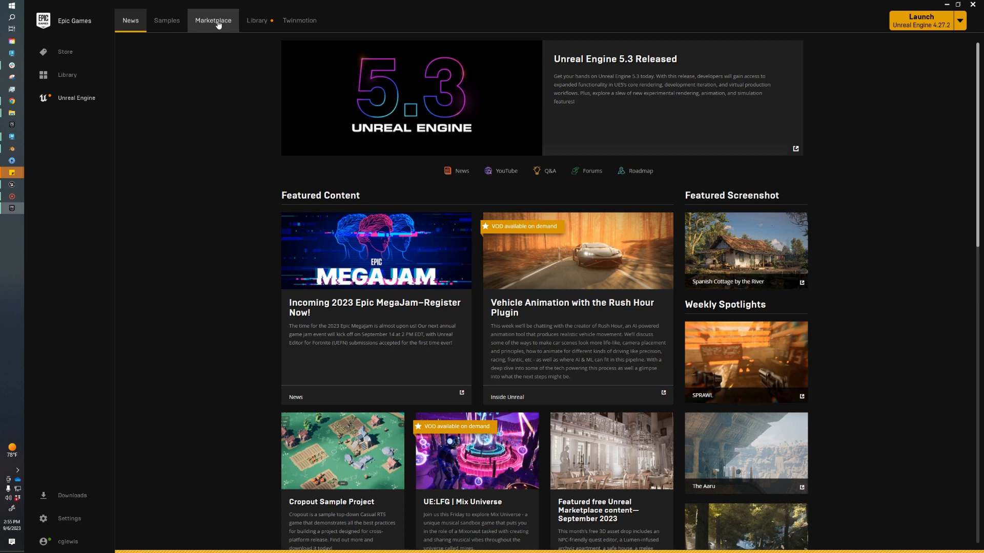
Find the VNTANA 3D Model Unreal Plugin in the Marketplace by searching 'vnt'.
{"action": "left_click", "coordinate": [214, 20]}
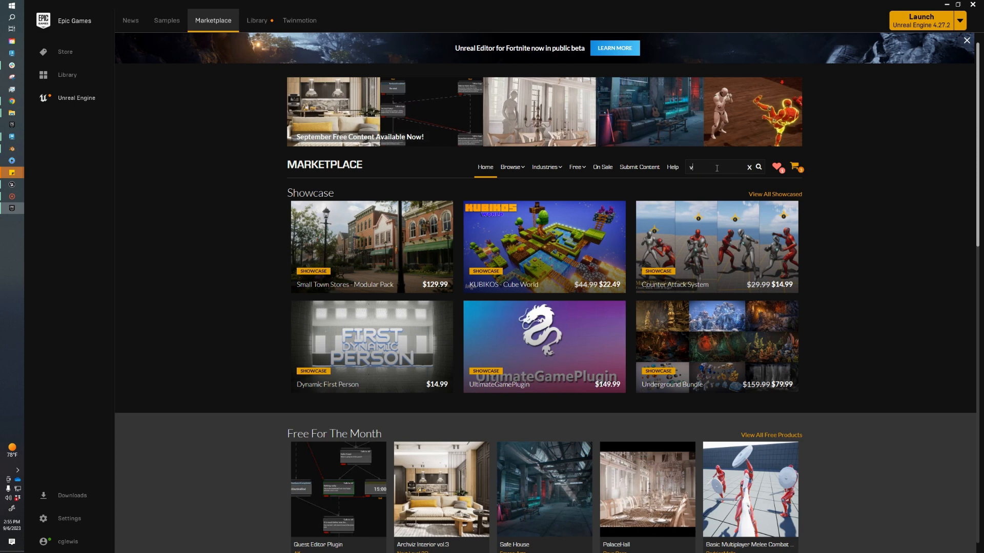
{"action": "type", "text": "nt"}
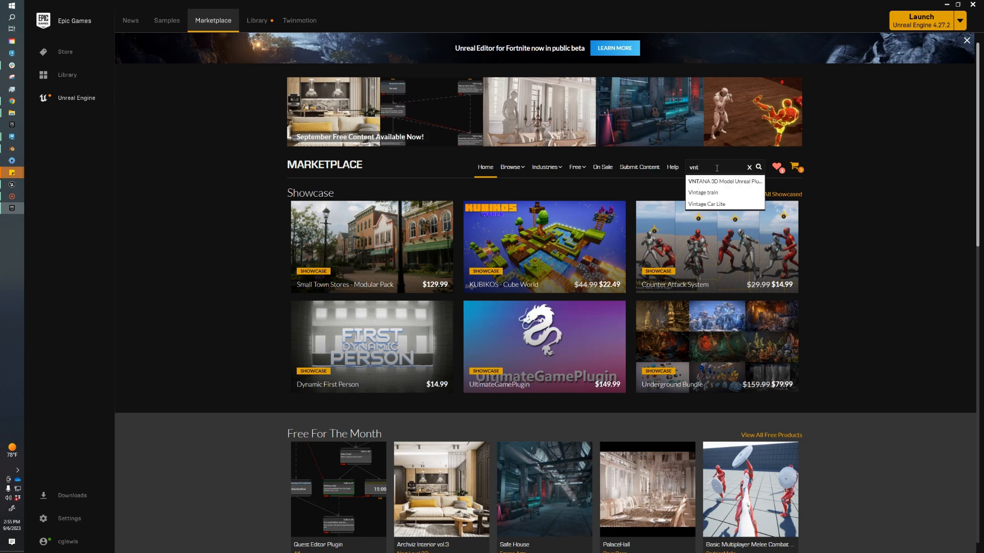
{"action": "left_click", "coordinate": [723, 182]}
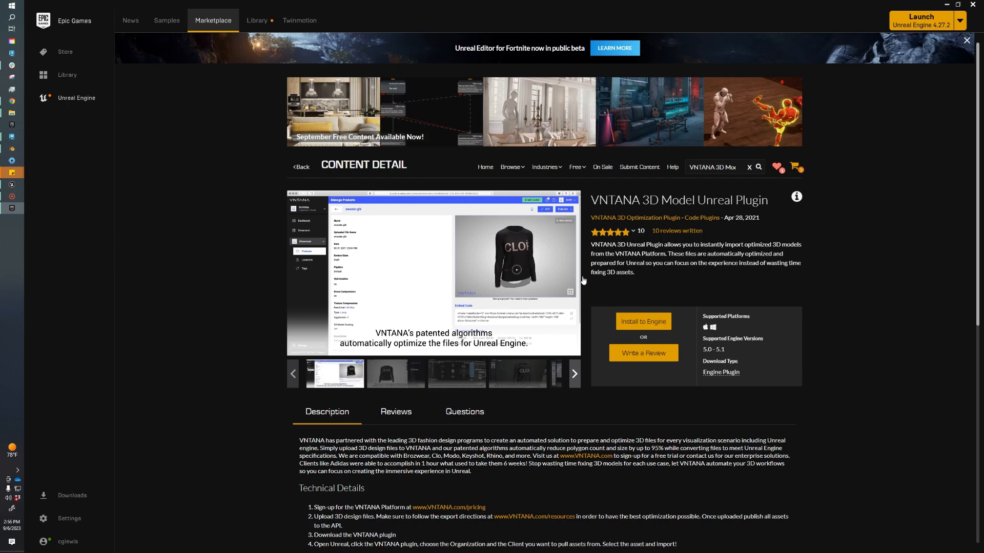
Install the VNTANA plugin into the 5.0 engine slot and resume the installation.
{"action": "left_click", "coordinate": [642, 321]}
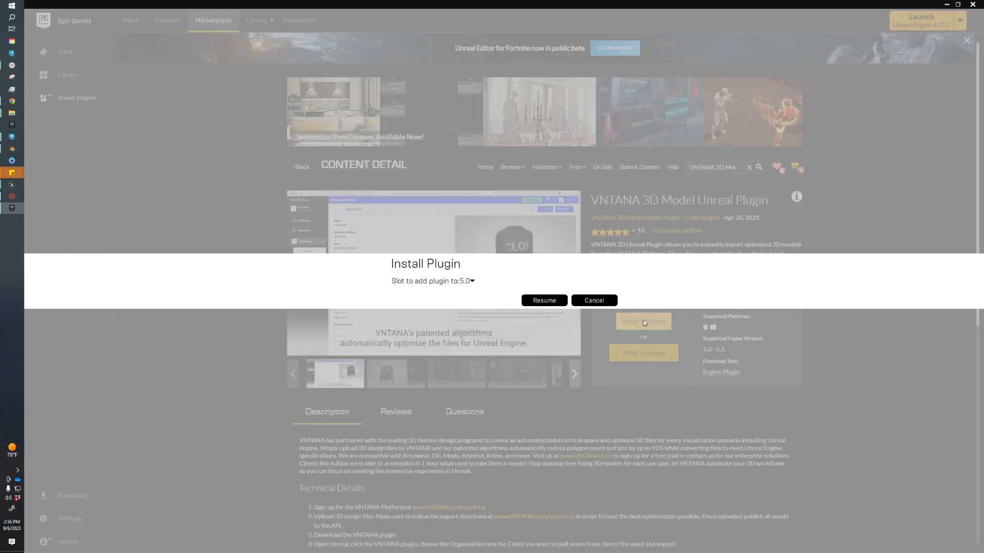
{"action": "mouse_move", "coordinate": [498, 284]}
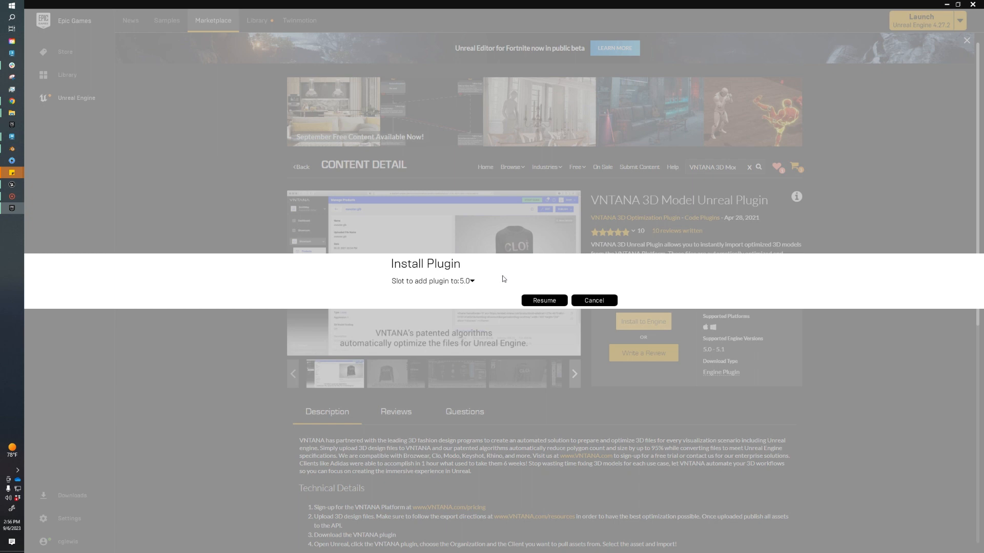
{"action": "mouse_move", "coordinate": [507, 276]}
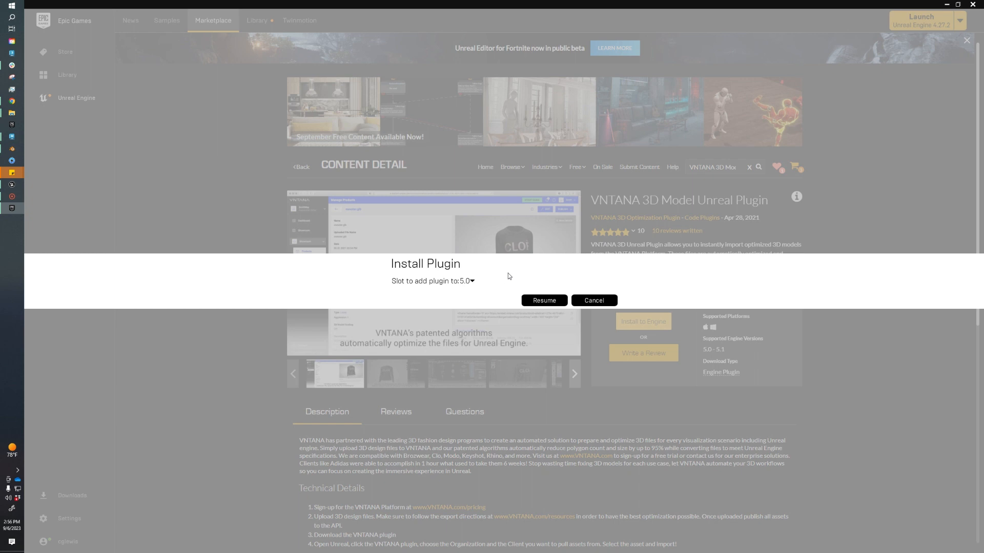
{"action": "left_click", "coordinate": [469, 280]}
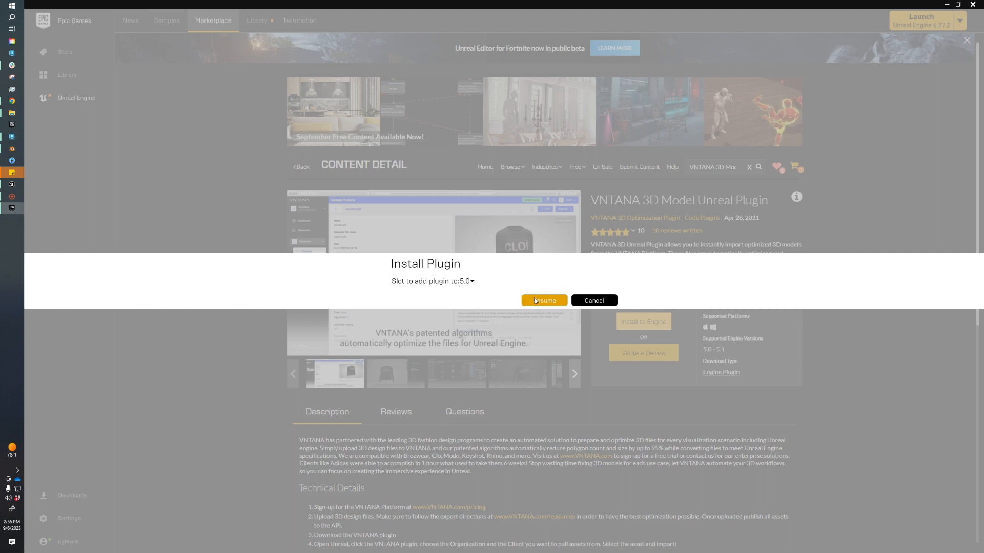
{"action": "left_click", "coordinate": [543, 300]}
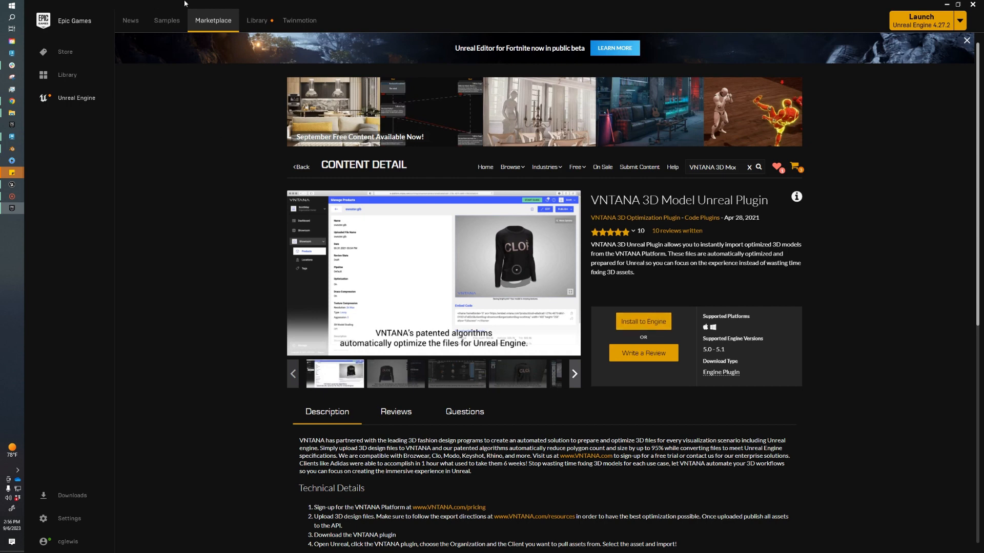
{"action": "mouse_move", "coordinate": [256, 20]}
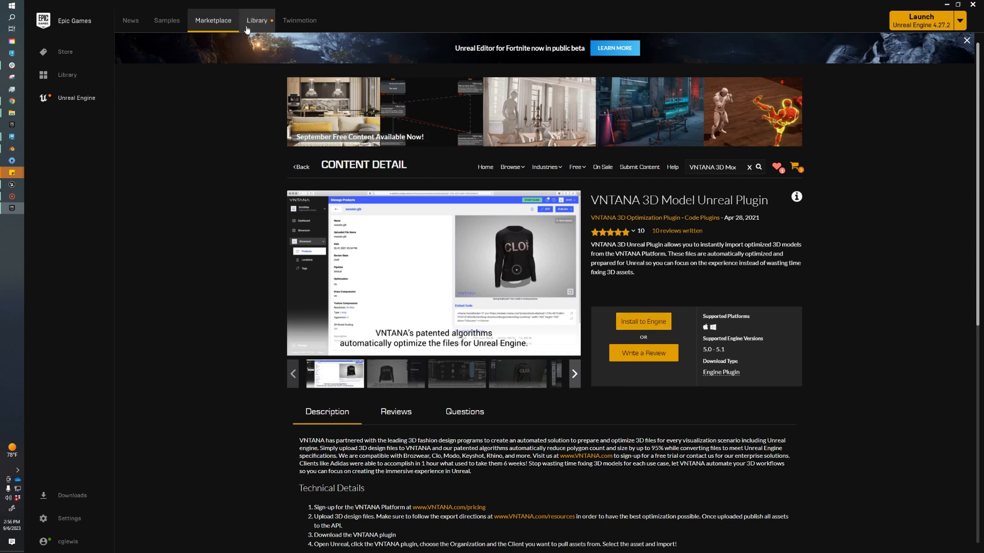
Check in Library that the VNTANA plugin is listed under 5.1.1's Installed Plugins, then dismiss the list.
{"action": "left_click", "coordinate": [256, 21]}
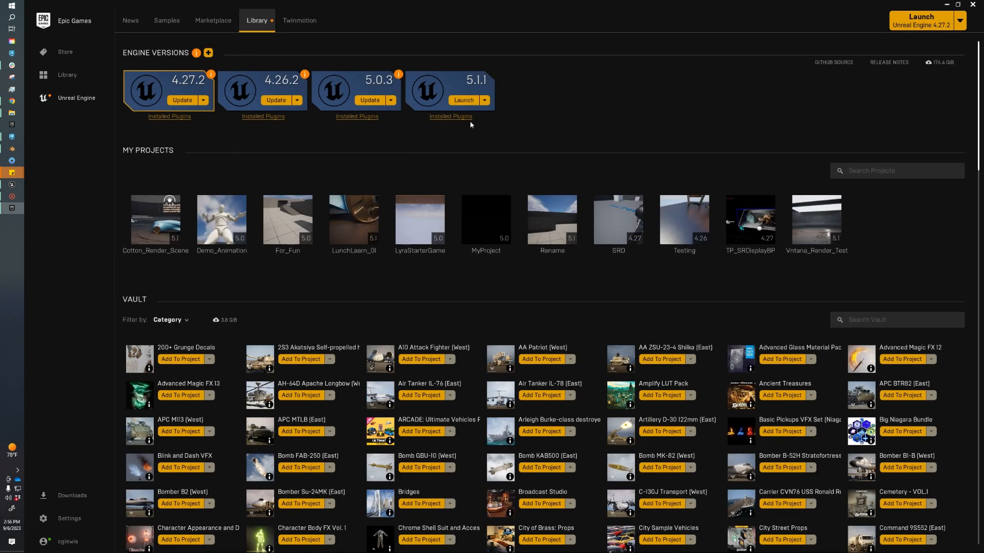
{"action": "left_click", "coordinate": [450, 116]}
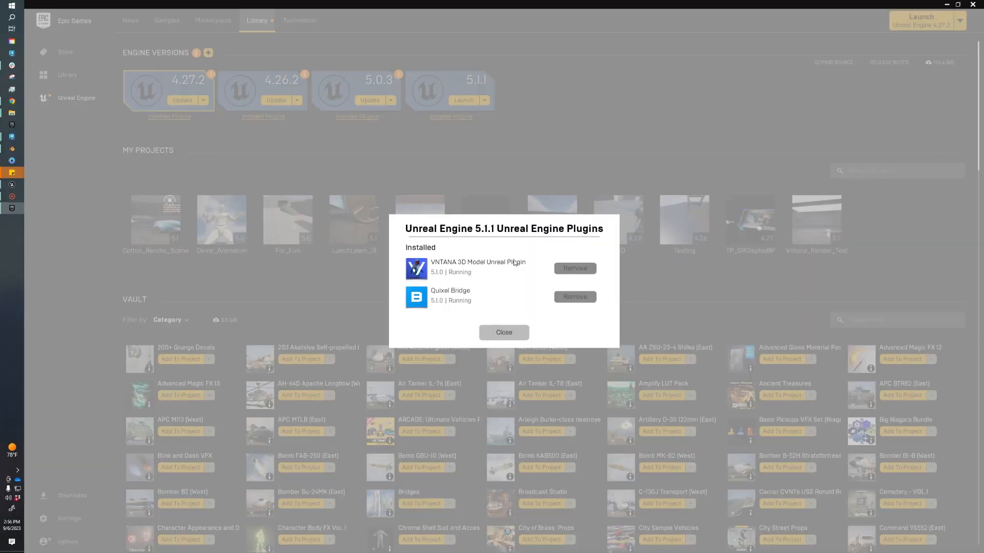
{"action": "mouse_move", "coordinate": [496, 283]}
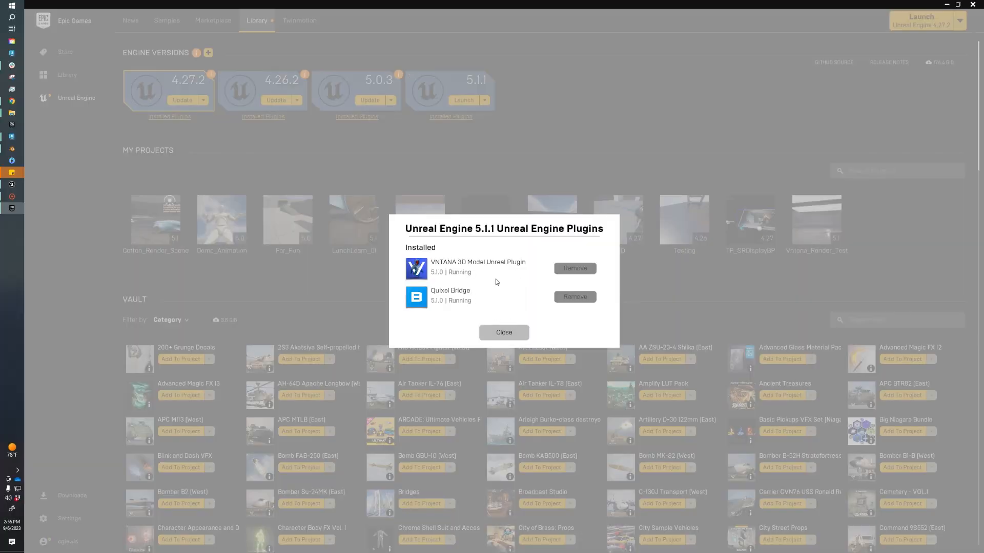
{"action": "left_click", "coordinate": [503, 332]}
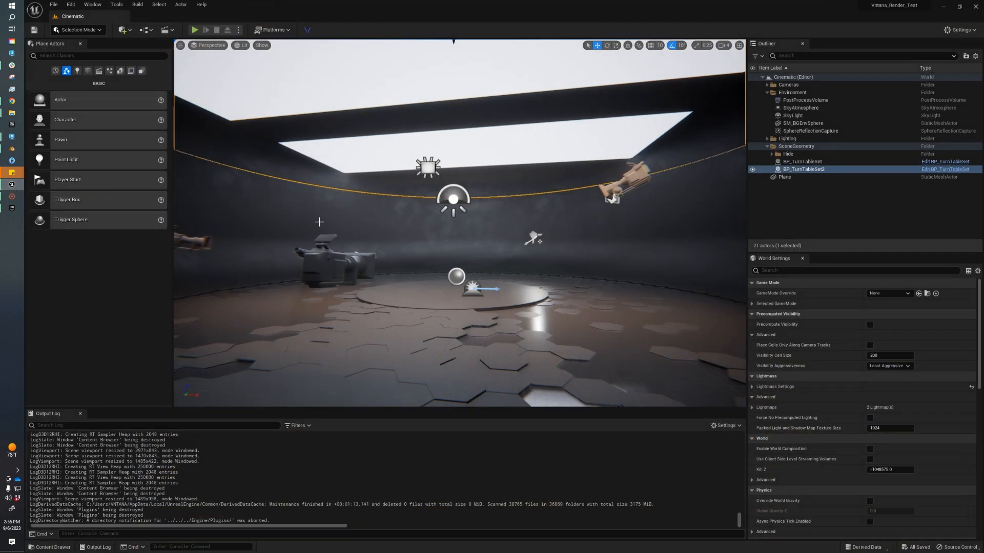
{"action": "mouse_move", "coordinate": [185, 127]}
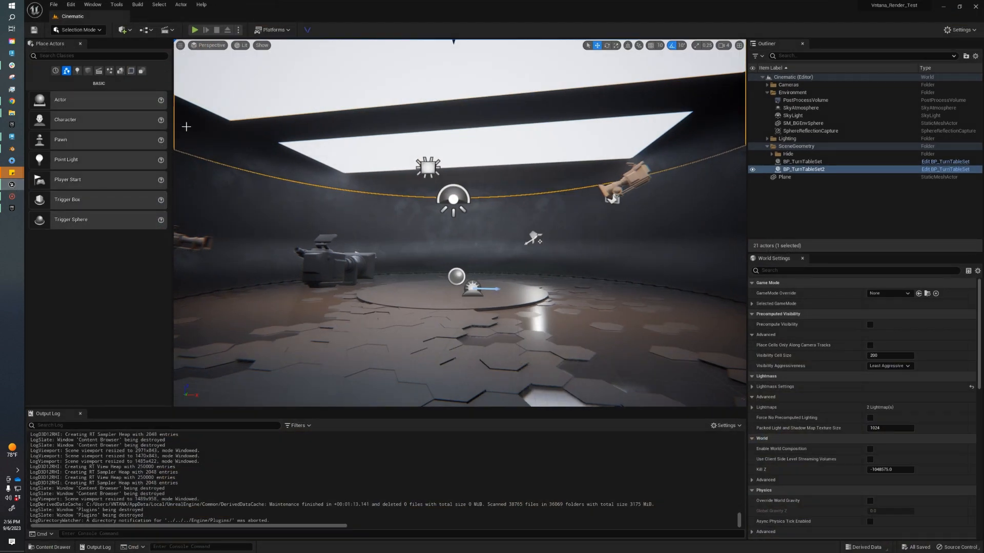
{"action": "mouse_move", "coordinate": [71, 4]}
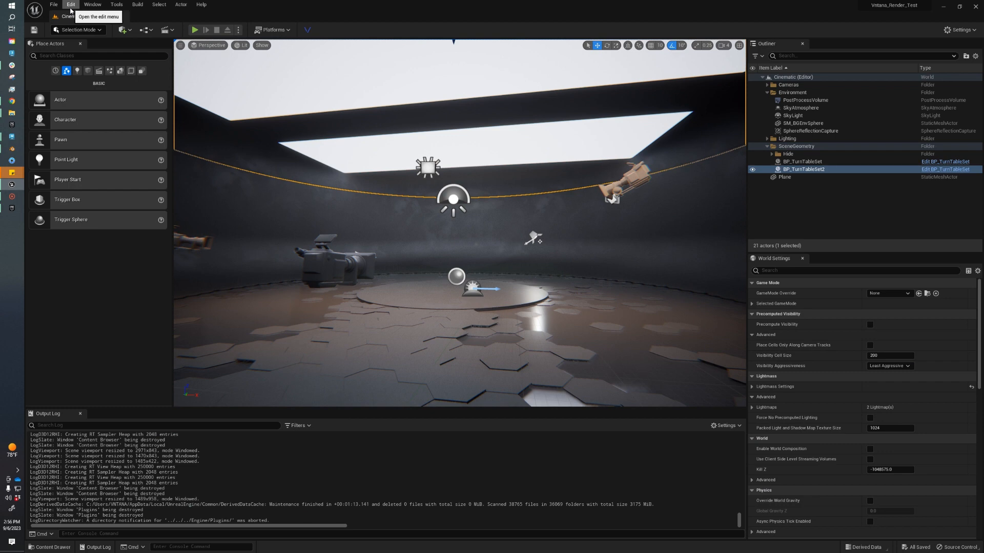
{"action": "left_click", "coordinate": [71, 4]}
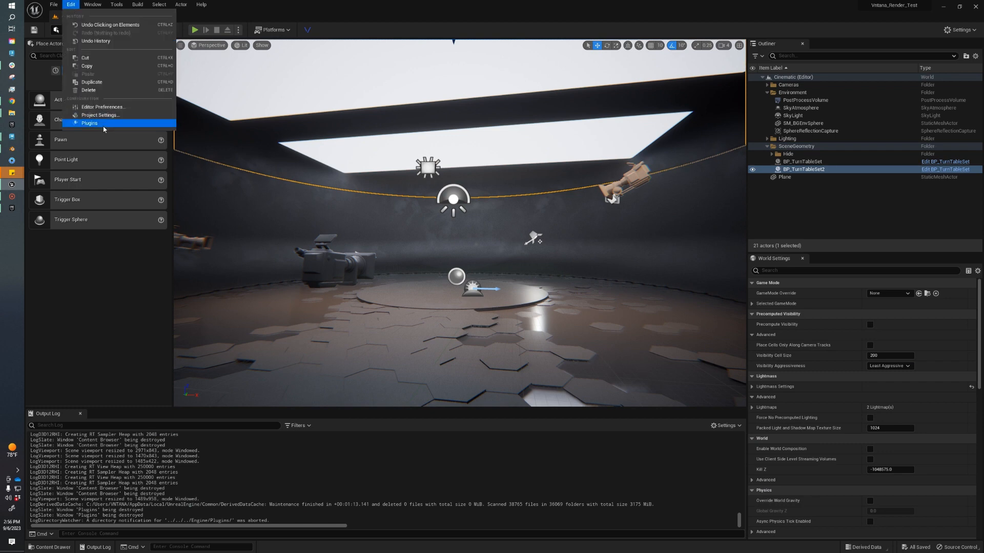
{"action": "left_click", "coordinate": [89, 123]}
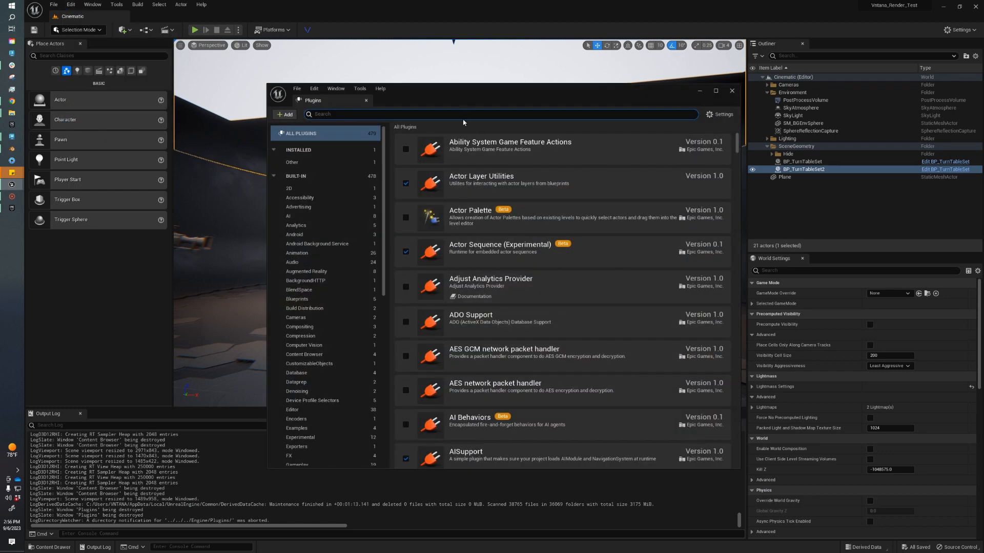
{"action": "type", "text": "vntan"}
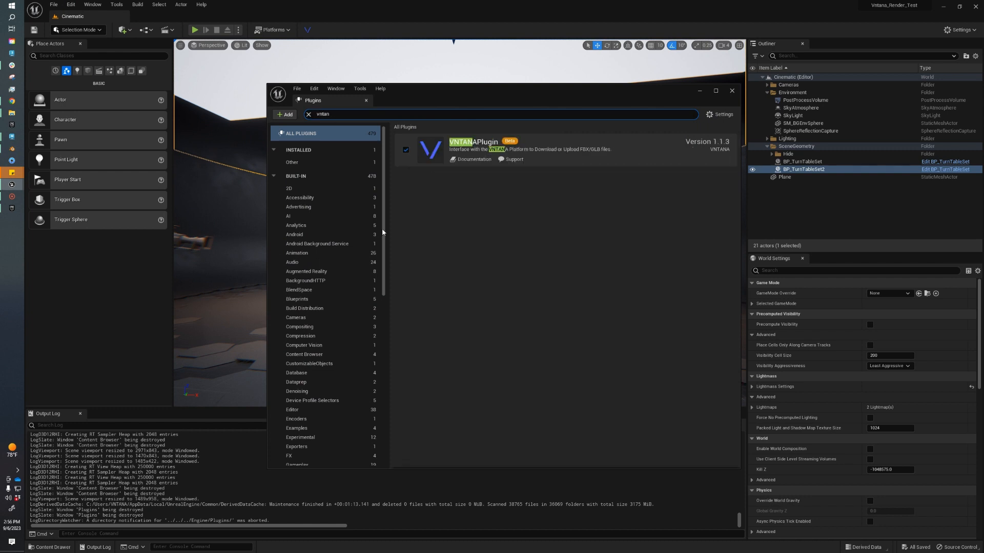
{"action": "mouse_move", "coordinate": [417, 168]}
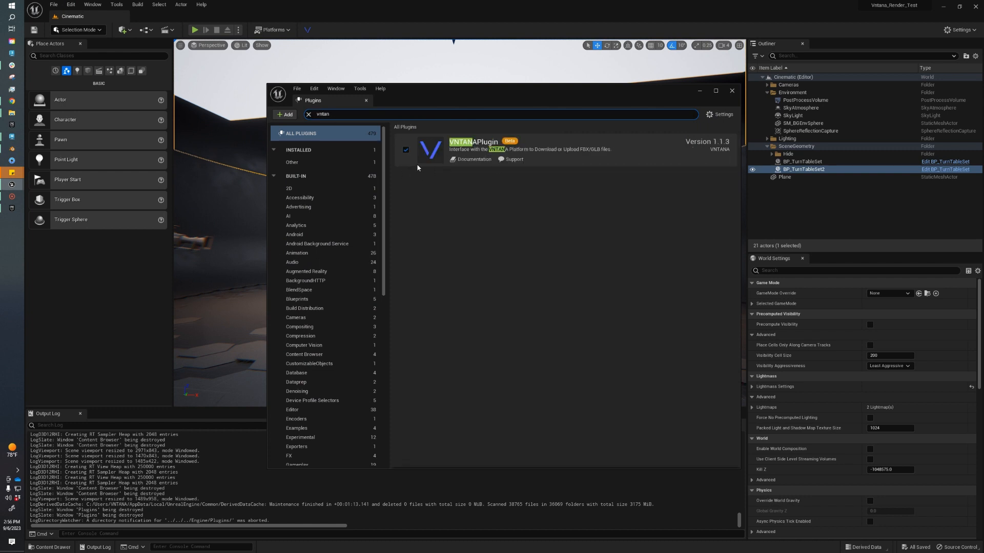
{"action": "mouse_move", "coordinate": [406, 149]}
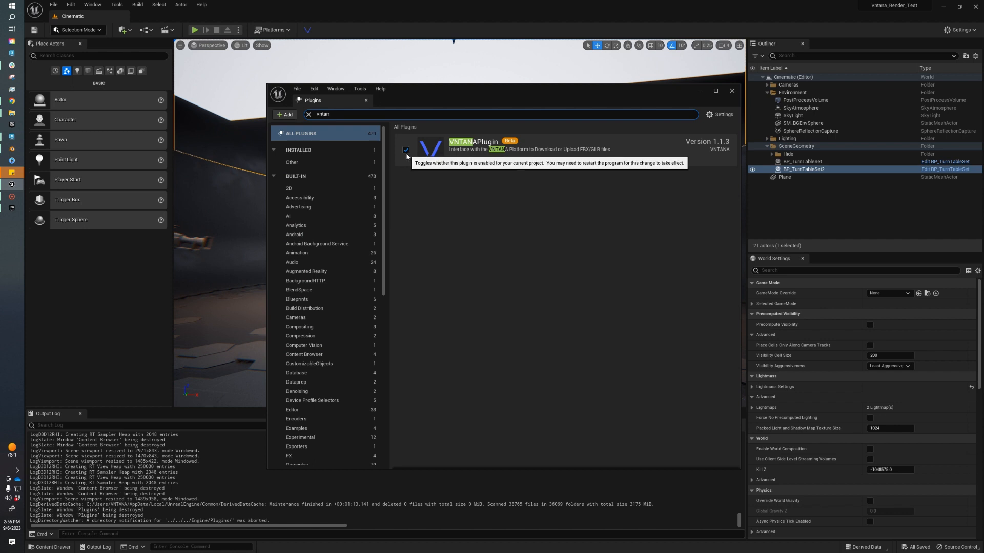
{"action": "mouse_move", "coordinate": [608, 193]}
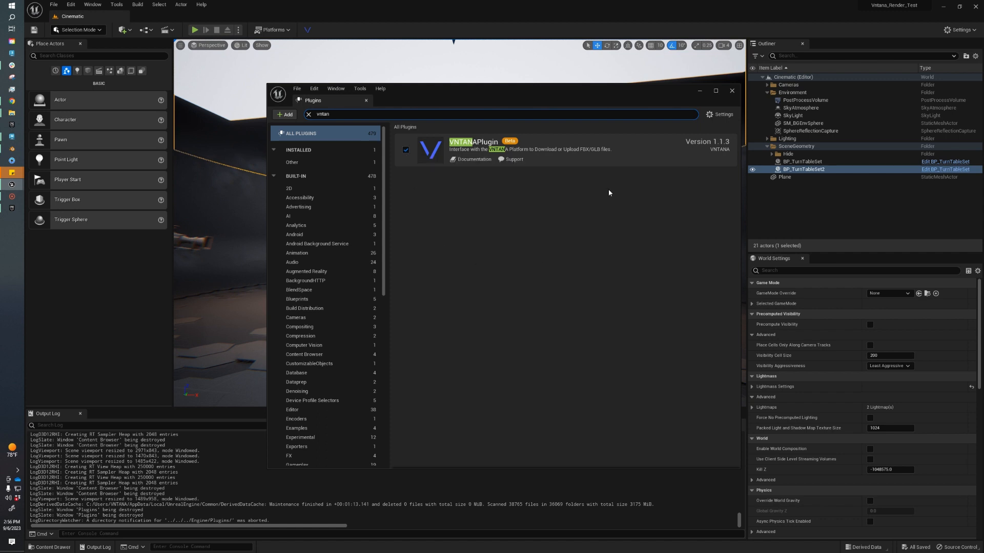
{"action": "left_click", "coordinate": [731, 90]}
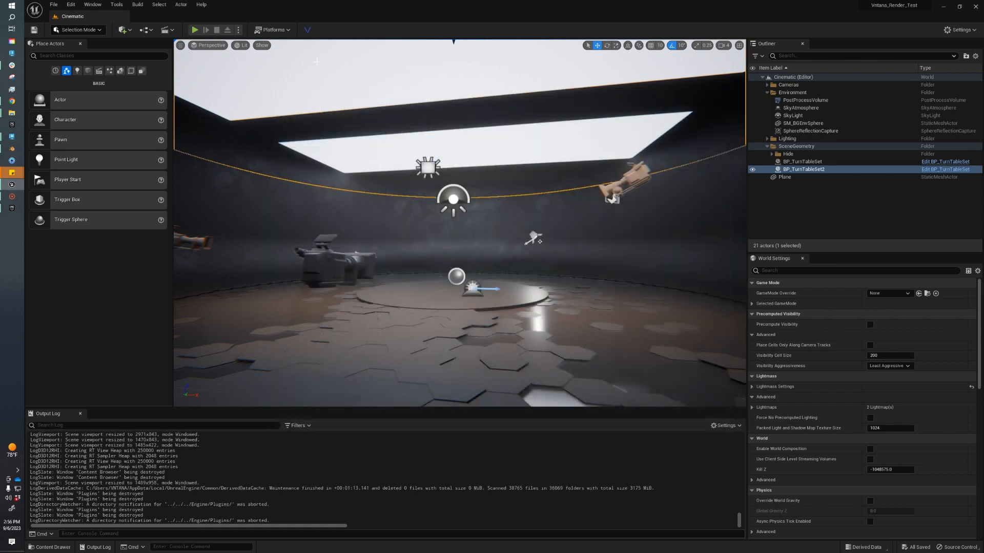
{"action": "mouse_move", "coordinate": [337, 181]}
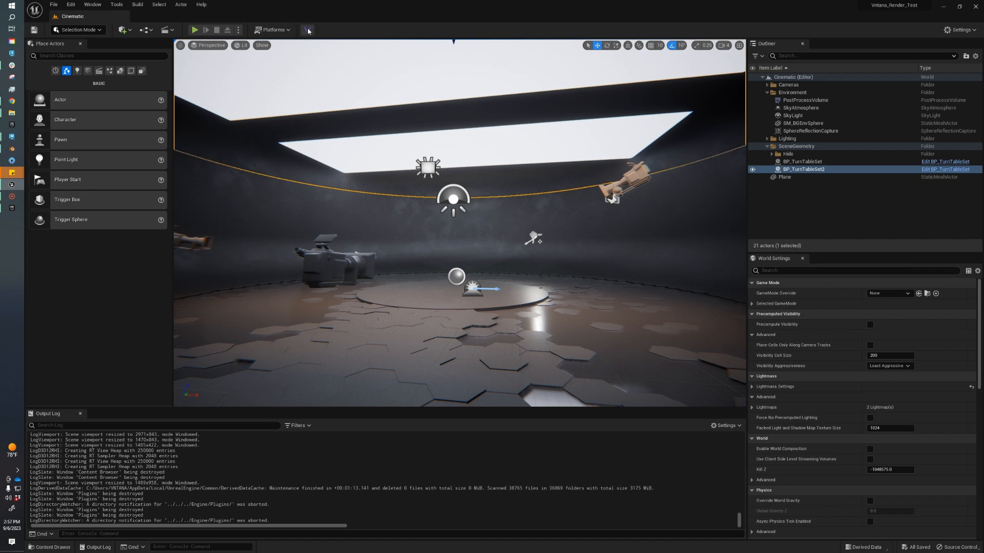
{"action": "left_click", "coordinate": [306, 30]}
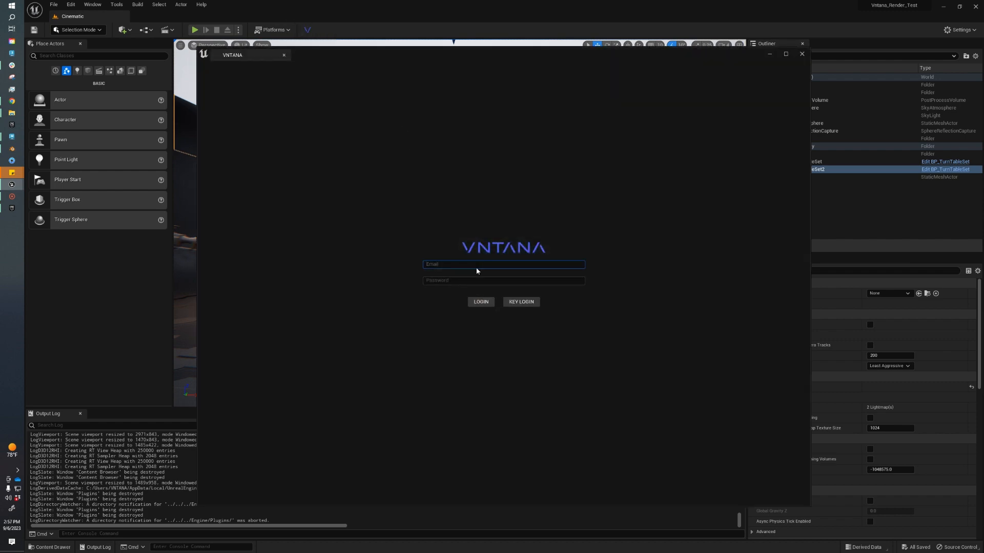
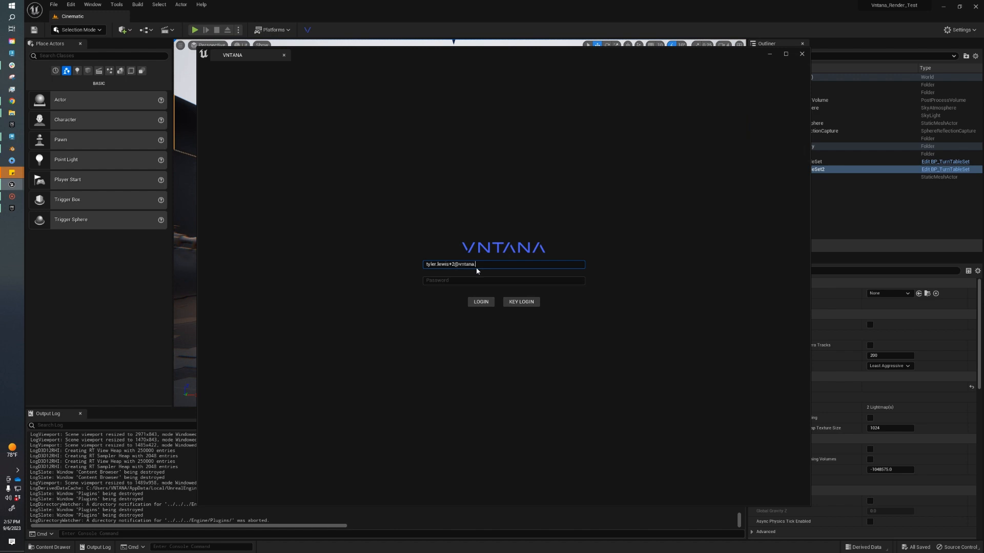
{"action": "left_click", "coordinate": [481, 302]}
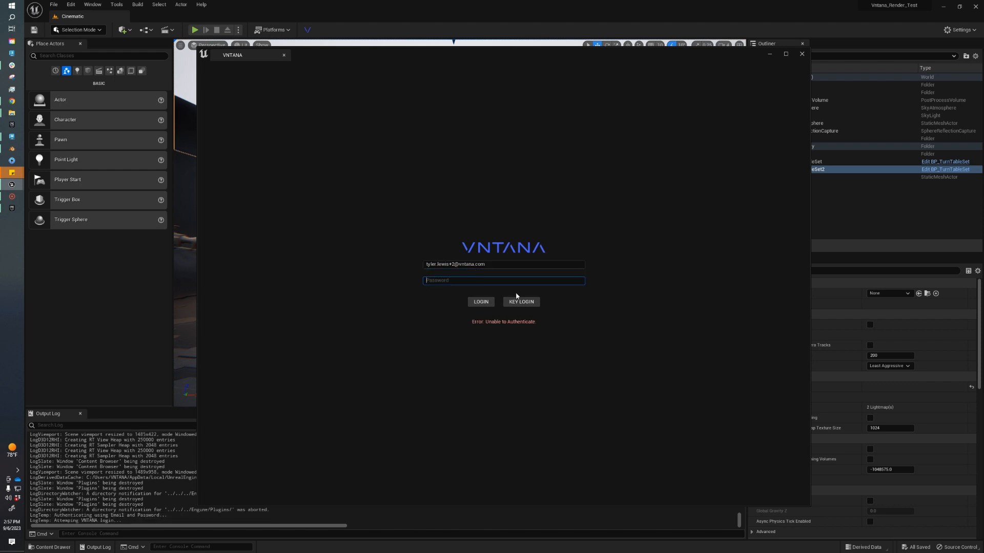
{"action": "left_click", "coordinate": [480, 301]}
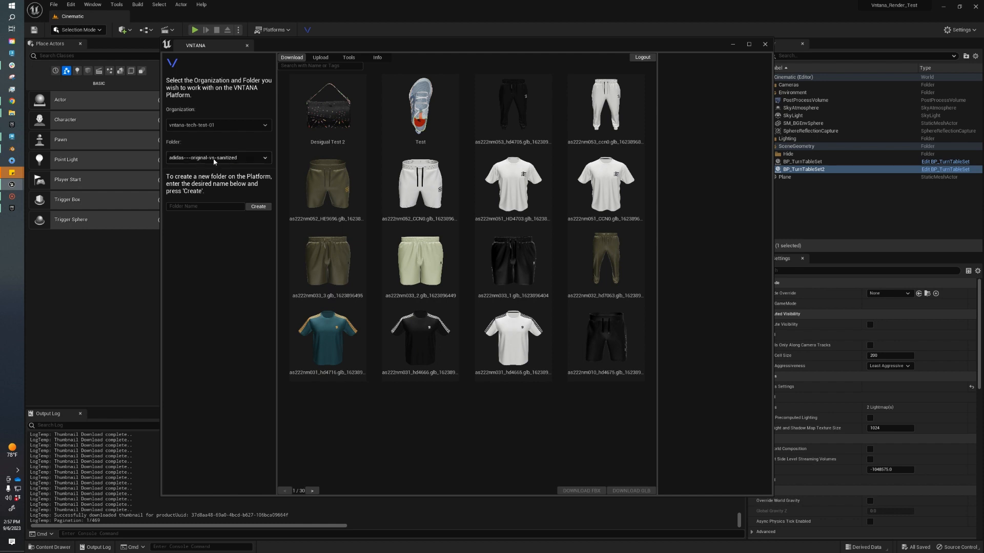
Switch to the vntana-tech-test-01 folder and show the From_Maya.glb car's details panel.
{"action": "left_click", "coordinate": [217, 158]}
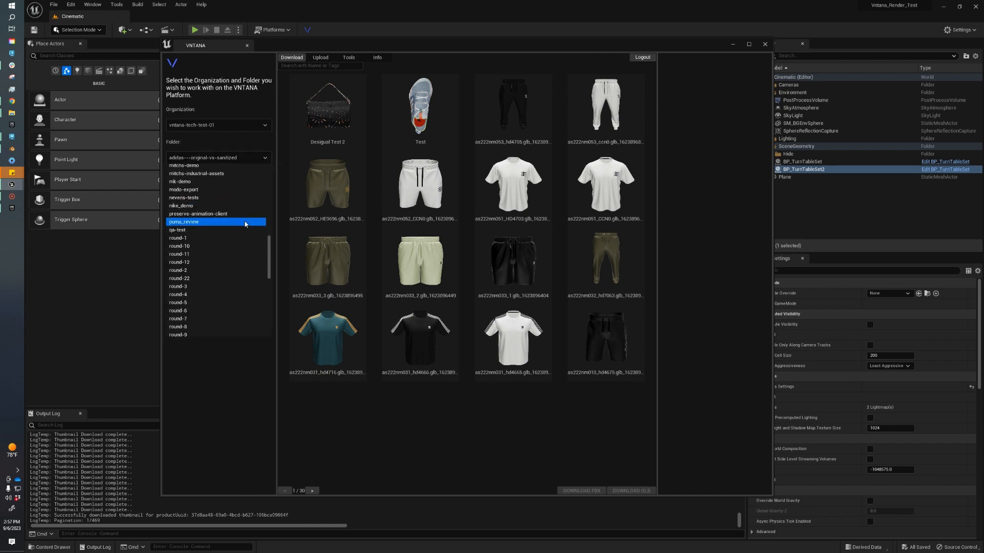
{"action": "scroll", "scroll_direction": "down", "scroll_amount": 3}
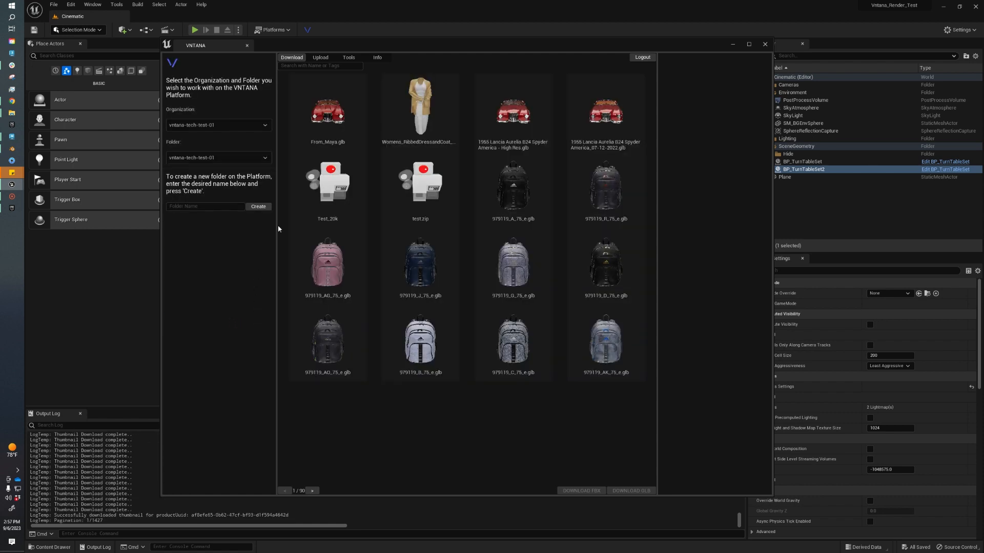
{"action": "left_click", "coordinate": [327, 112]}
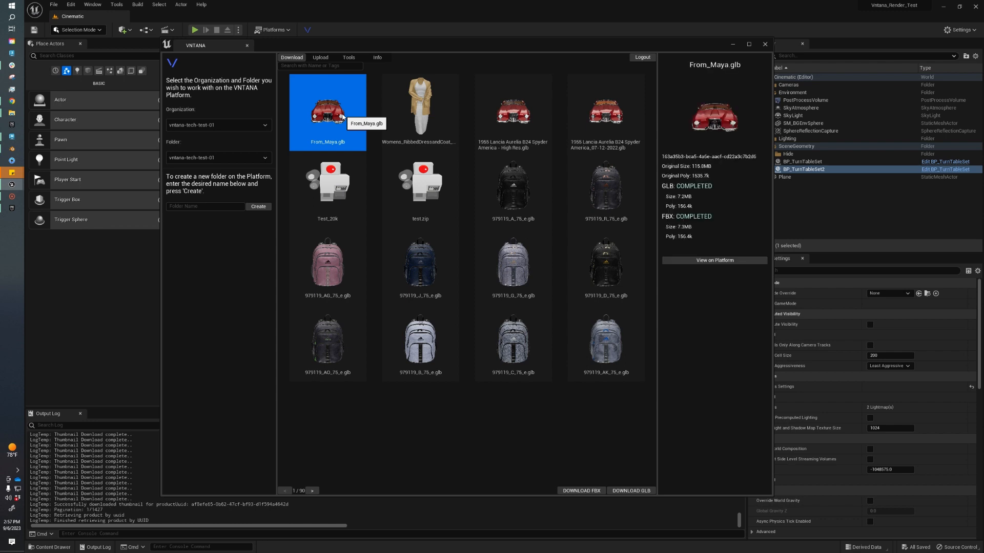
{"action": "mouse_move", "coordinate": [706, 188]}
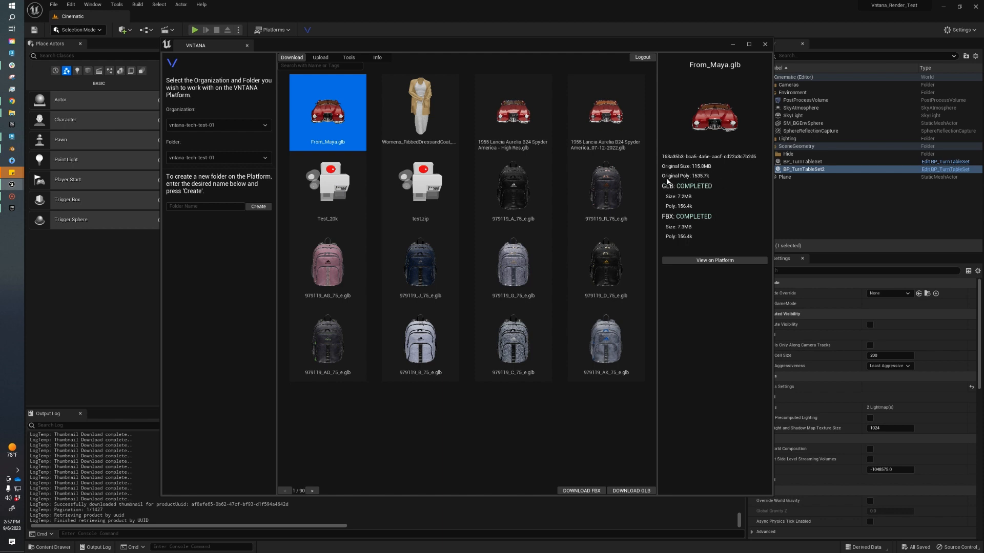
{"action": "mouse_move", "coordinate": [694, 182]}
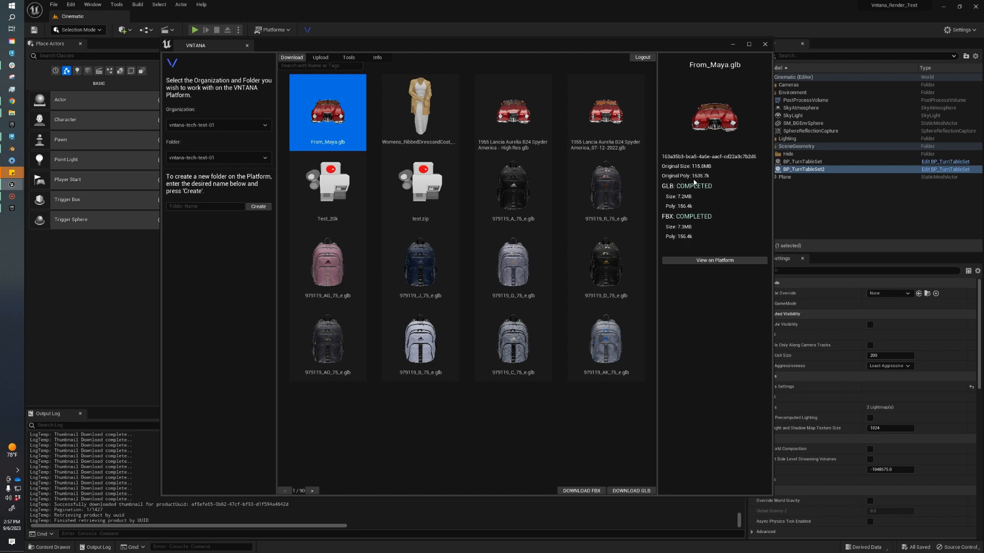
{"action": "mouse_move", "coordinate": [671, 203]}
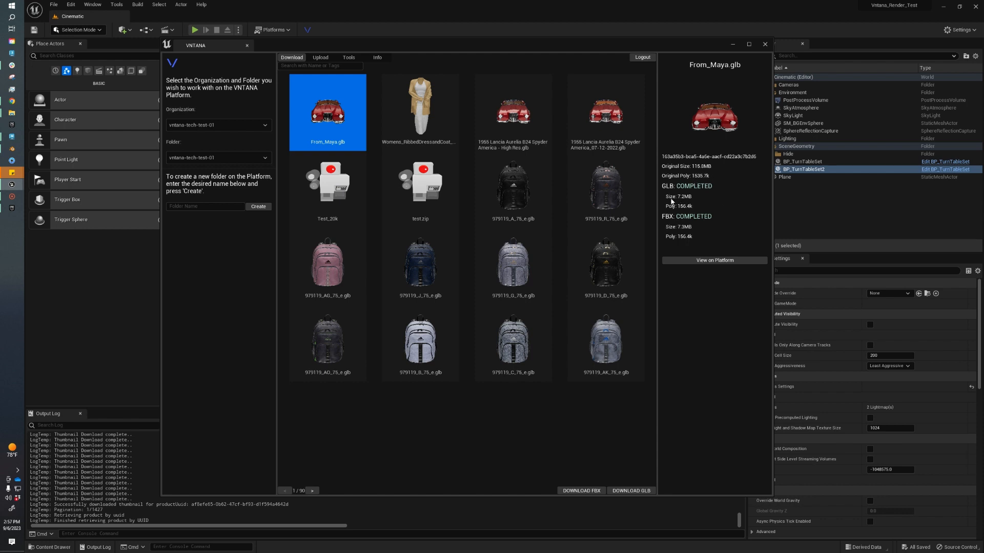
{"action": "mouse_move", "coordinate": [677, 215]}
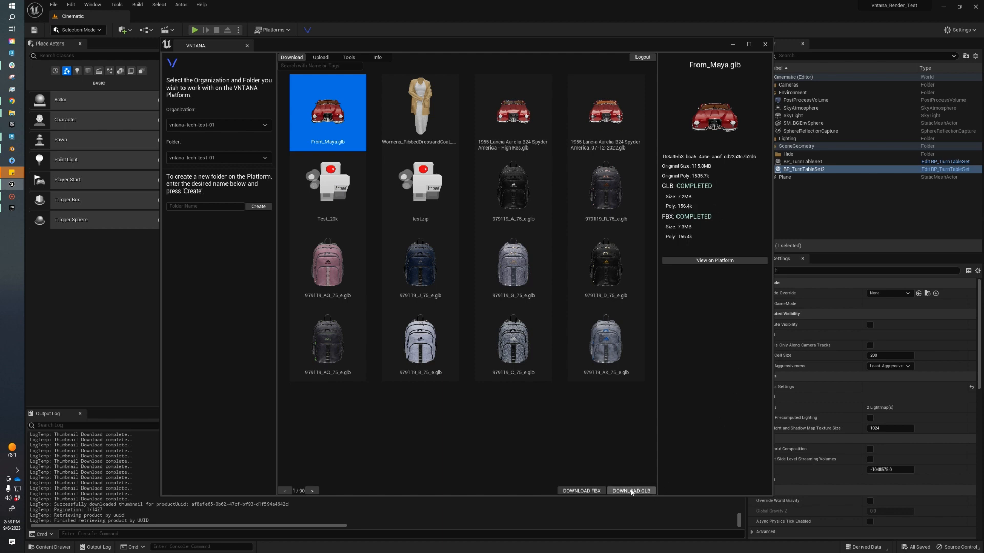
Download From_Maya as GLB and import it with default glTF options into the VNTANA folder.
{"action": "left_click", "coordinate": [630, 491]}
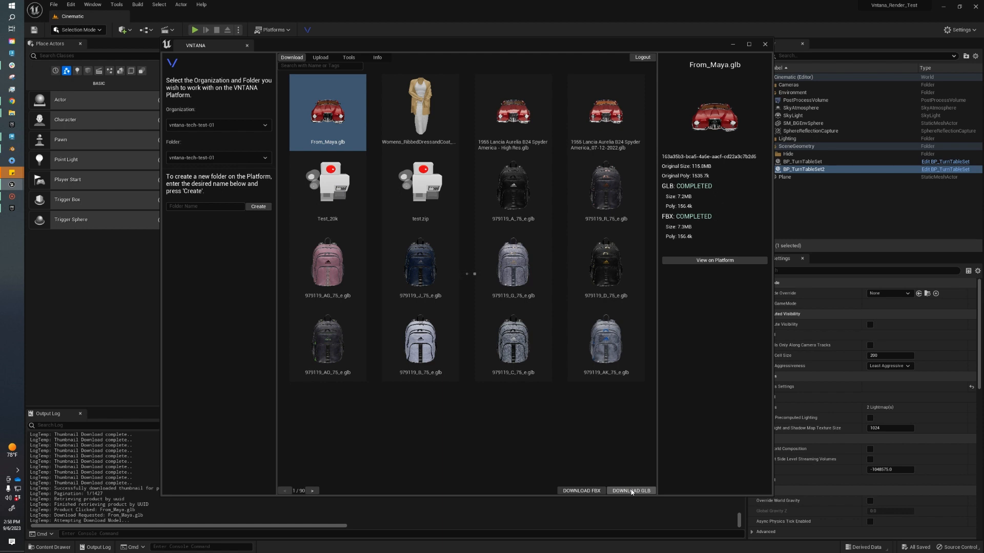
{"action": "left_click", "coordinate": [630, 491]}
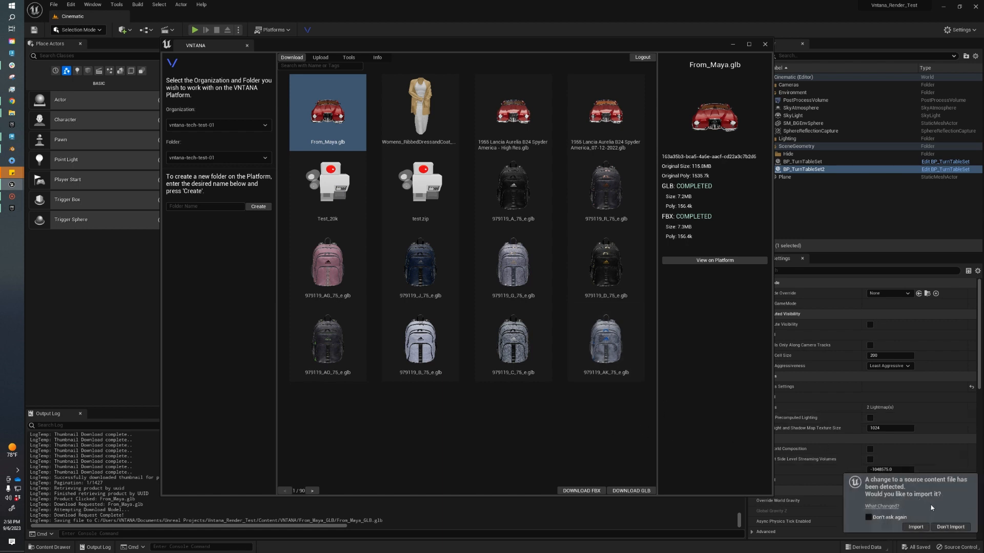
{"action": "mouse_move", "coordinate": [924, 510]}
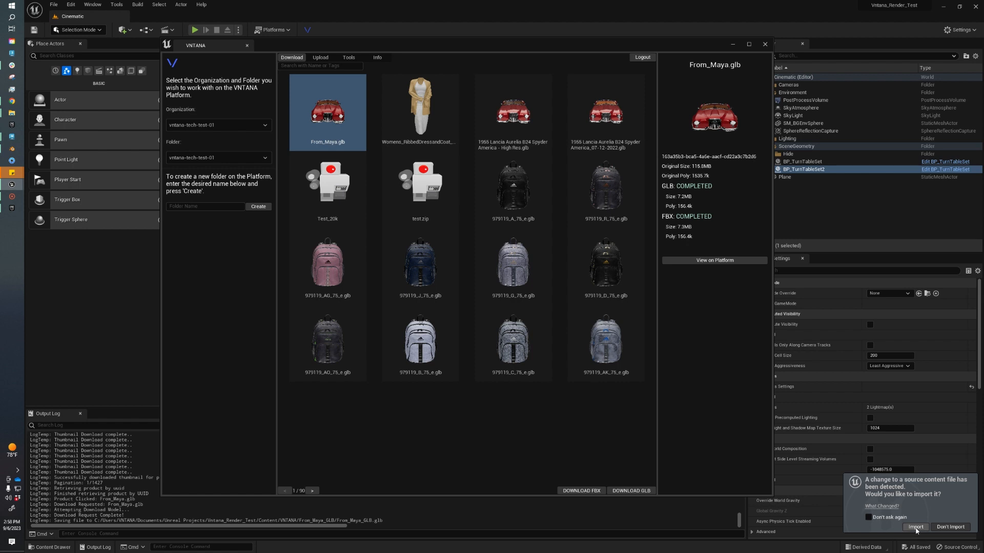
{"action": "left_click", "coordinate": [914, 527]}
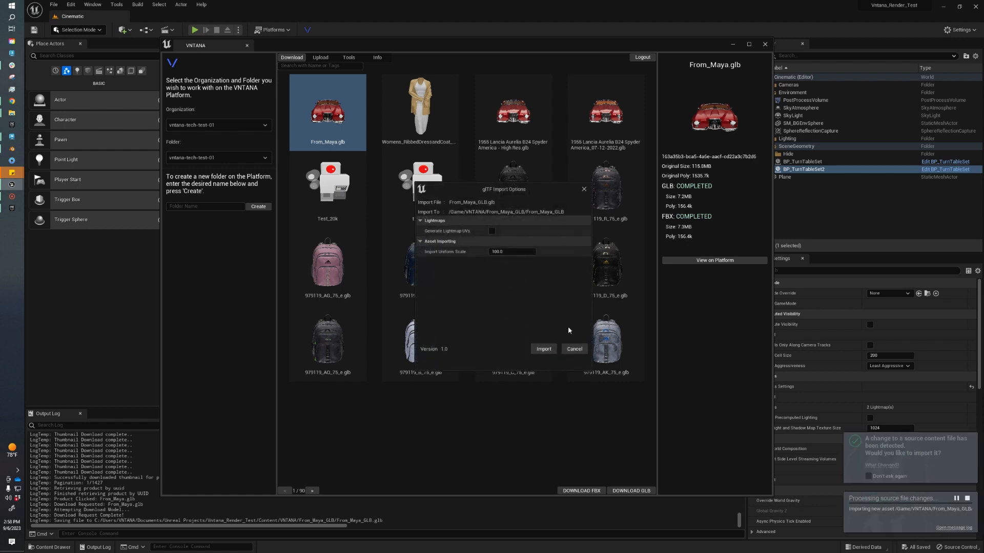
{"action": "mouse_move", "coordinate": [543, 348]}
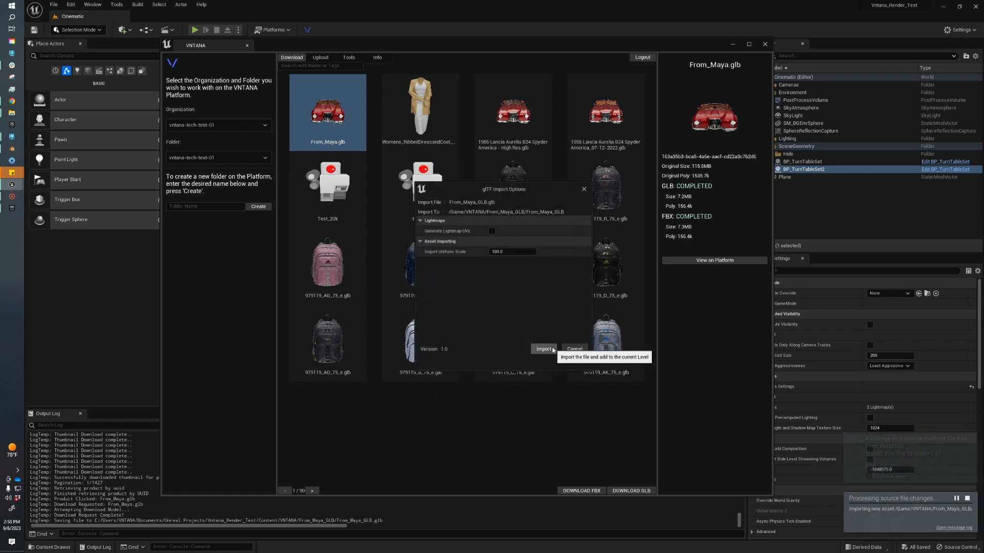
{"action": "left_click", "coordinate": [543, 348]}
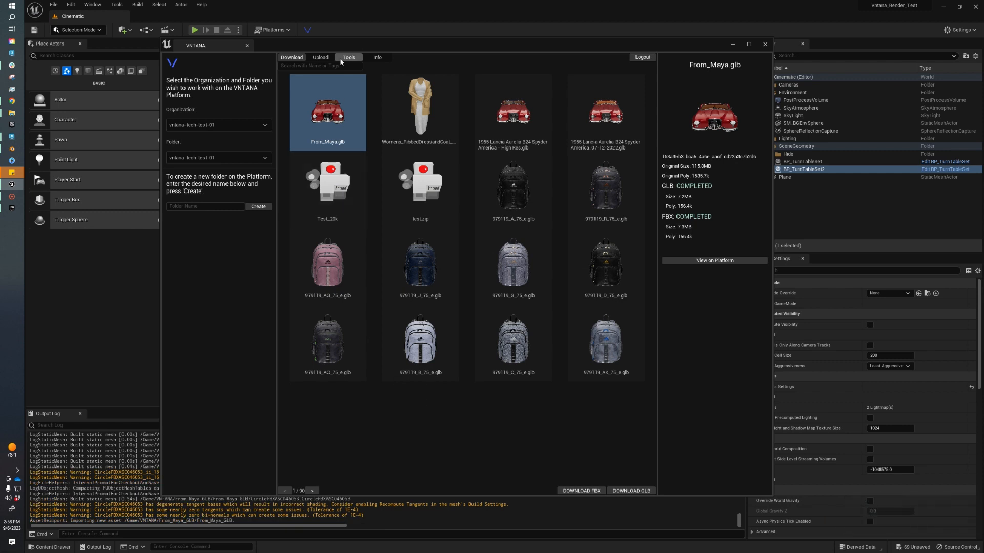
Run the GLB Normals fix on From_Maya_GLB from the Tools section and close the VNTANA window.
{"action": "left_click", "coordinate": [348, 57]}
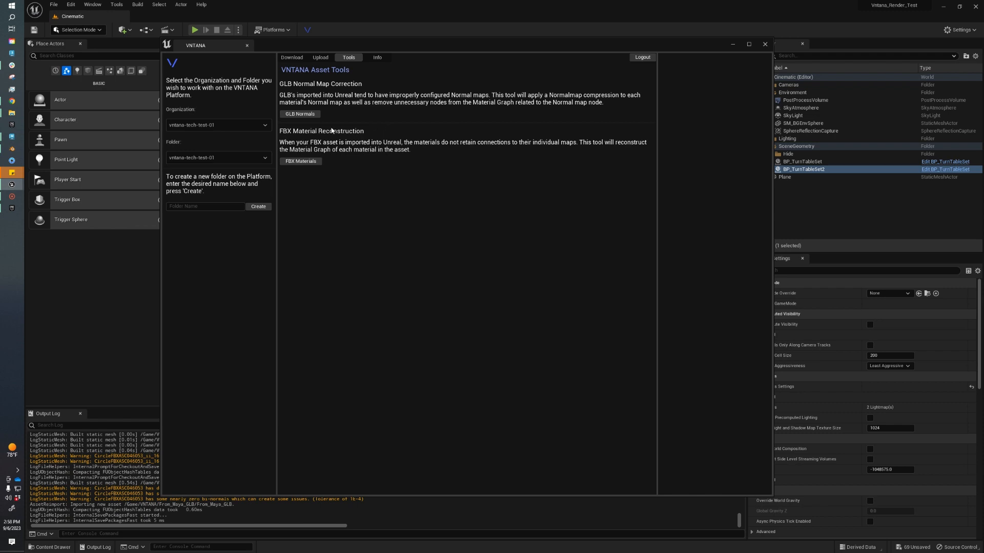
{"action": "left_click", "coordinate": [300, 113]}
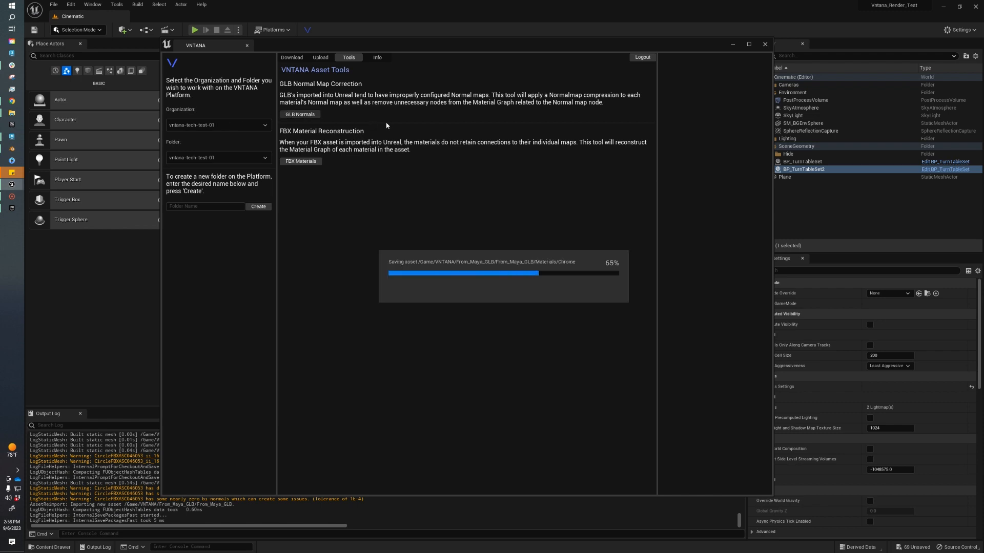
{"action": "left_click", "coordinate": [300, 114]}
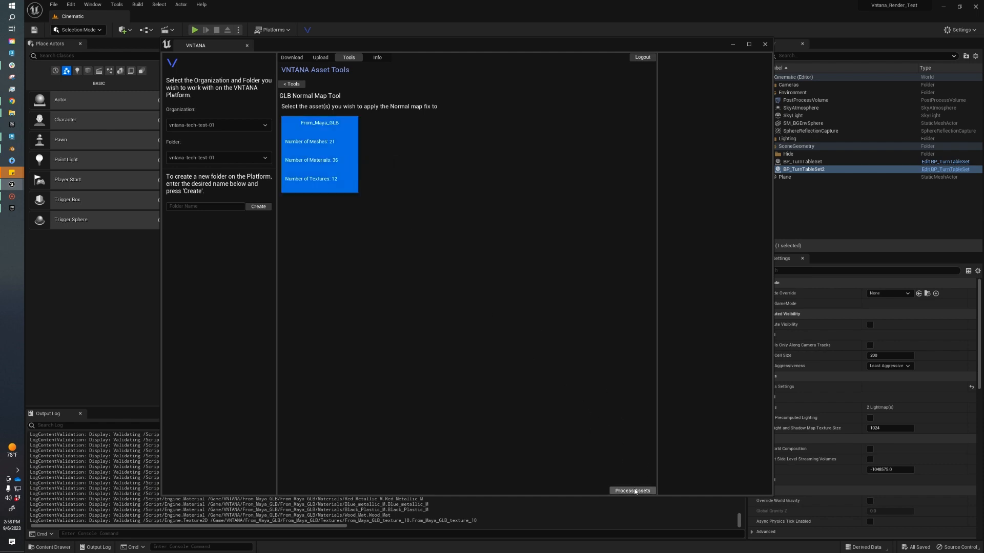
{"action": "left_click", "coordinate": [632, 491]}
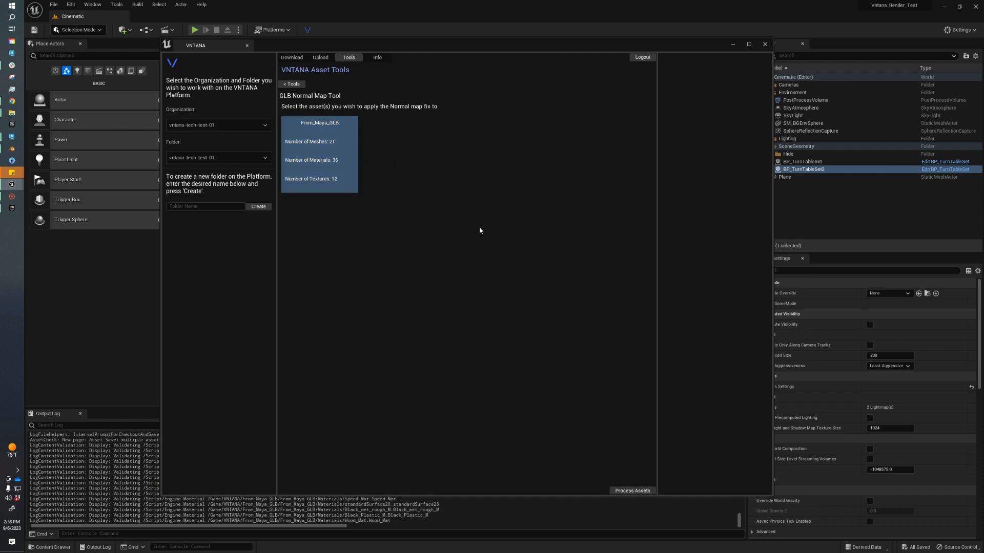
{"action": "mouse_move", "coordinate": [601, 421]}
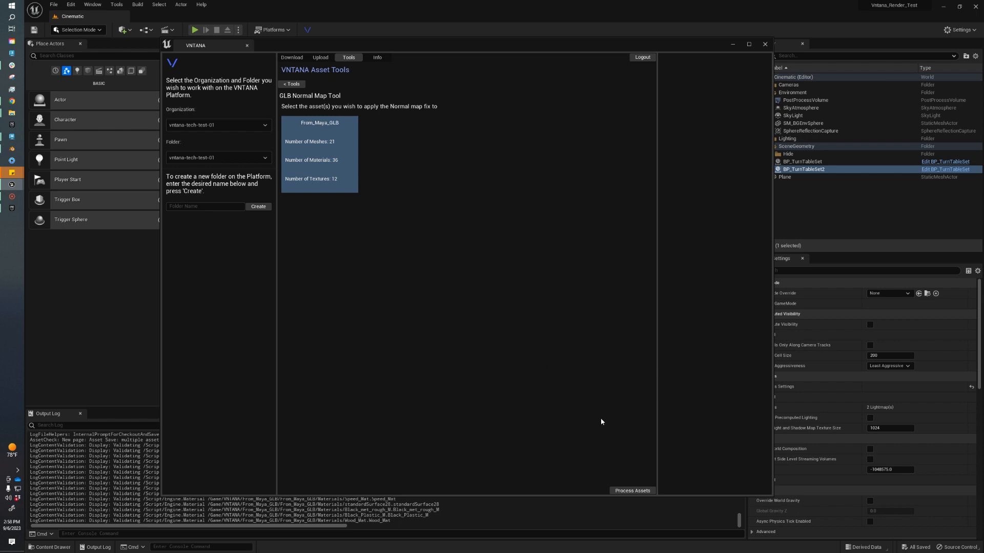
{"action": "mouse_move", "coordinate": [772, 42]}
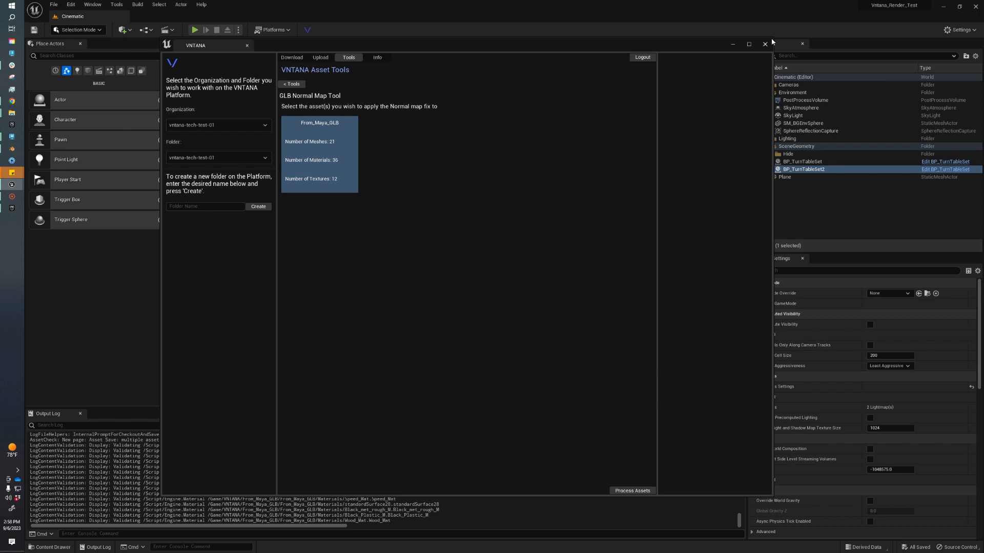
{"action": "mouse_move", "coordinate": [769, 48]}
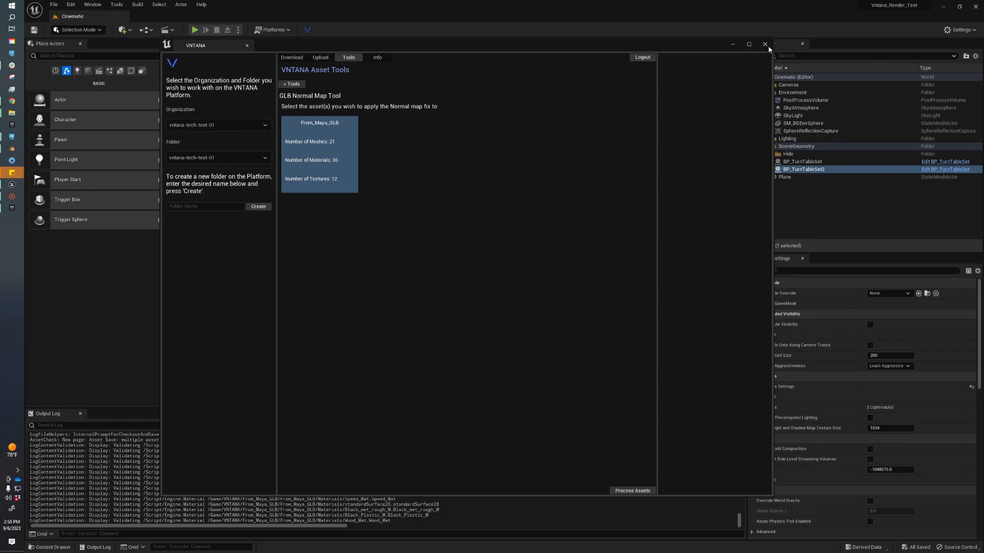
{"action": "left_click", "coordinate": [91, 4]}
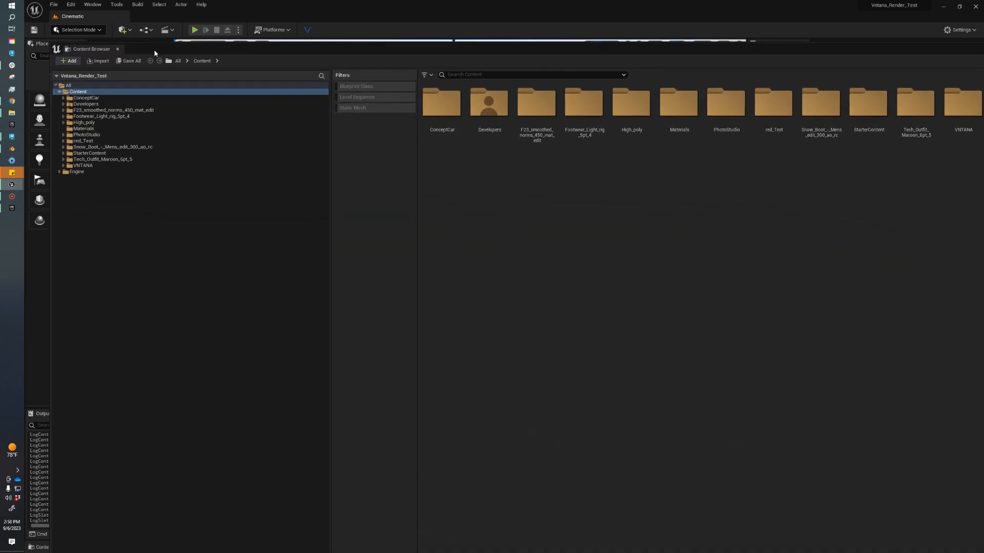
Browse into VNTANA > From_Maya_GLB to list the imported car static meshes.
{"action": "left_click", "coordinate": [82, 165]}
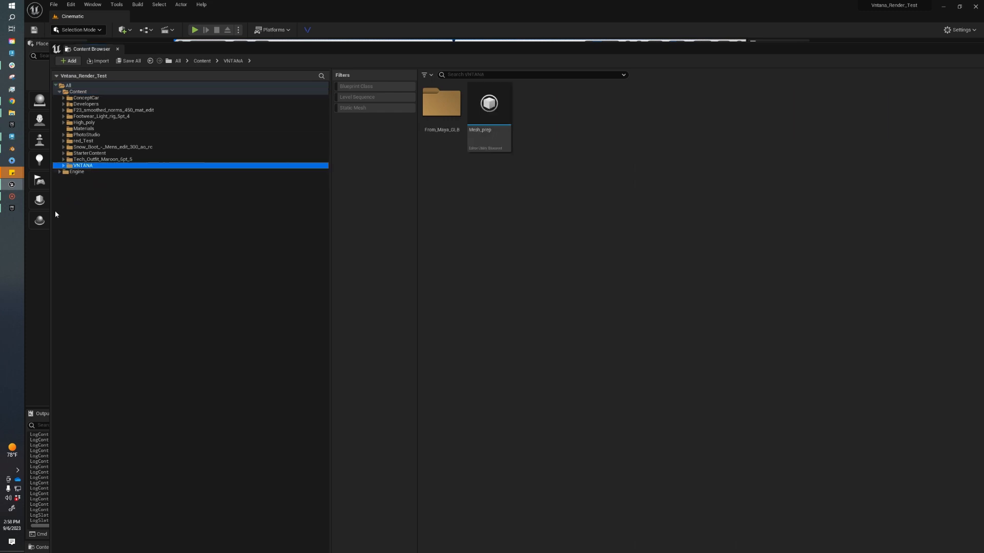
{"action": "double_click", "coordinate": [440, 104]}
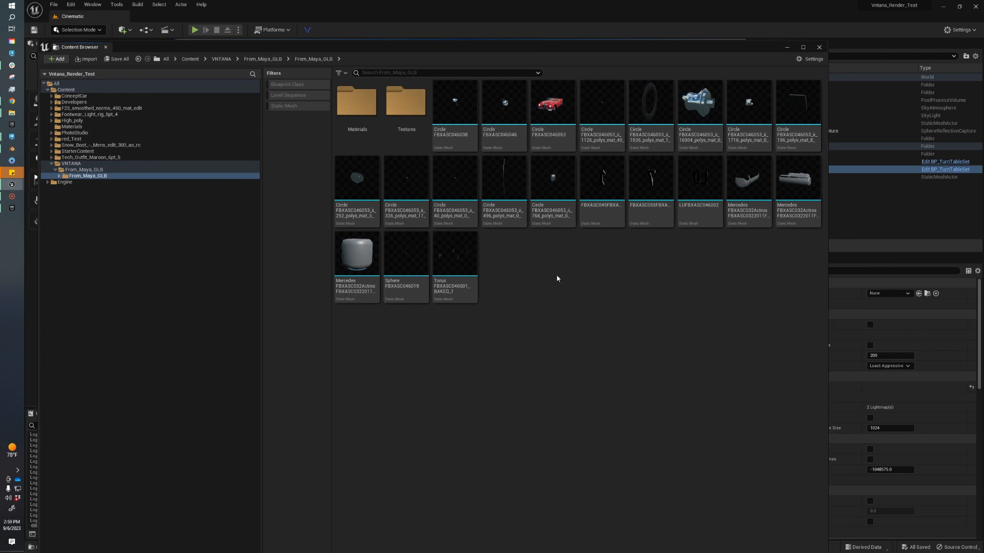
Create a Blueprint Class (Actor) named Car in From_Maya_GLB and open it for editing.
{"action": "right_click", "coordinate": [556, 277]}
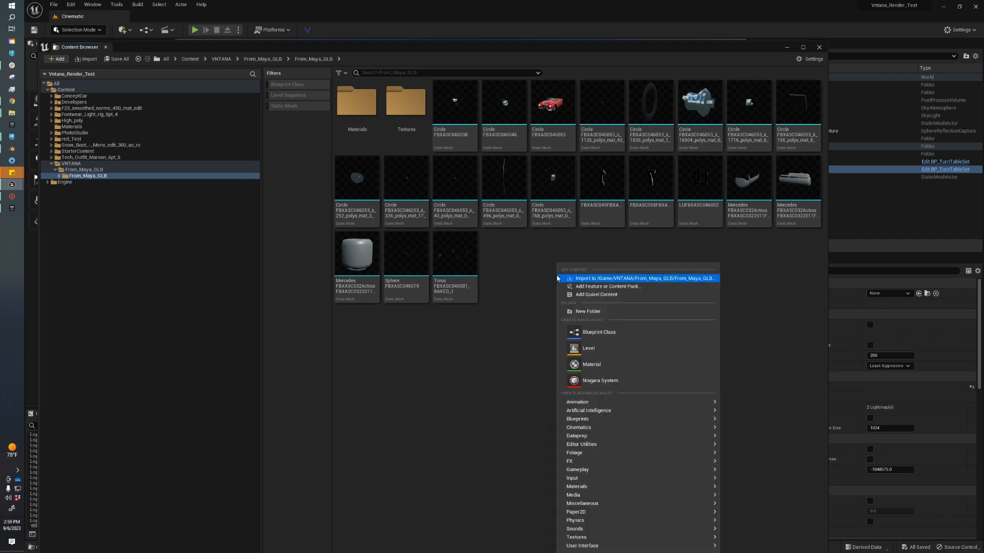
{"action": "mouse_move", "coordinate": [538, 276]}
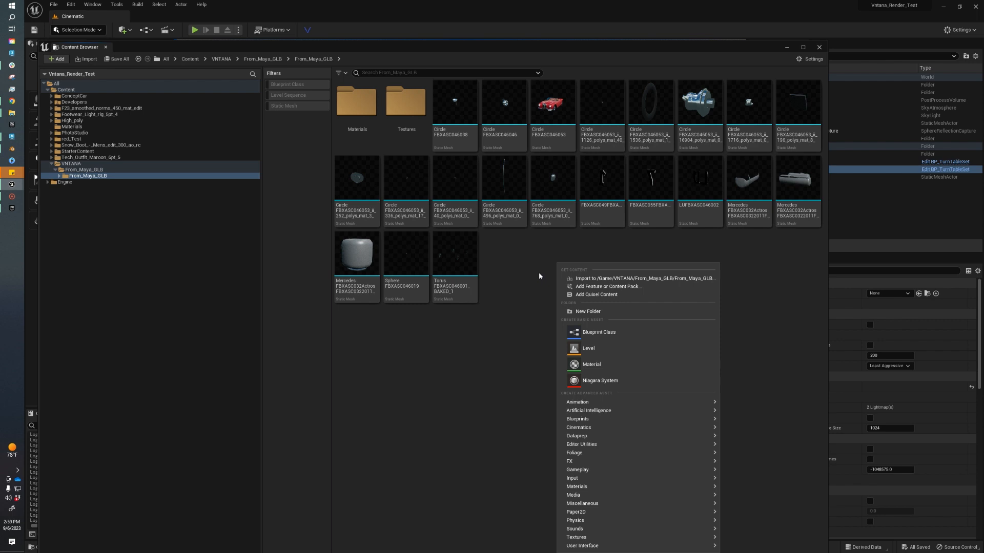
{"action": "mouse_move", "coordinate": [517, 322]}
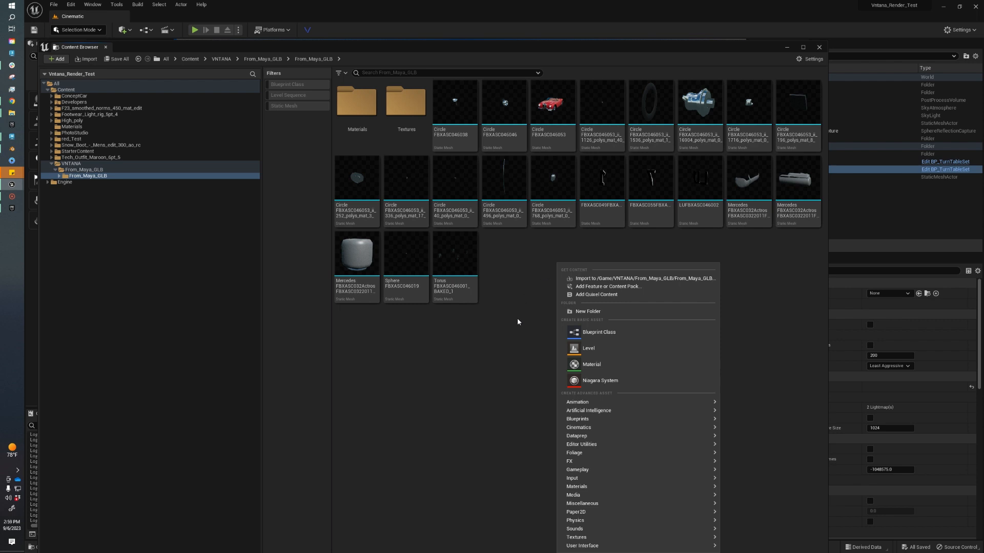
{"action": "left_click", "coordinate": [603, 333]}
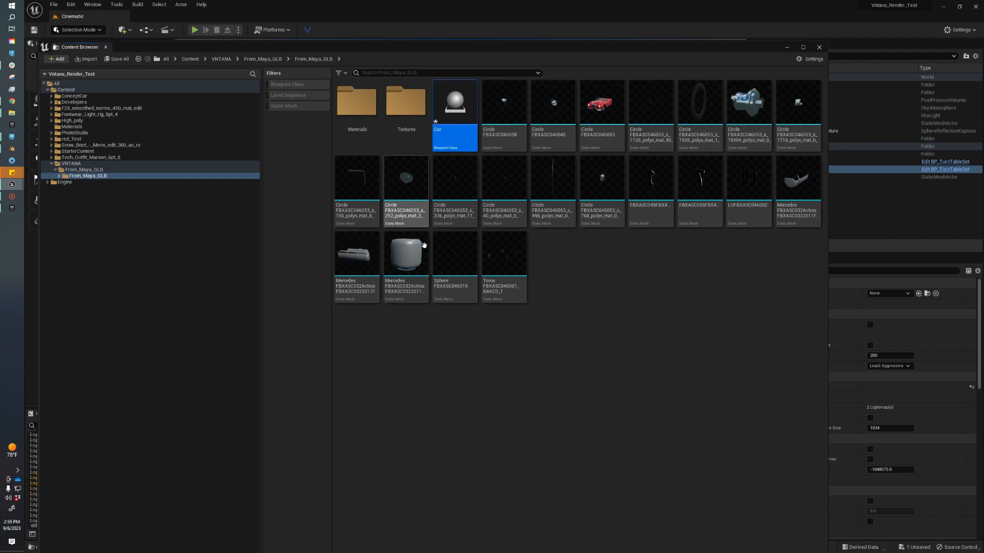
{"action": "mouse_move", "coordinate": [455, 104]}
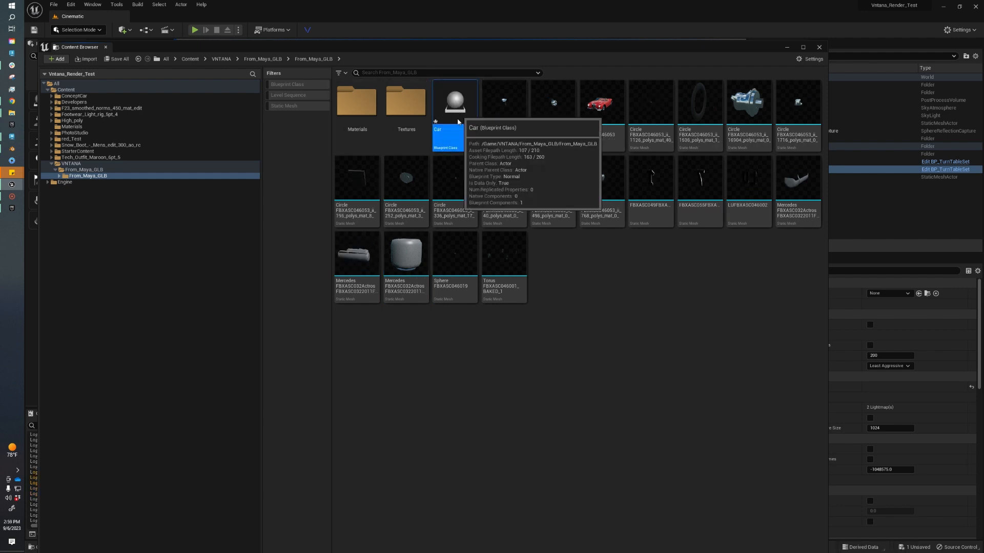
{"action": "double_click", "coordinate": [454, 101]}
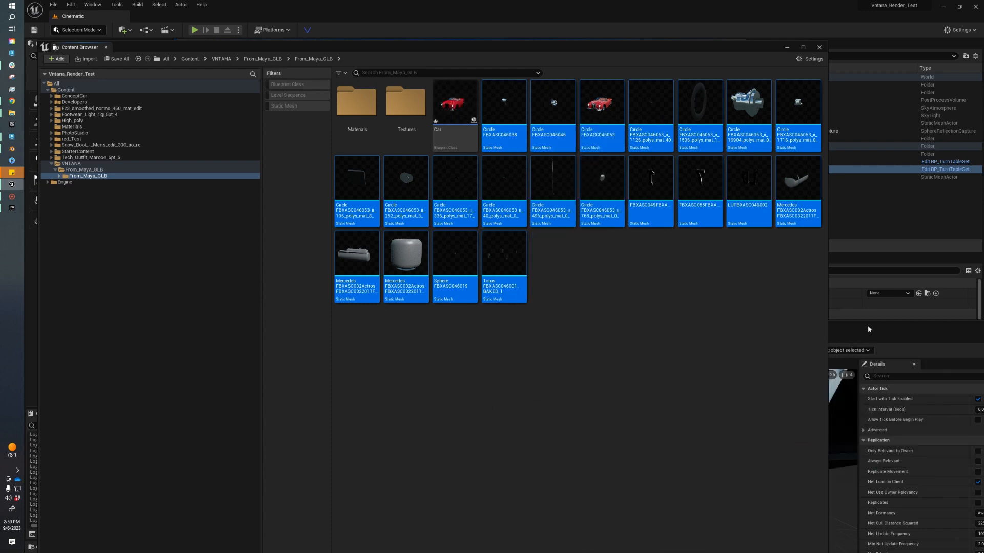
Review the red convertible and its mesh components inside the Car Blueprint Editor.
{"action": "double_click", "coordinate": [454, 102]}
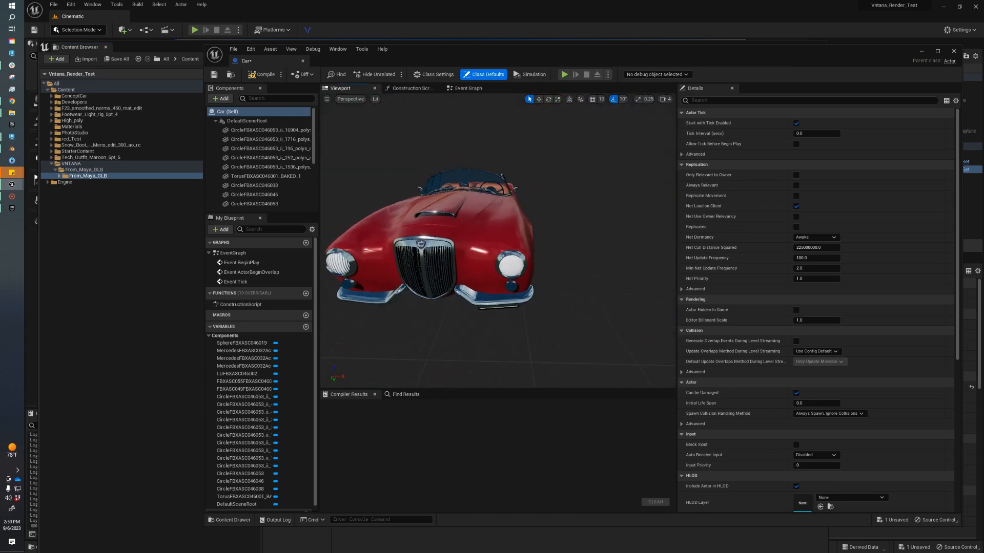
{"action": "left_click", "coordinate": [263, 73]}
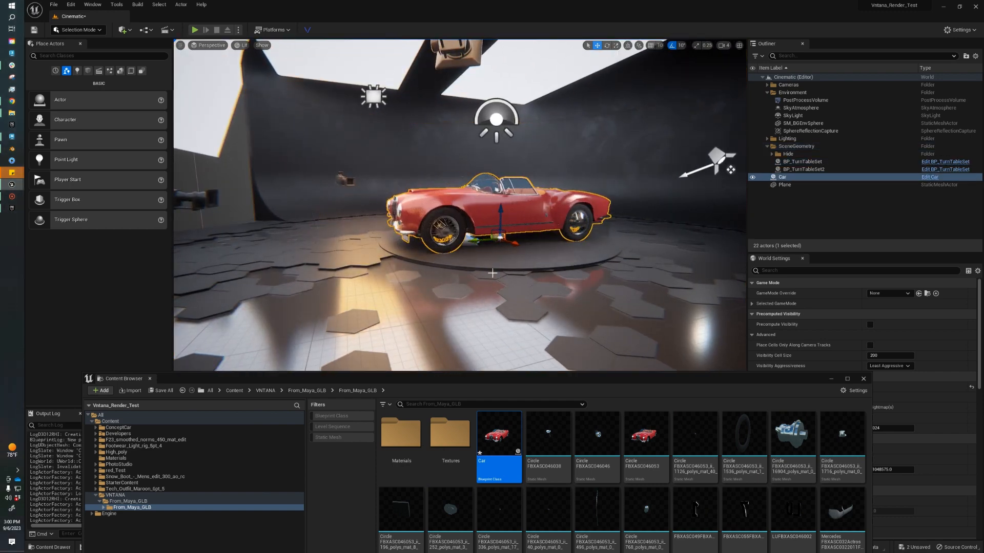
Select BP_TurnTableSet in the Outliner with the Car centered on the turntable.
{"action": "left_click", "coordinate": [802, 161]}
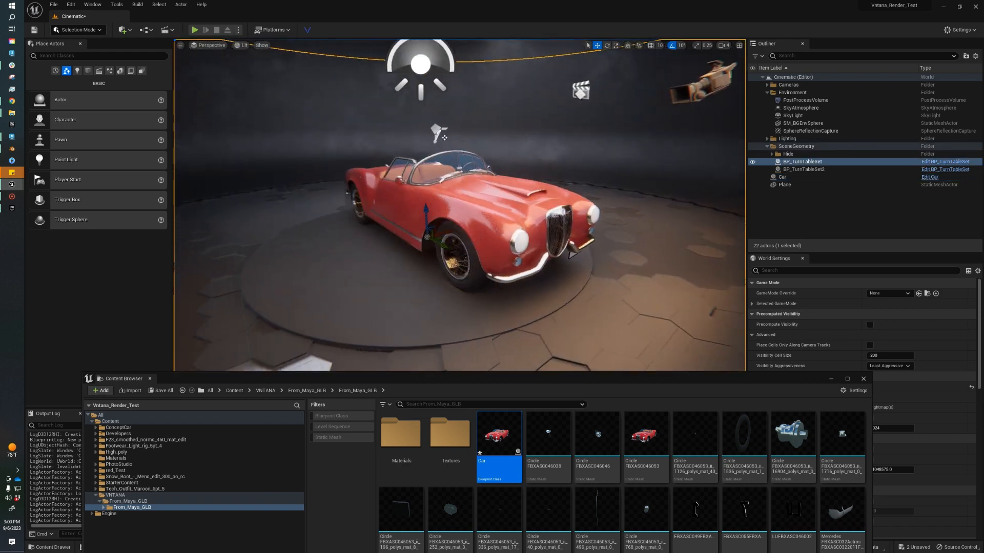